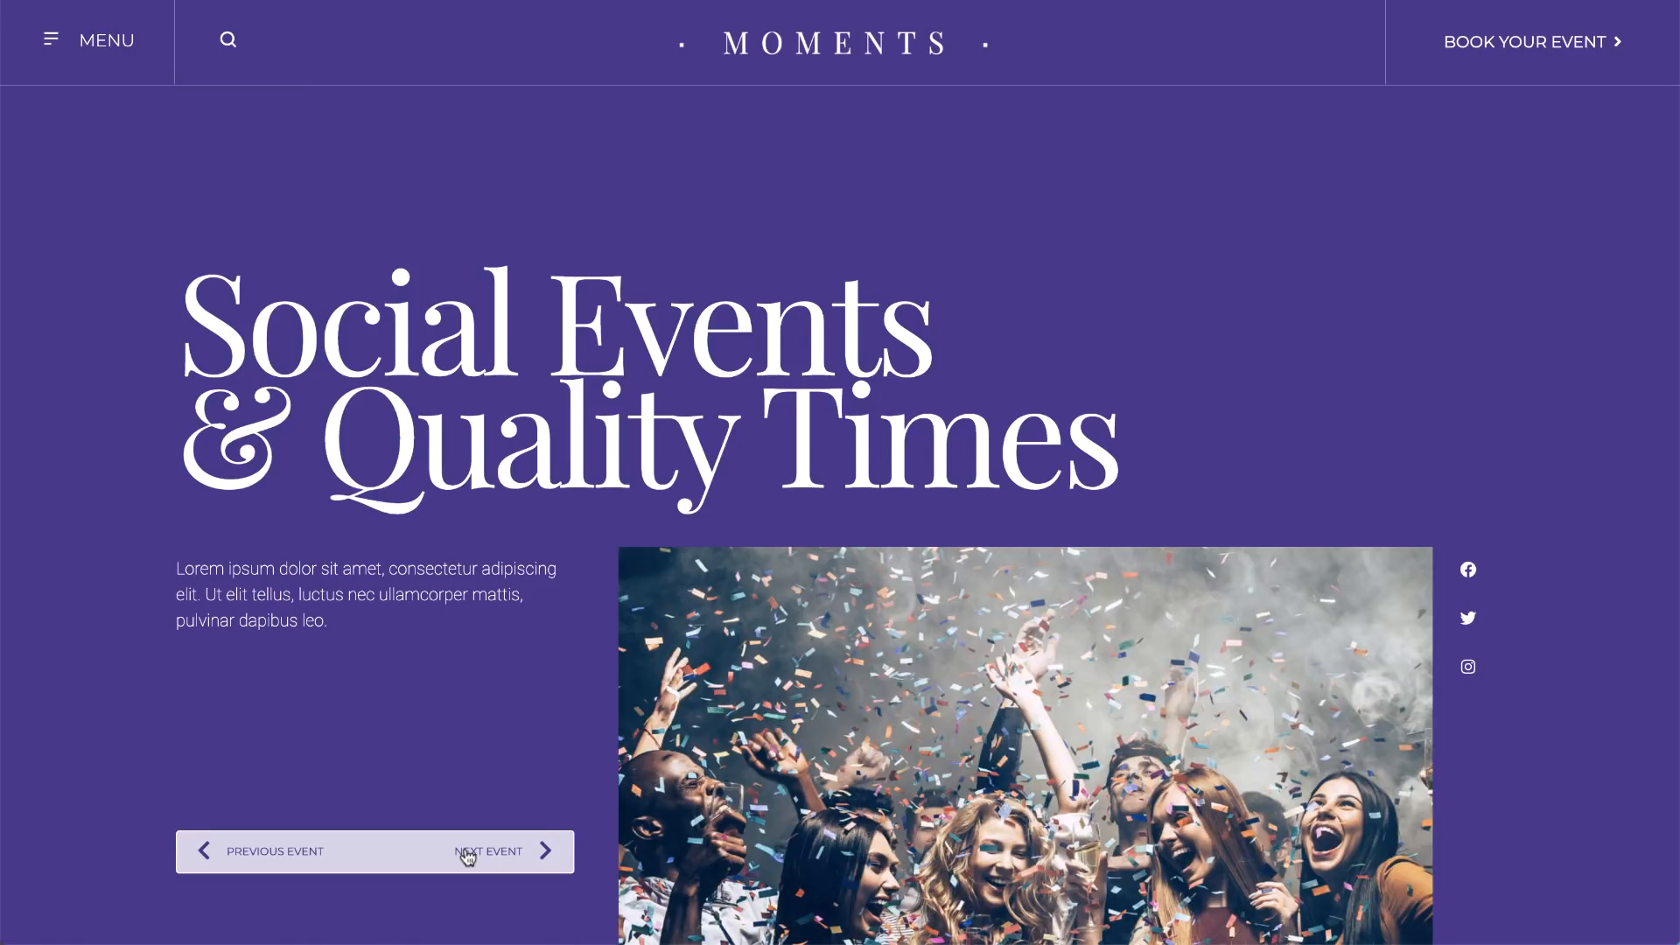
Scroll the Theme Builder to view the site's Single templates
{"action": "scroll", "scroll_direction": "down", "scroll_amount": 3}
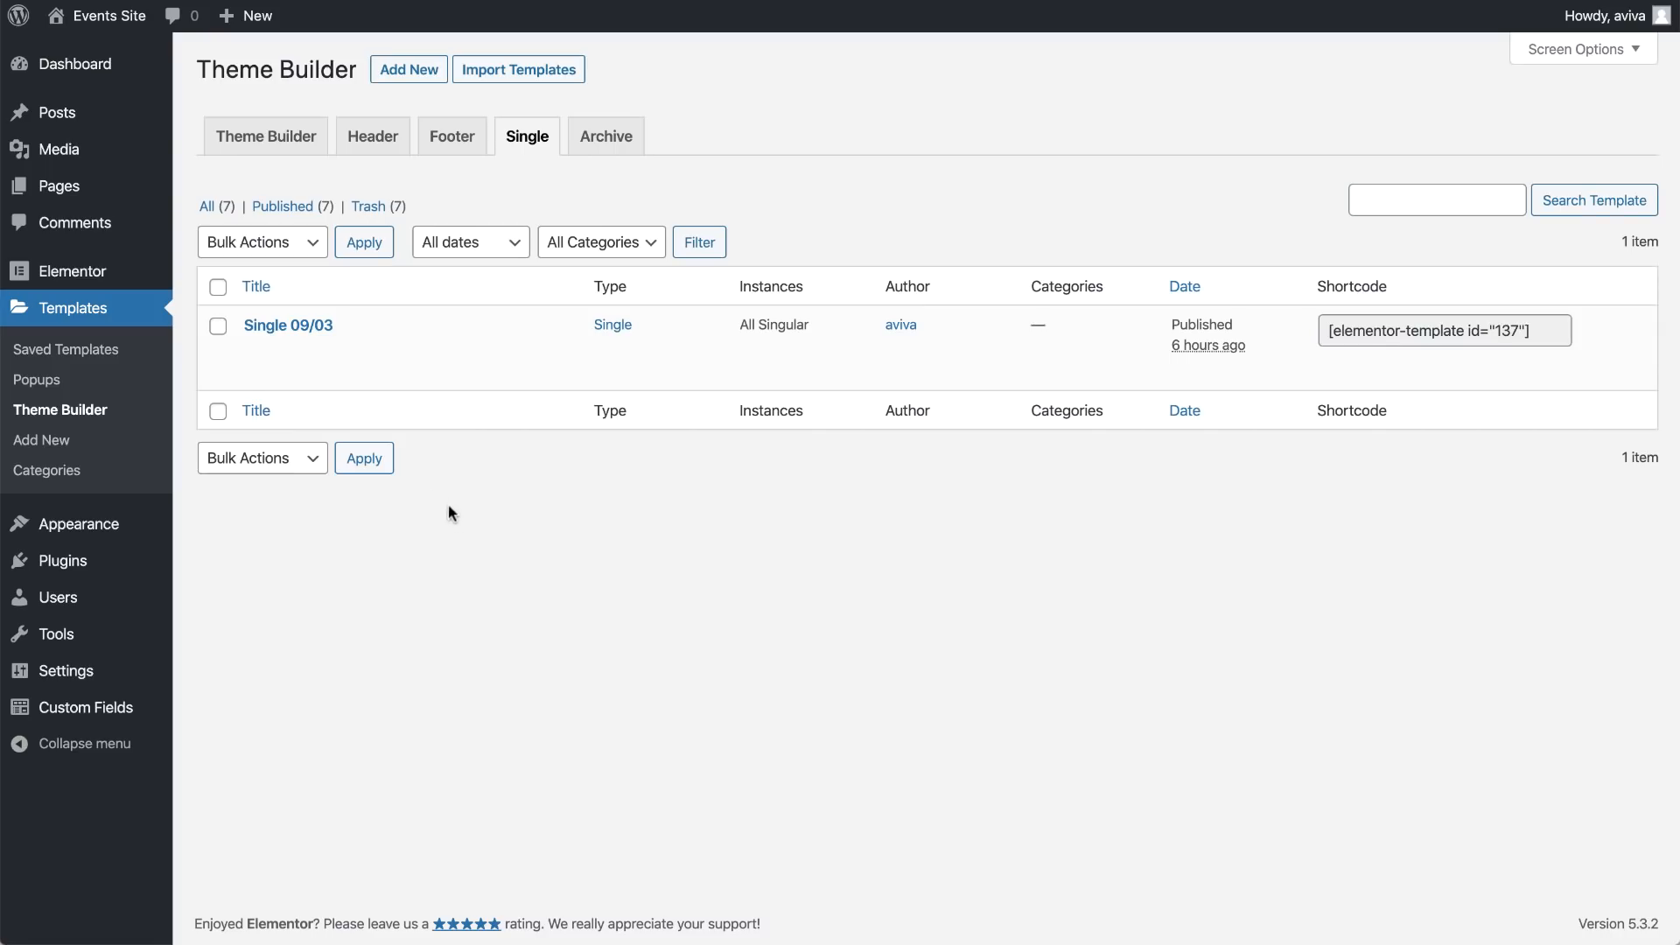
Open the Single 09/03 template for editing in Elementor
{"action": "left_click", "coordinate": [302, 369]}
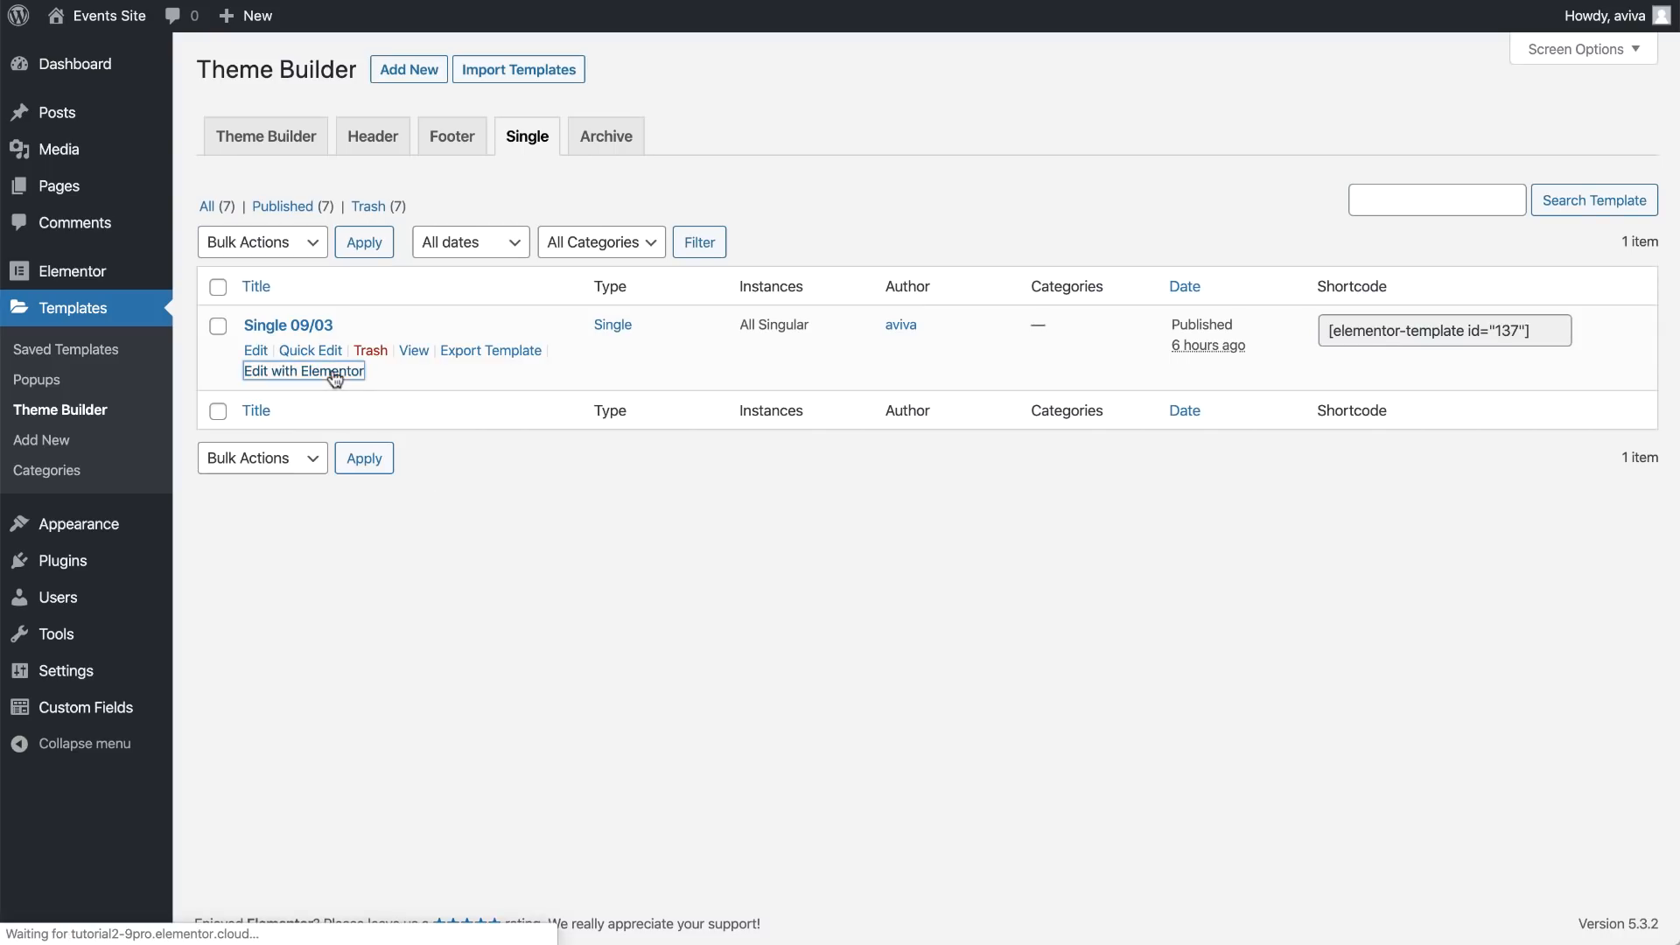
{"action": "left_click", "coordinate": [303, 369]}
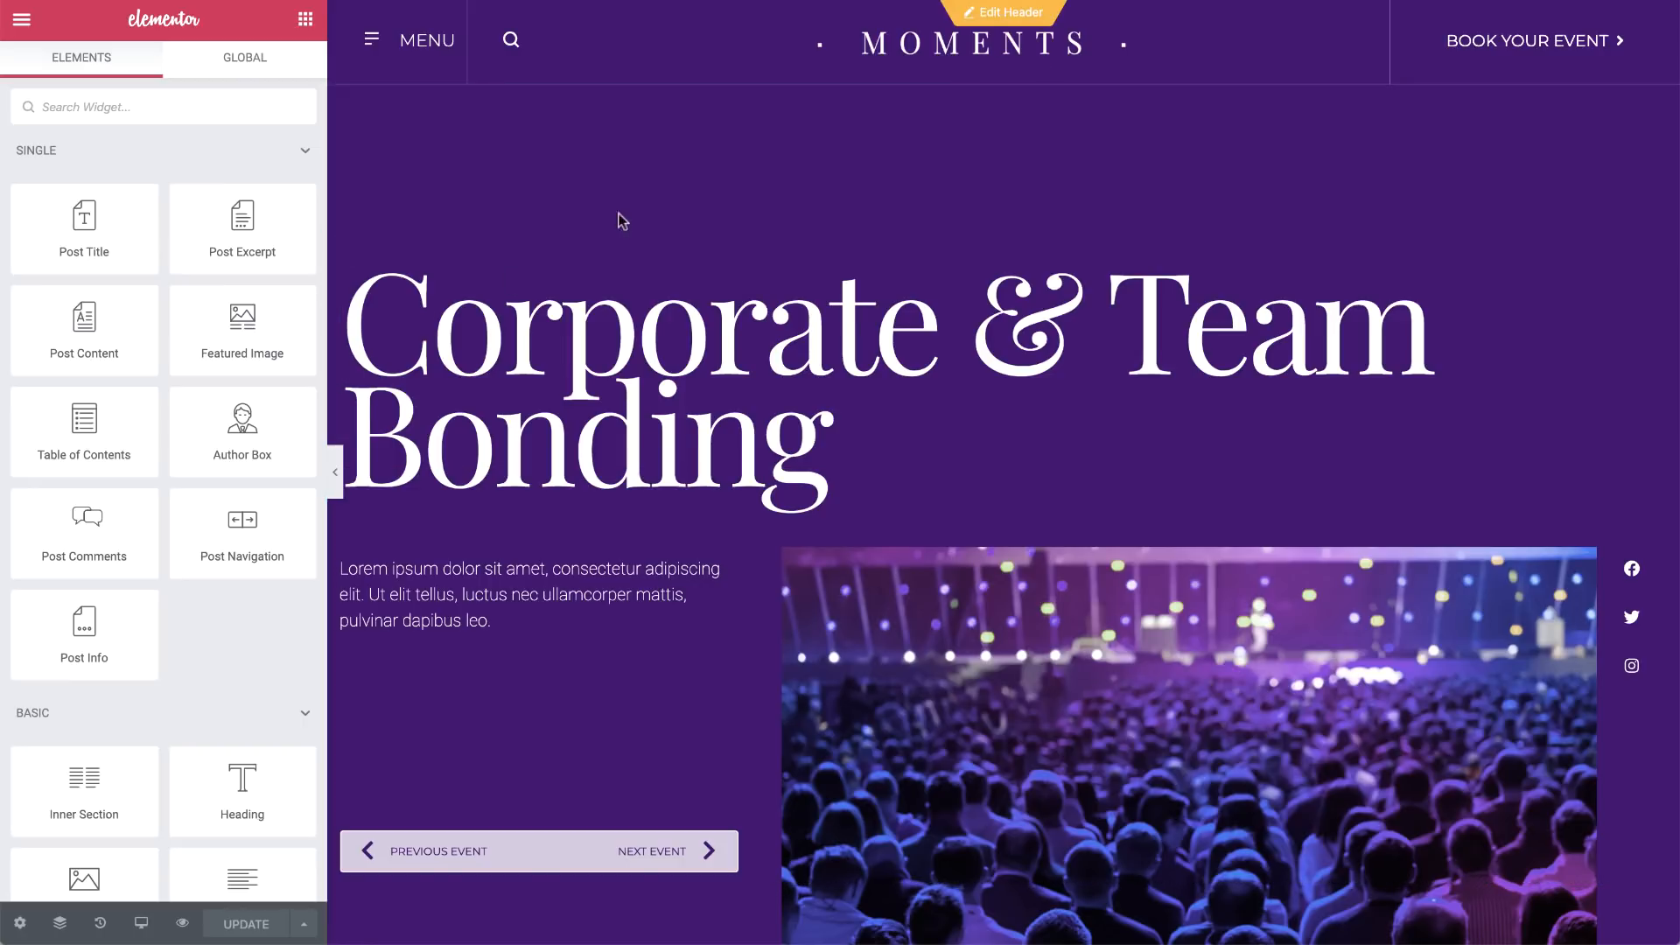
Review the template preview, then leave the editor to view the Corporate & Team Bonding page live
{"action": "left_click", "coordinate": [1003, 13]}
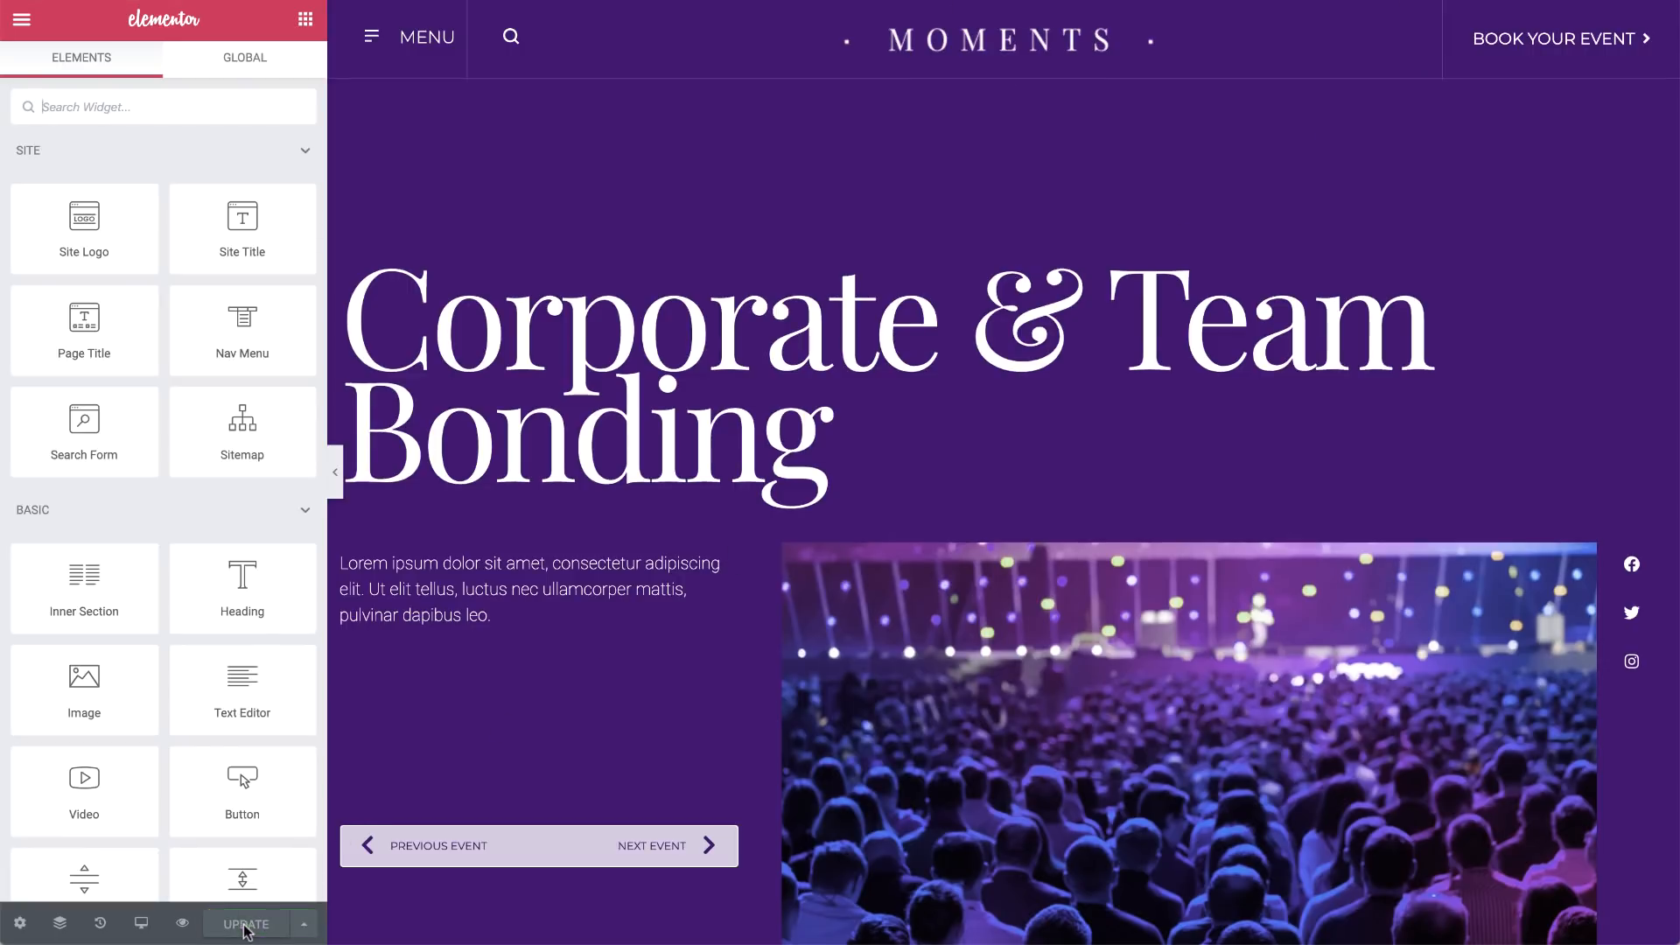
{"action": "scroll", "scroll_direction": "down", "scroll_amount": 3}
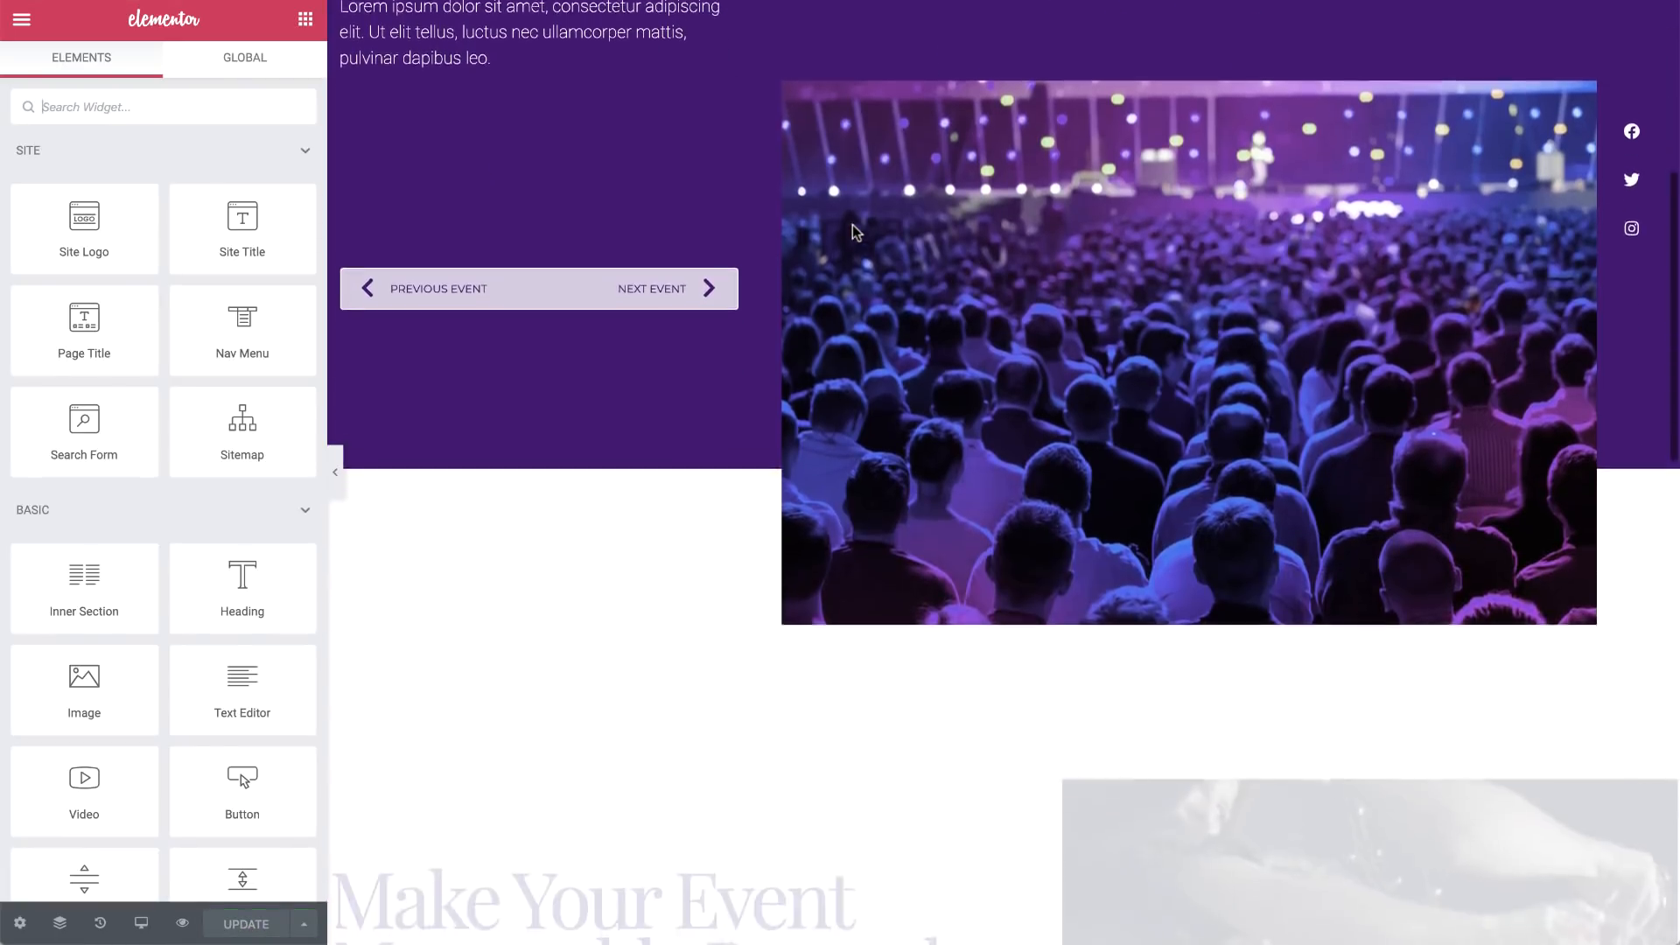
{"action": "scroll", "scroll_direction": "down", "scroll_amount": 3}
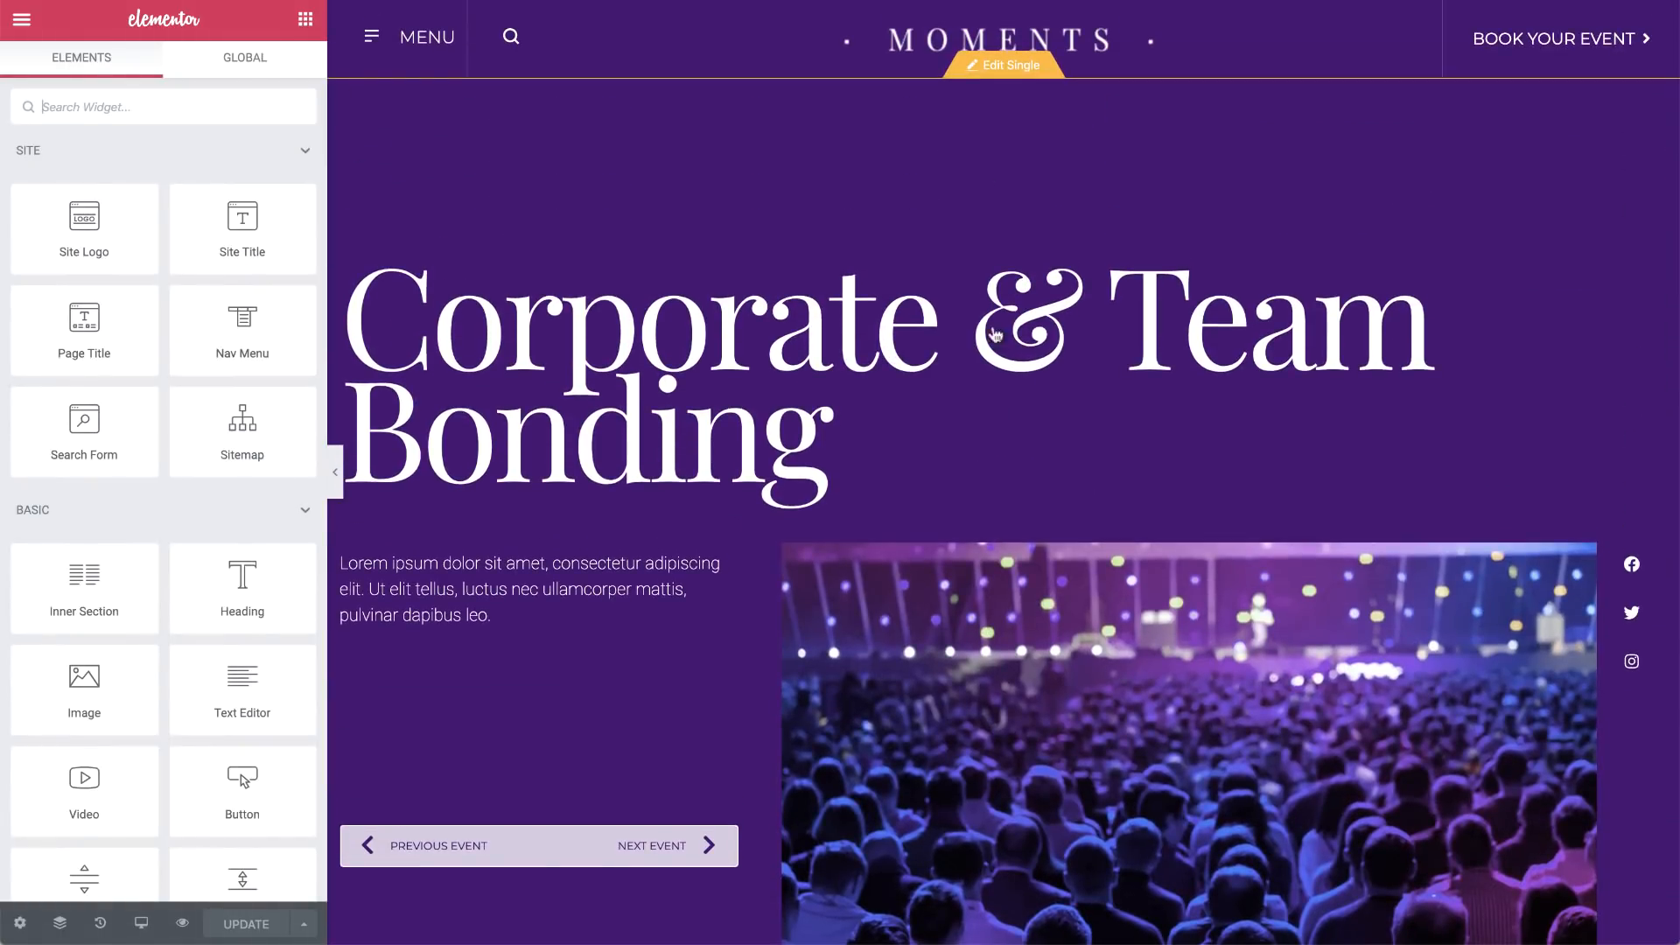
{"action": "left_click", "coordinate": [1001, 65]}
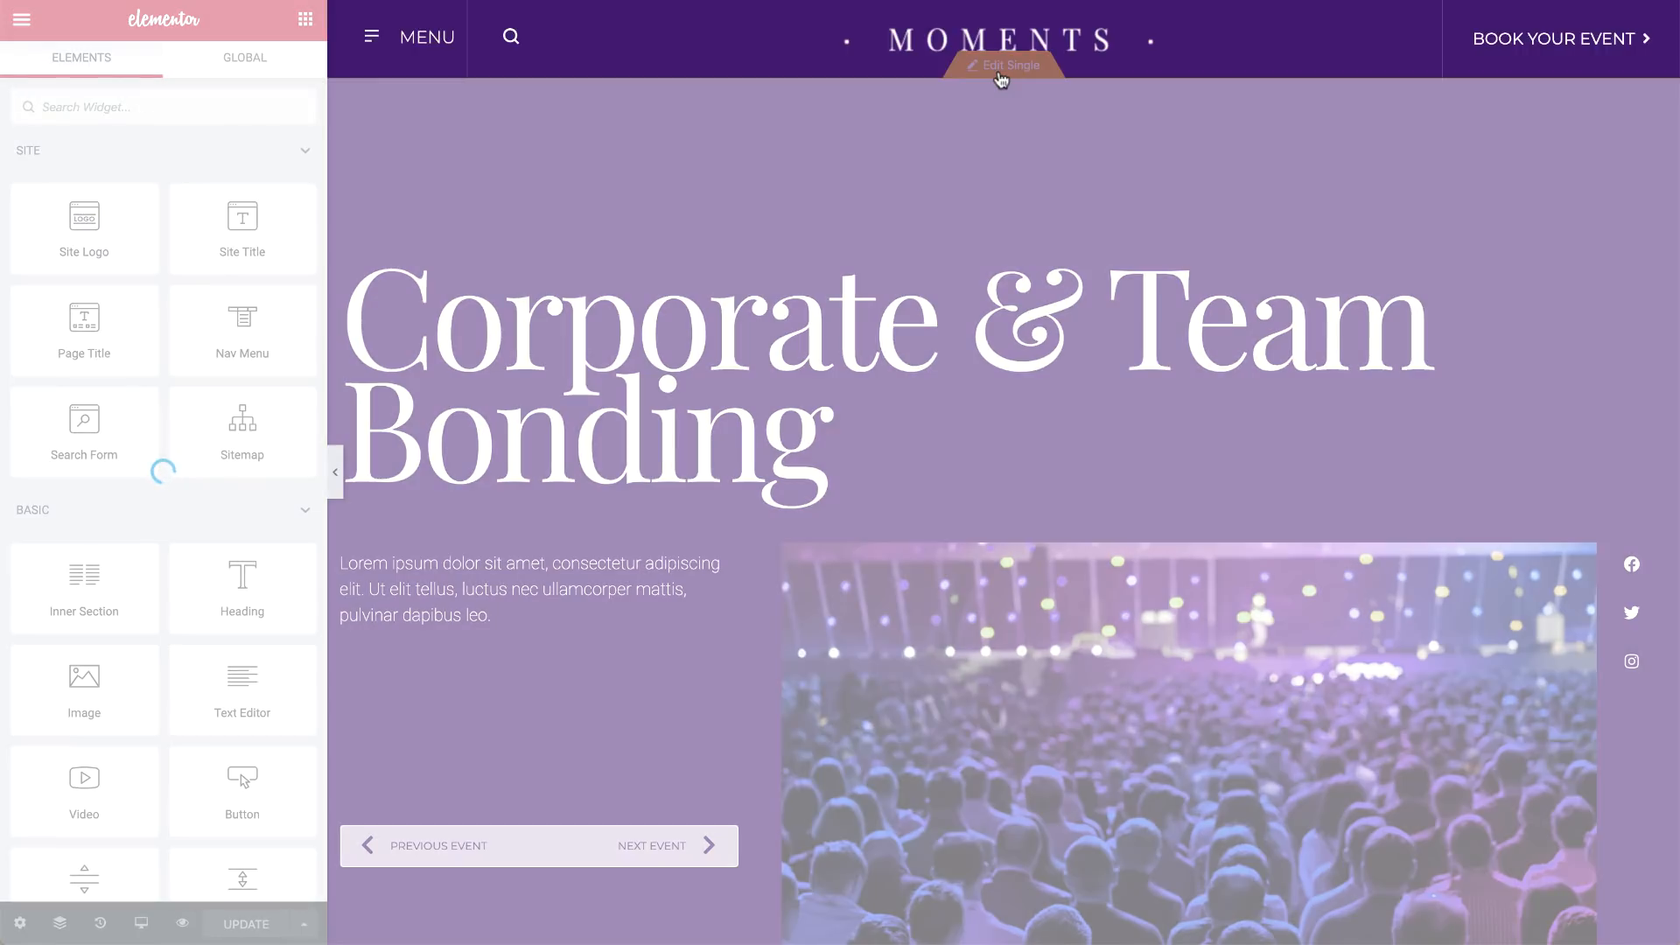
{"action": "left_click", "coordinate": [1003, 65]}
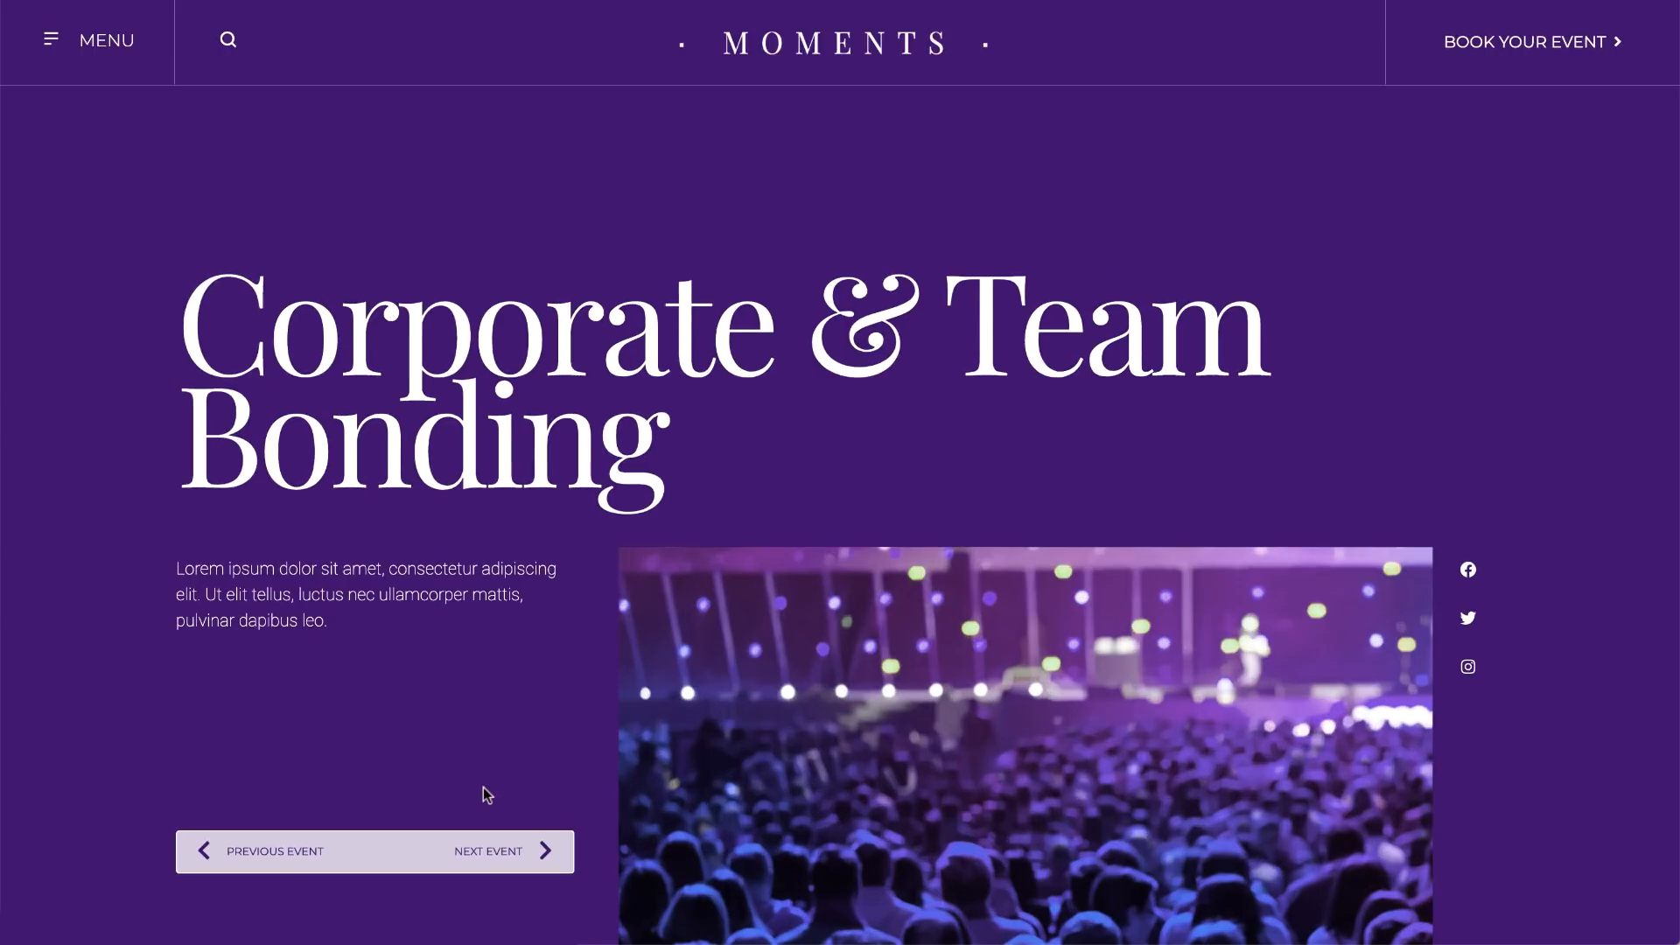
{"action": "mouse_move", "coordinate": [493, 858]}
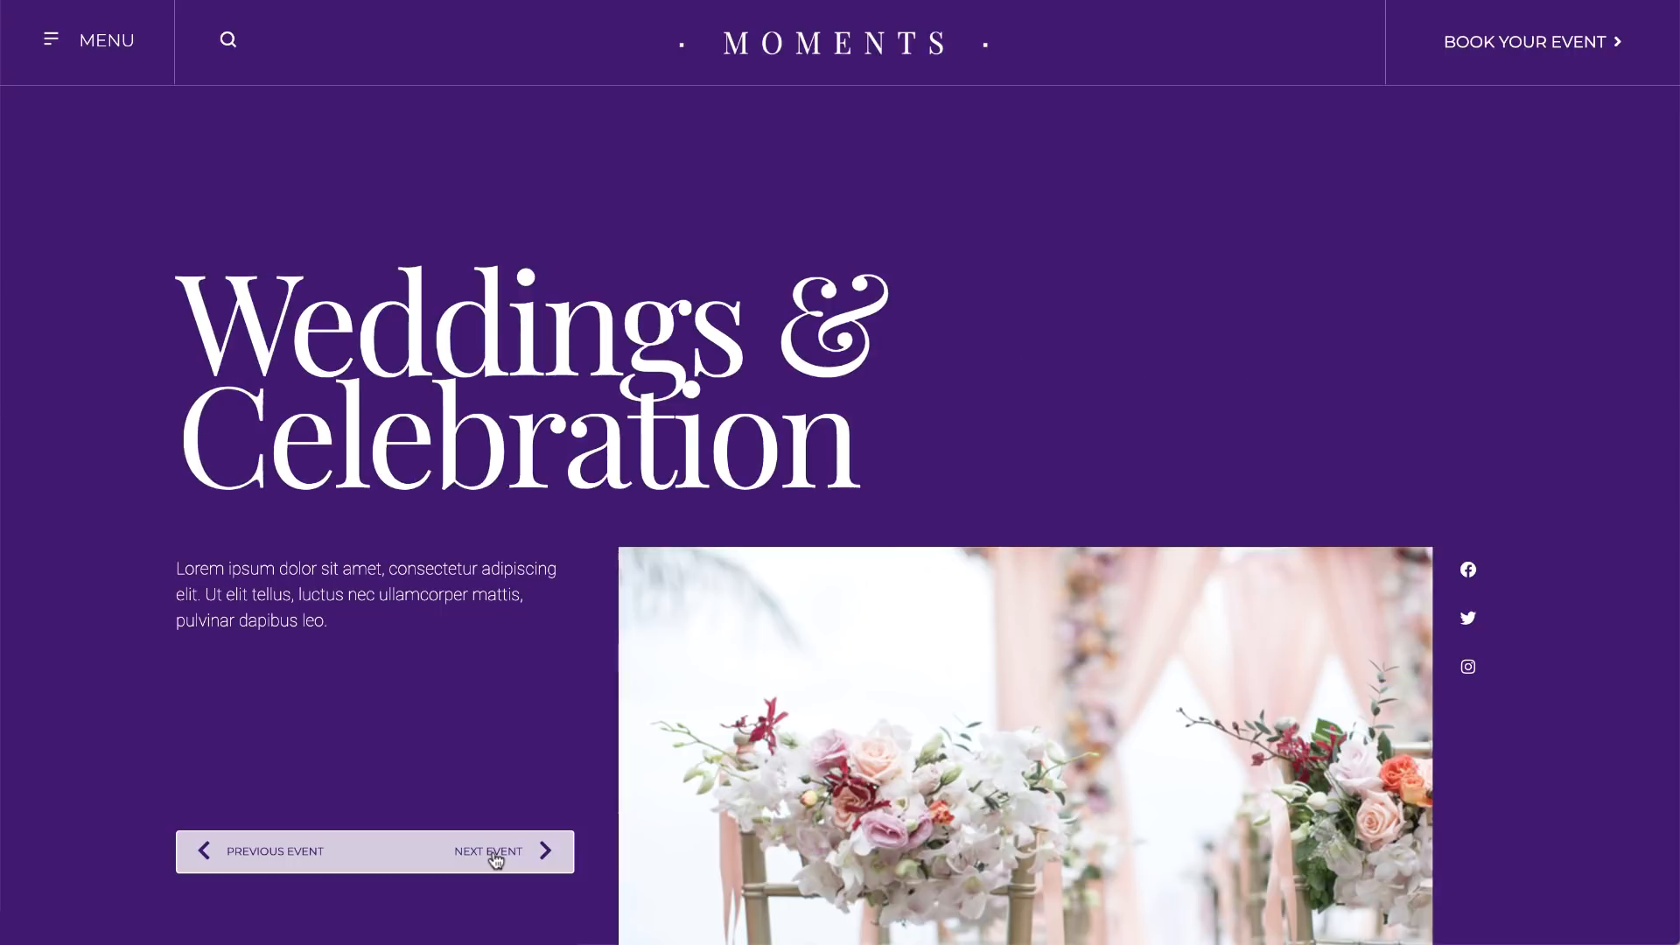
Step to the next event post on the live site
{"action": "left_click", "coordinate": [506, 851]}
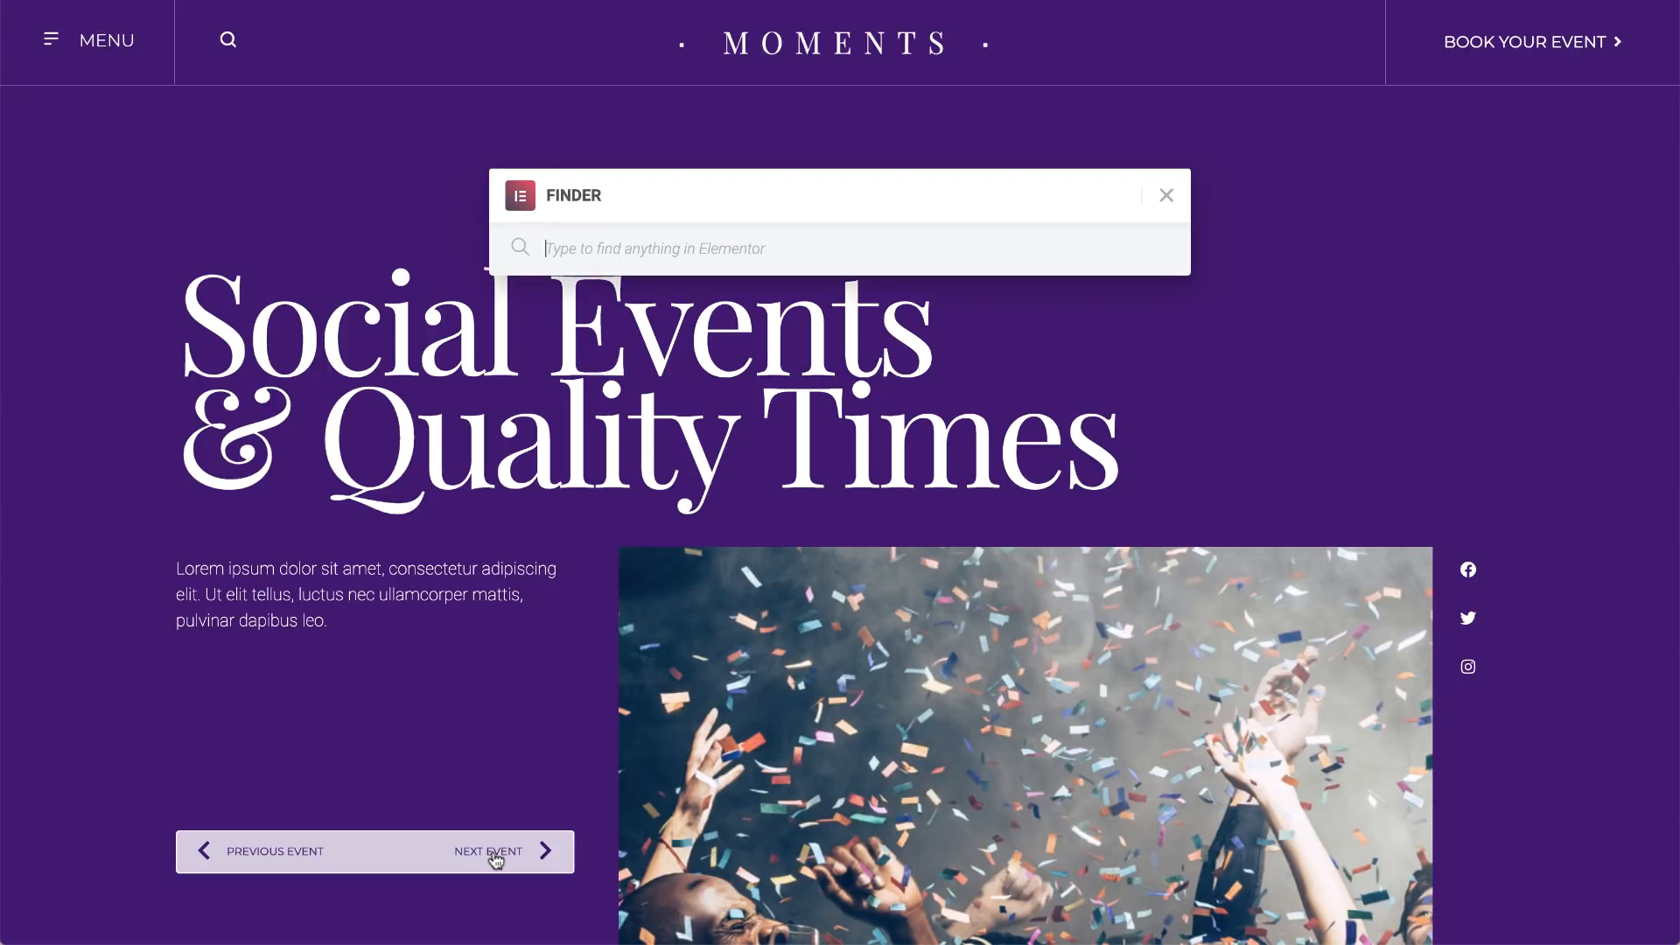
Jump to the dashboard via Finder and edit the Social Events post down to its Events box
{"action": "type", "text": "das"}
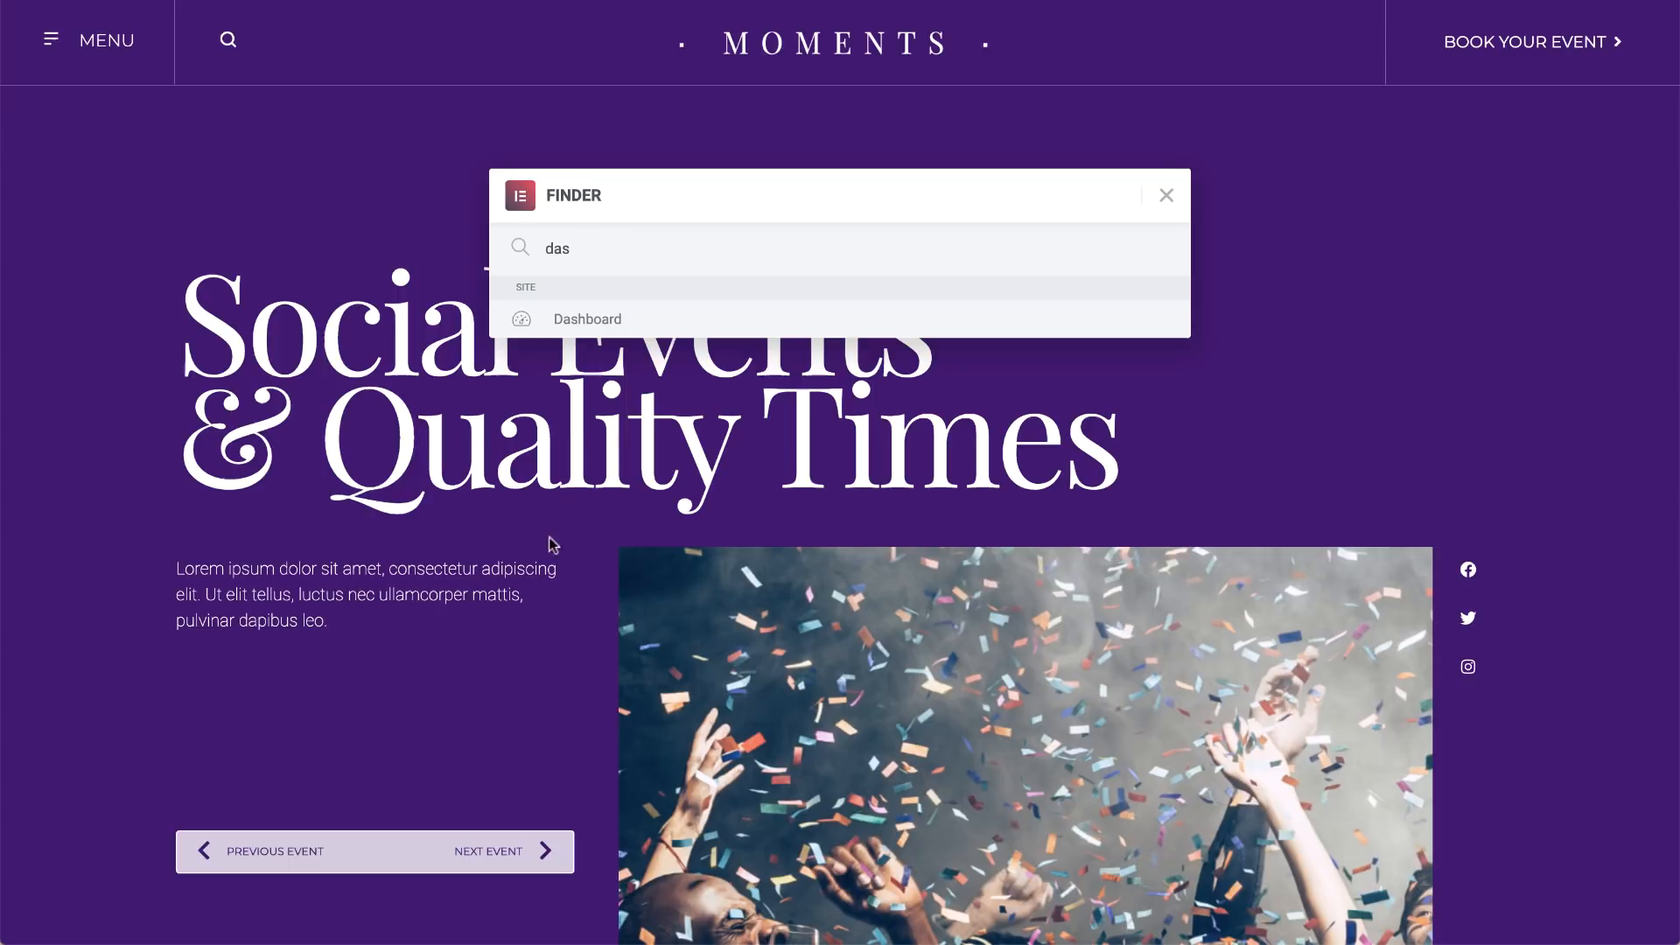
{"action": "left_click", "coordinate": [588, 319]}
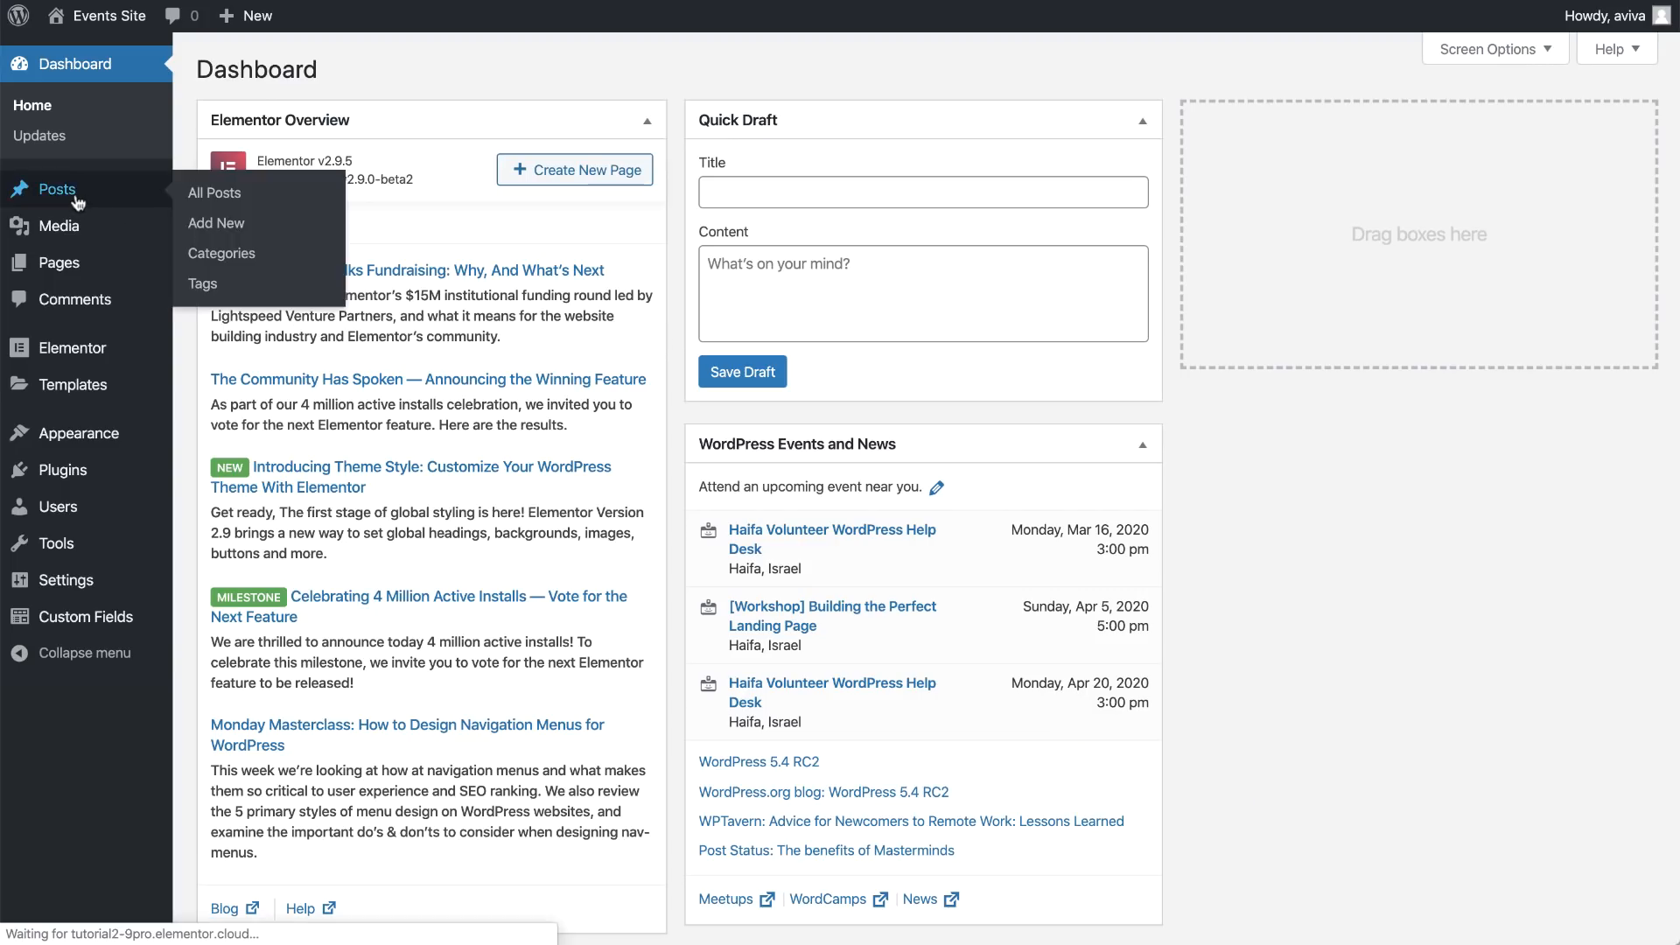
{"action": "left_click", "coordinate": [213, 192]}
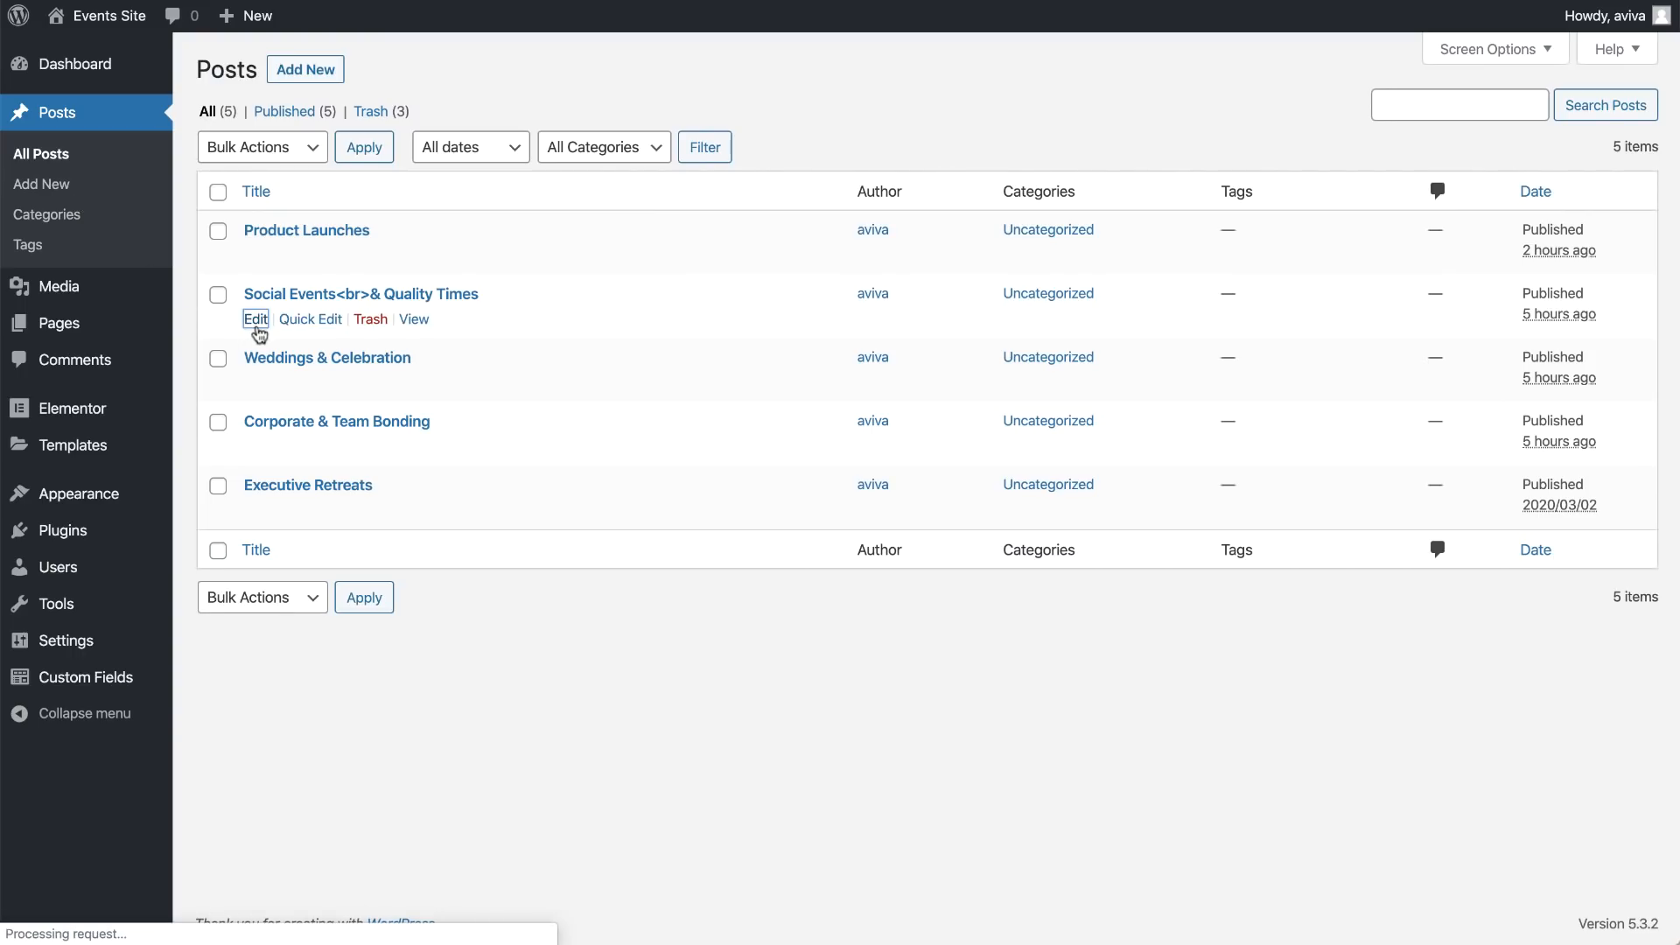
{"action": "left_click", "coordinate": [256, 319]}
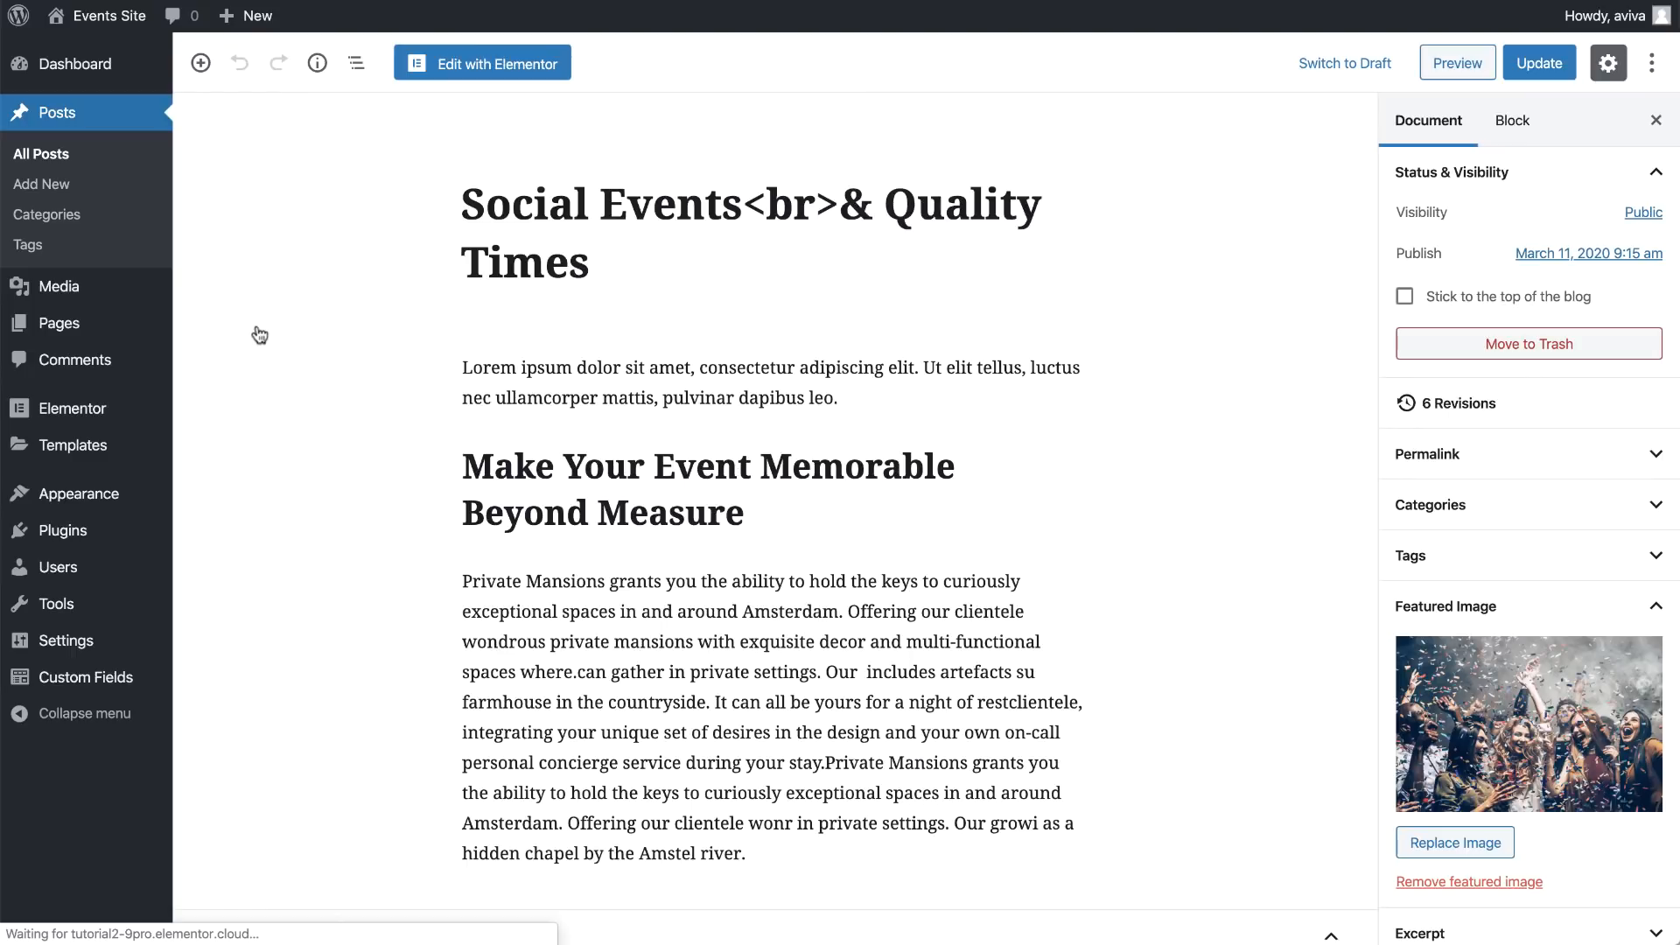
{"action": "scroll", "scroll_direction": "down", "scroll_amount": 3}
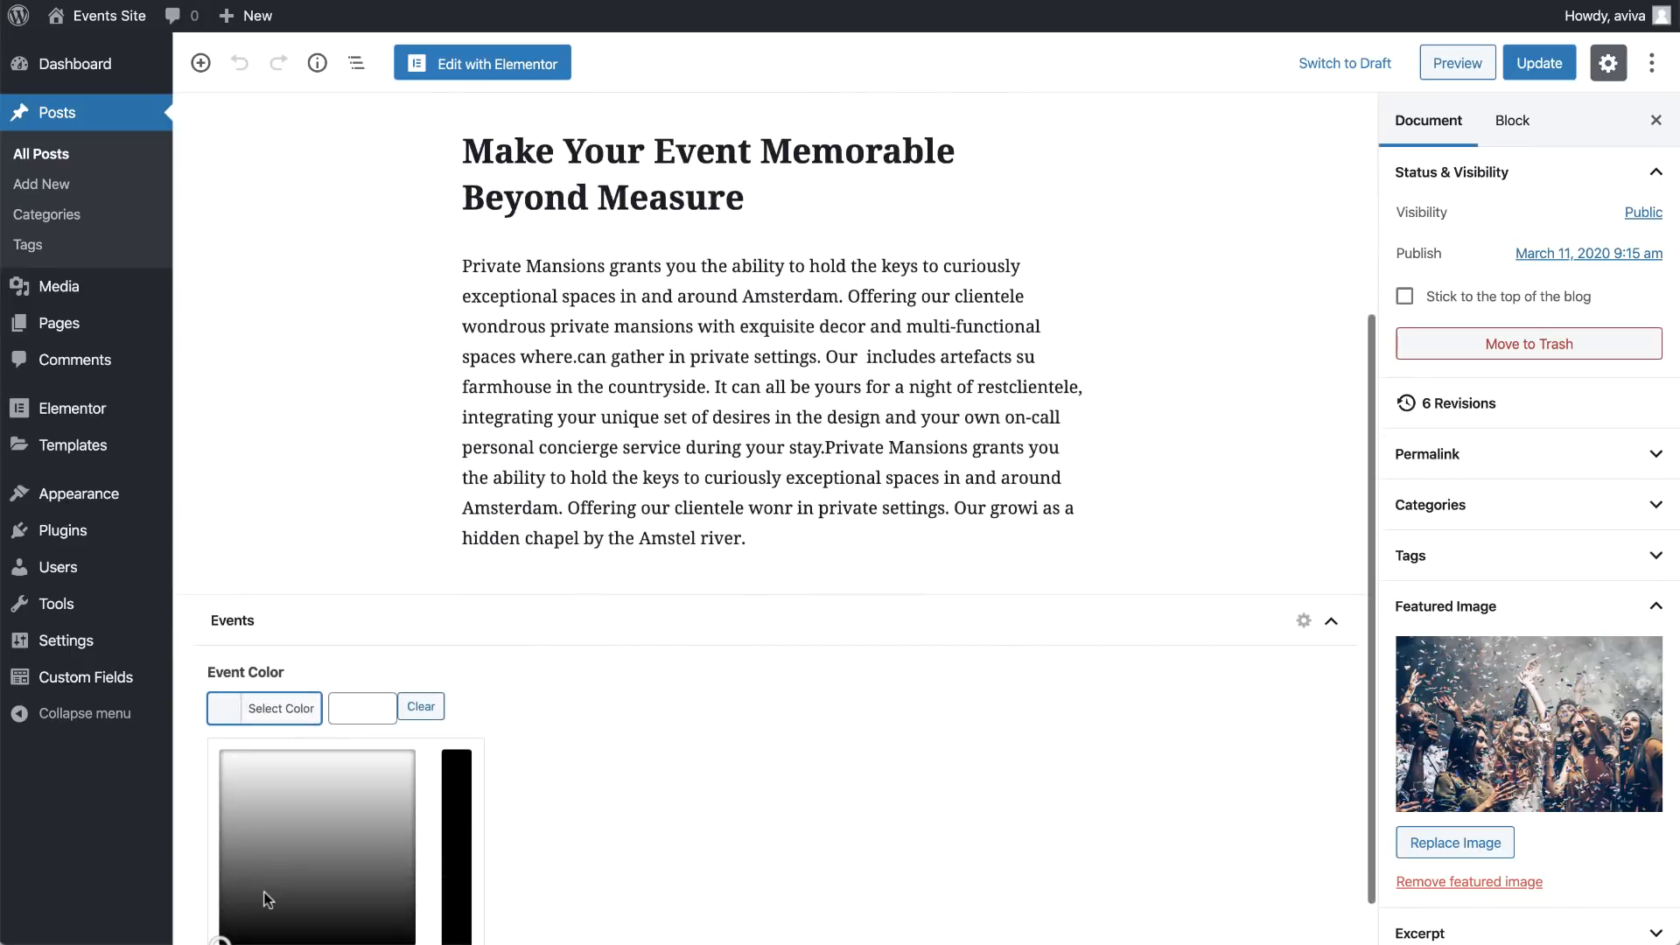
{"action": "scroll", "scroll_direction": "down", "scroll_amount": 3}
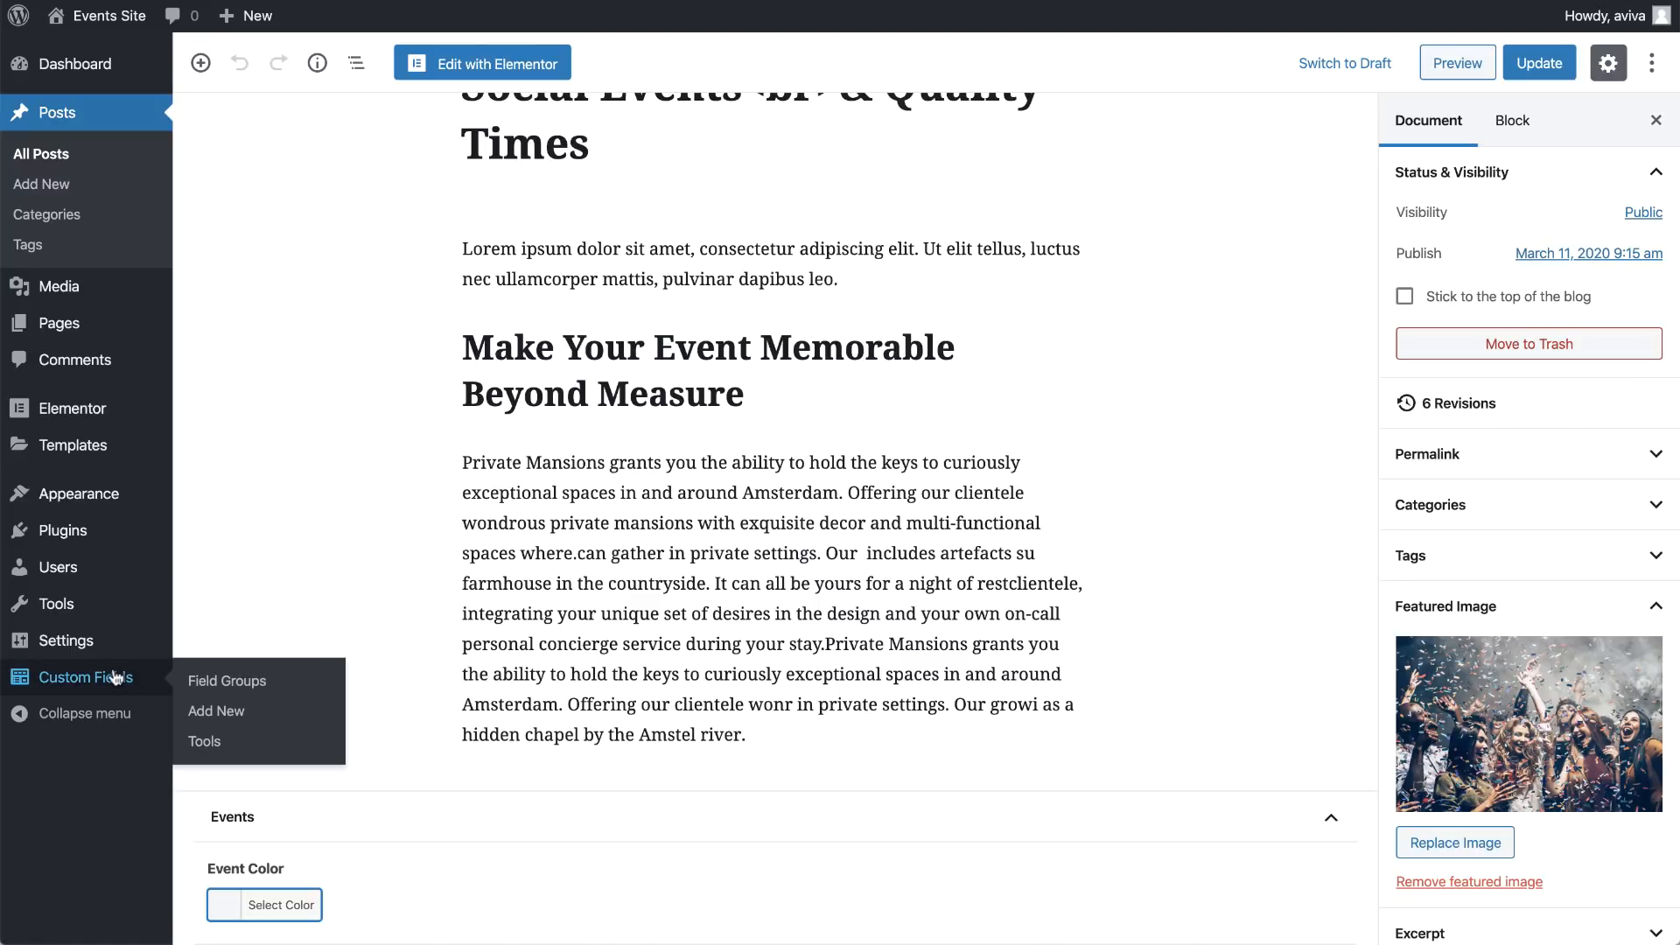
Open the Events field group and inspect the Event Color field's settings
{"action": "left_click", "coordinate": [226, 681]}
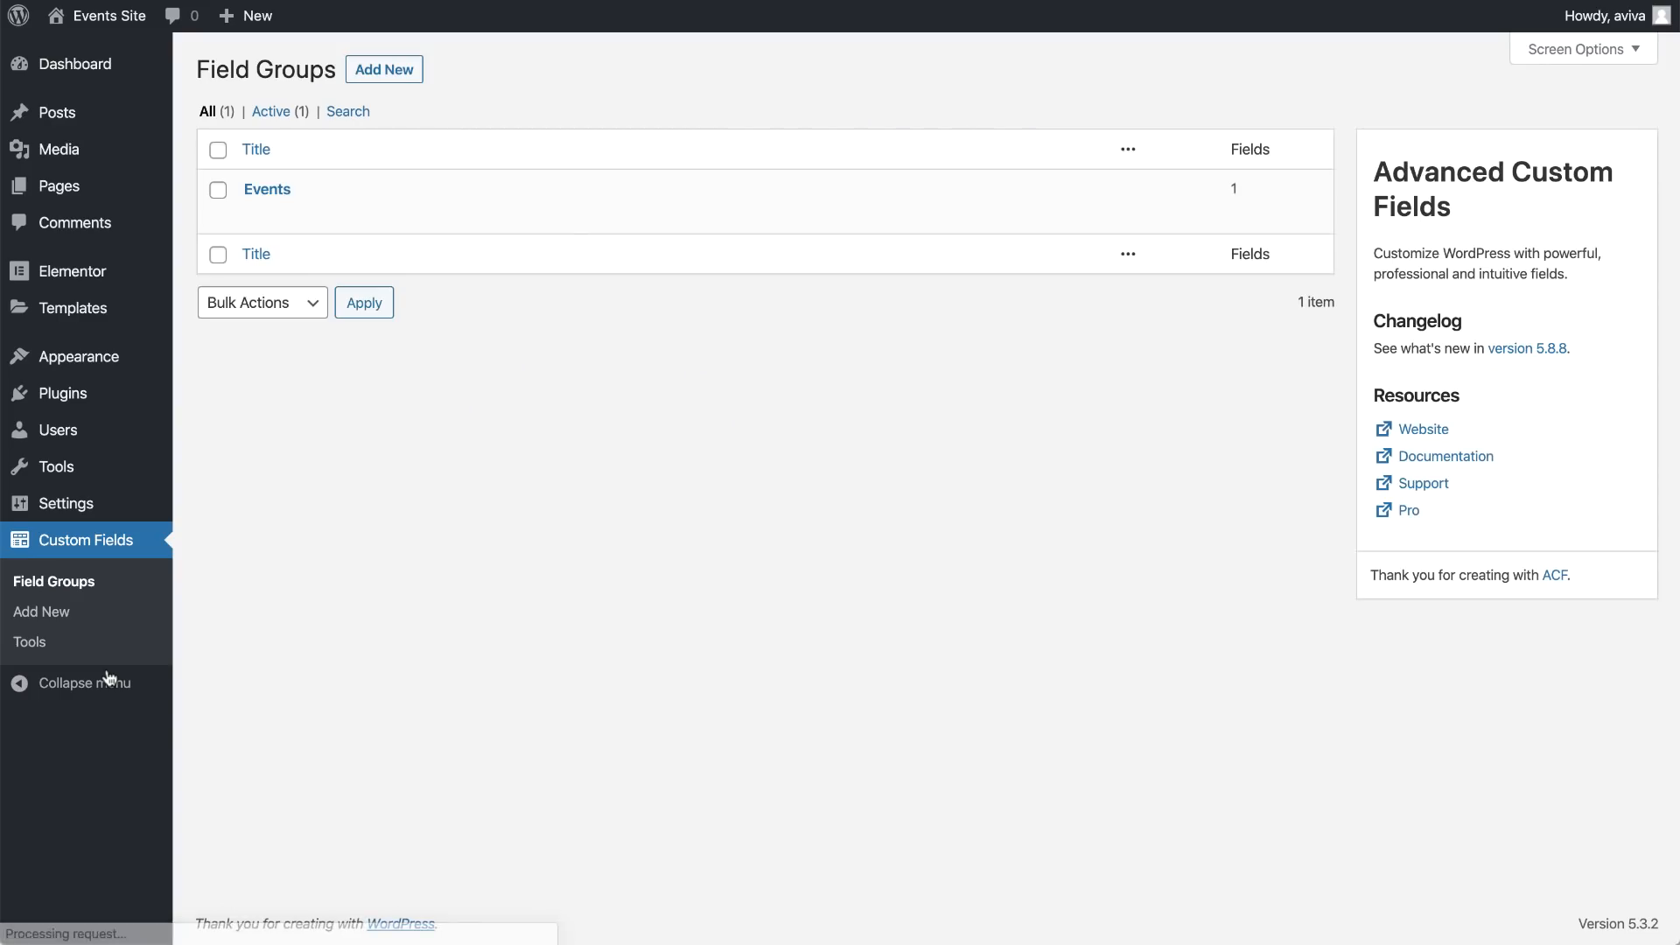
{"action": "left_click", "coordinate": [256, 213]}
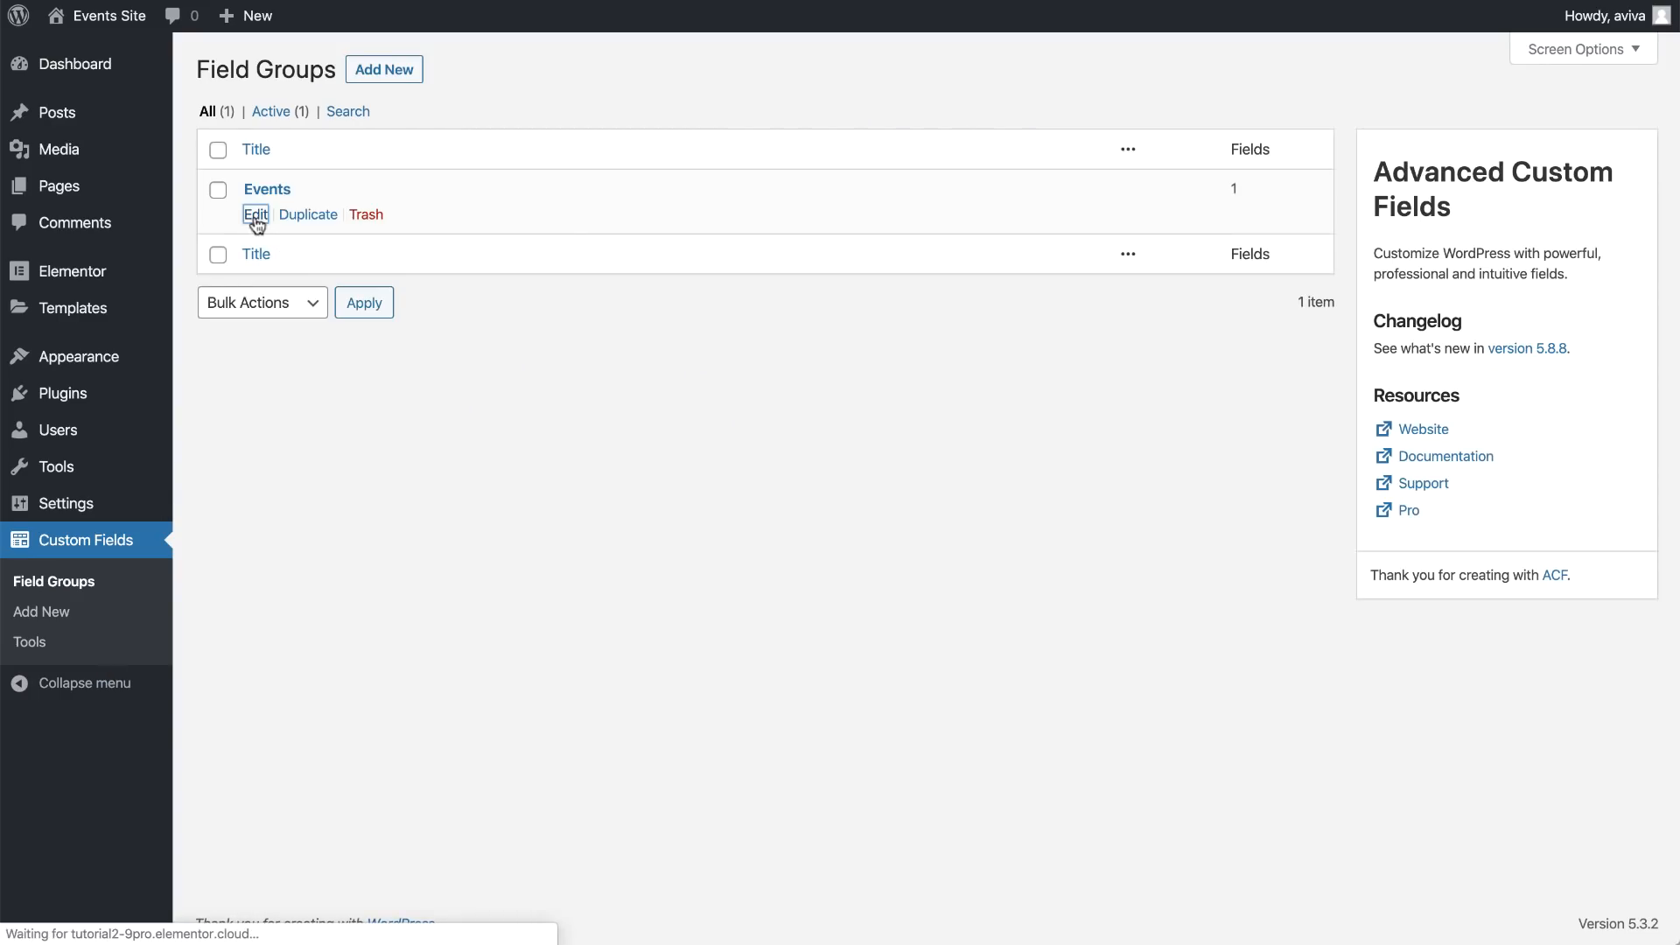
{"action": "left_click", "coordinate": [256, 214]}
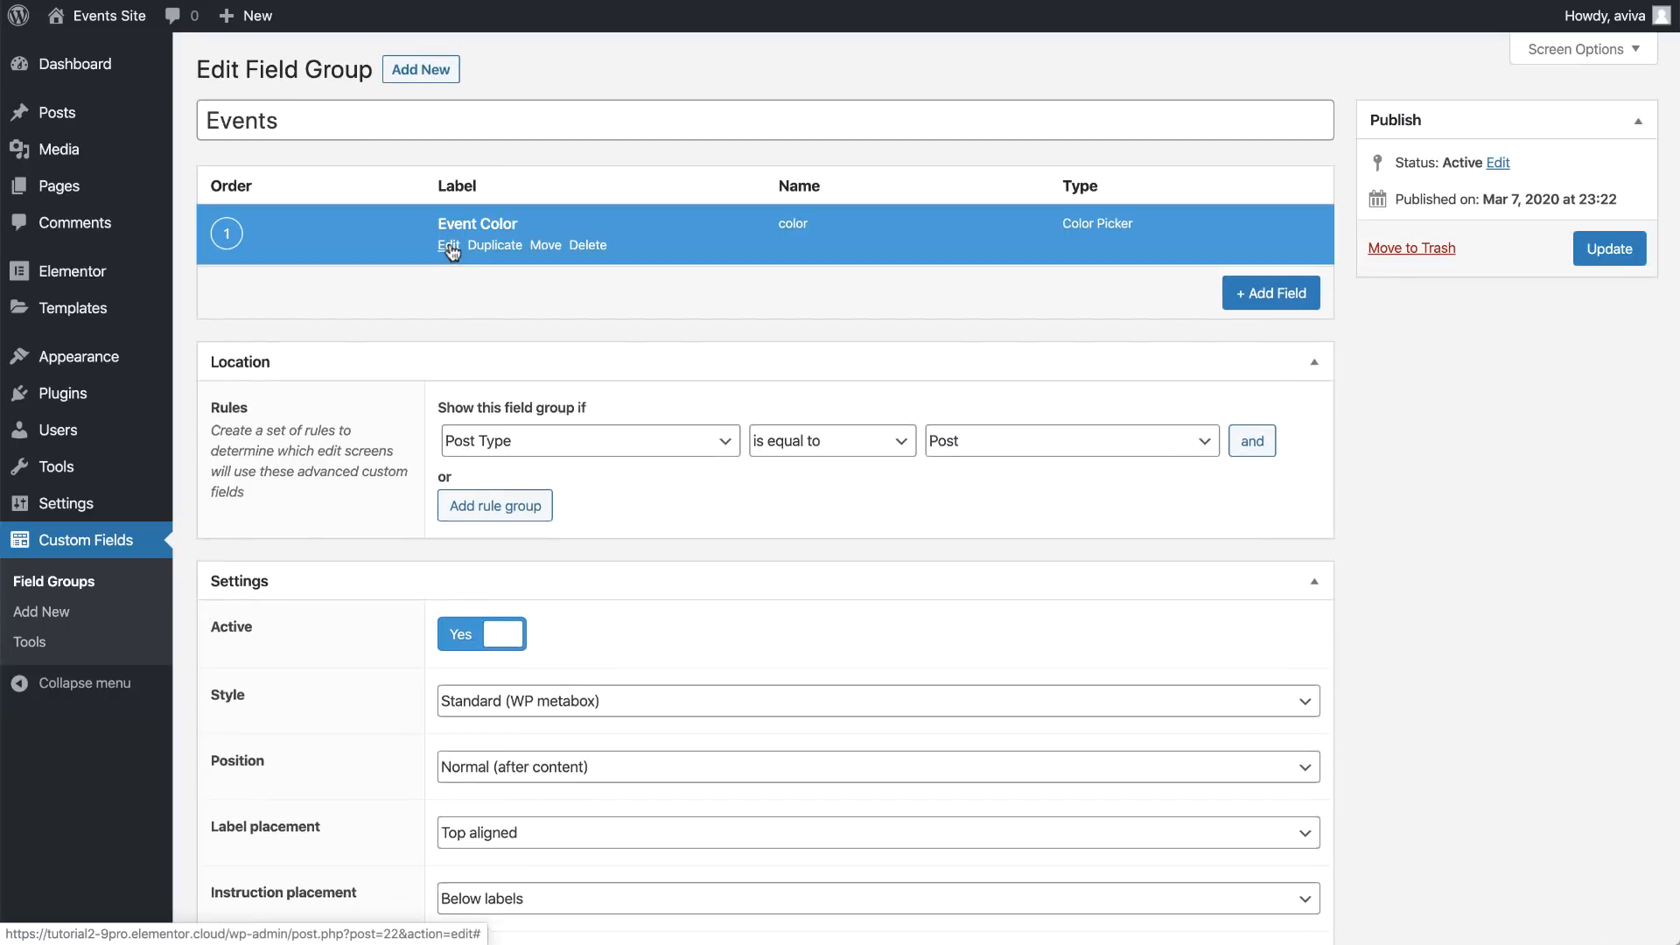
{"action": "left_click", "coordinate": [448, 245]}
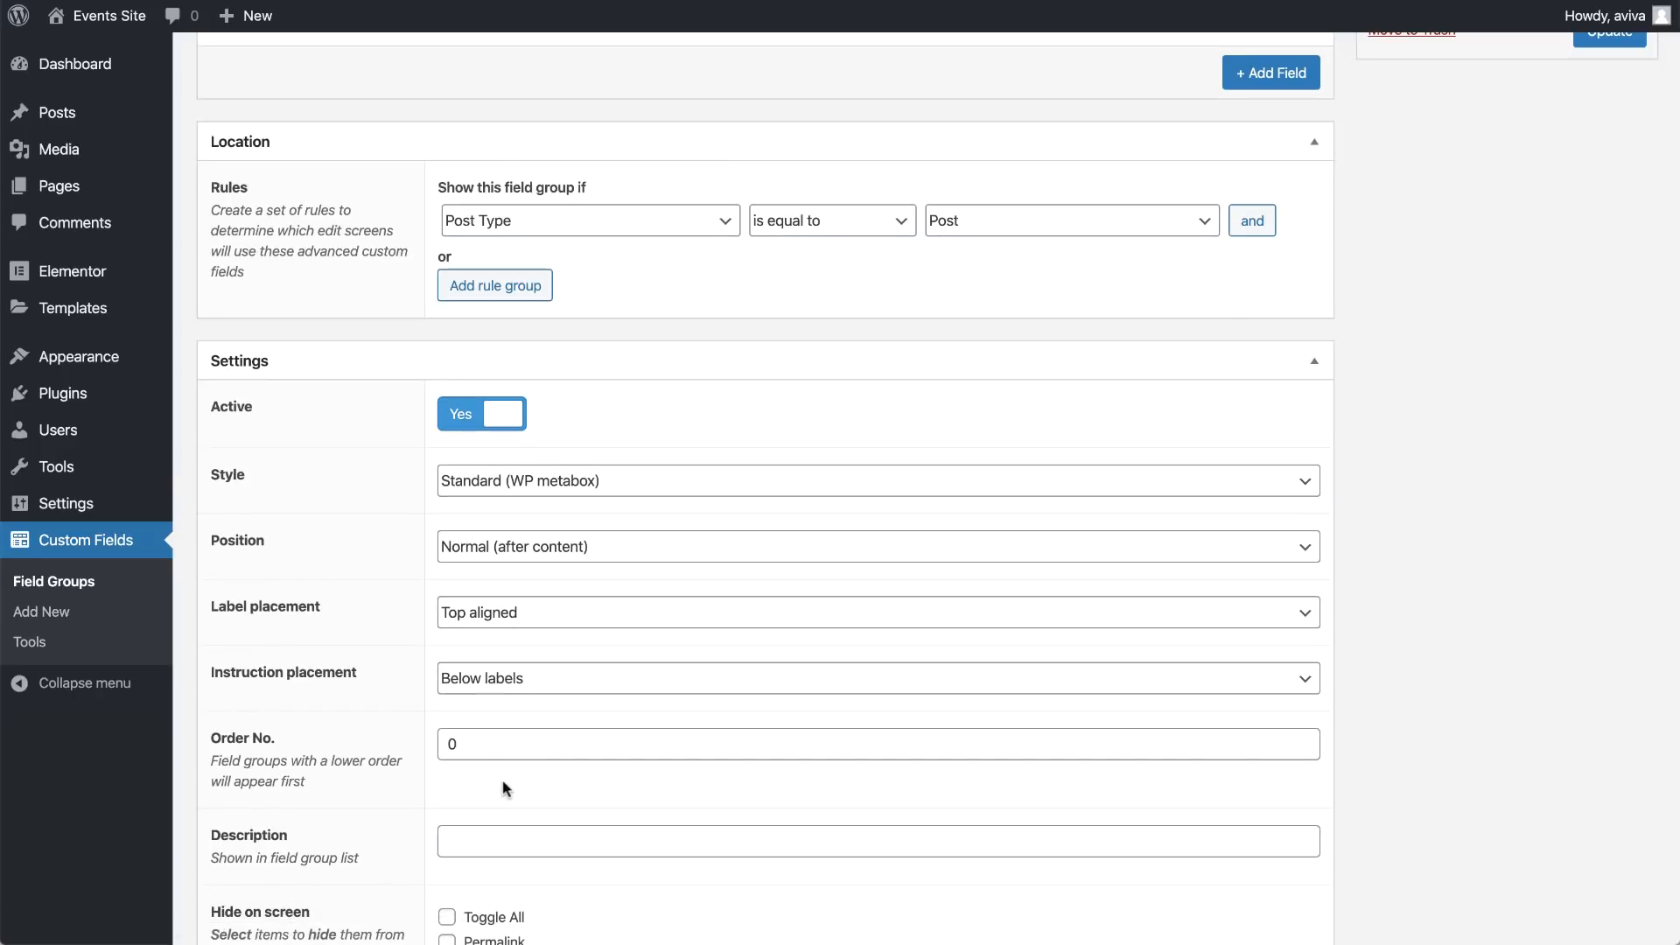
{"action": "mouse_move", "coordinate": [556, 282]}
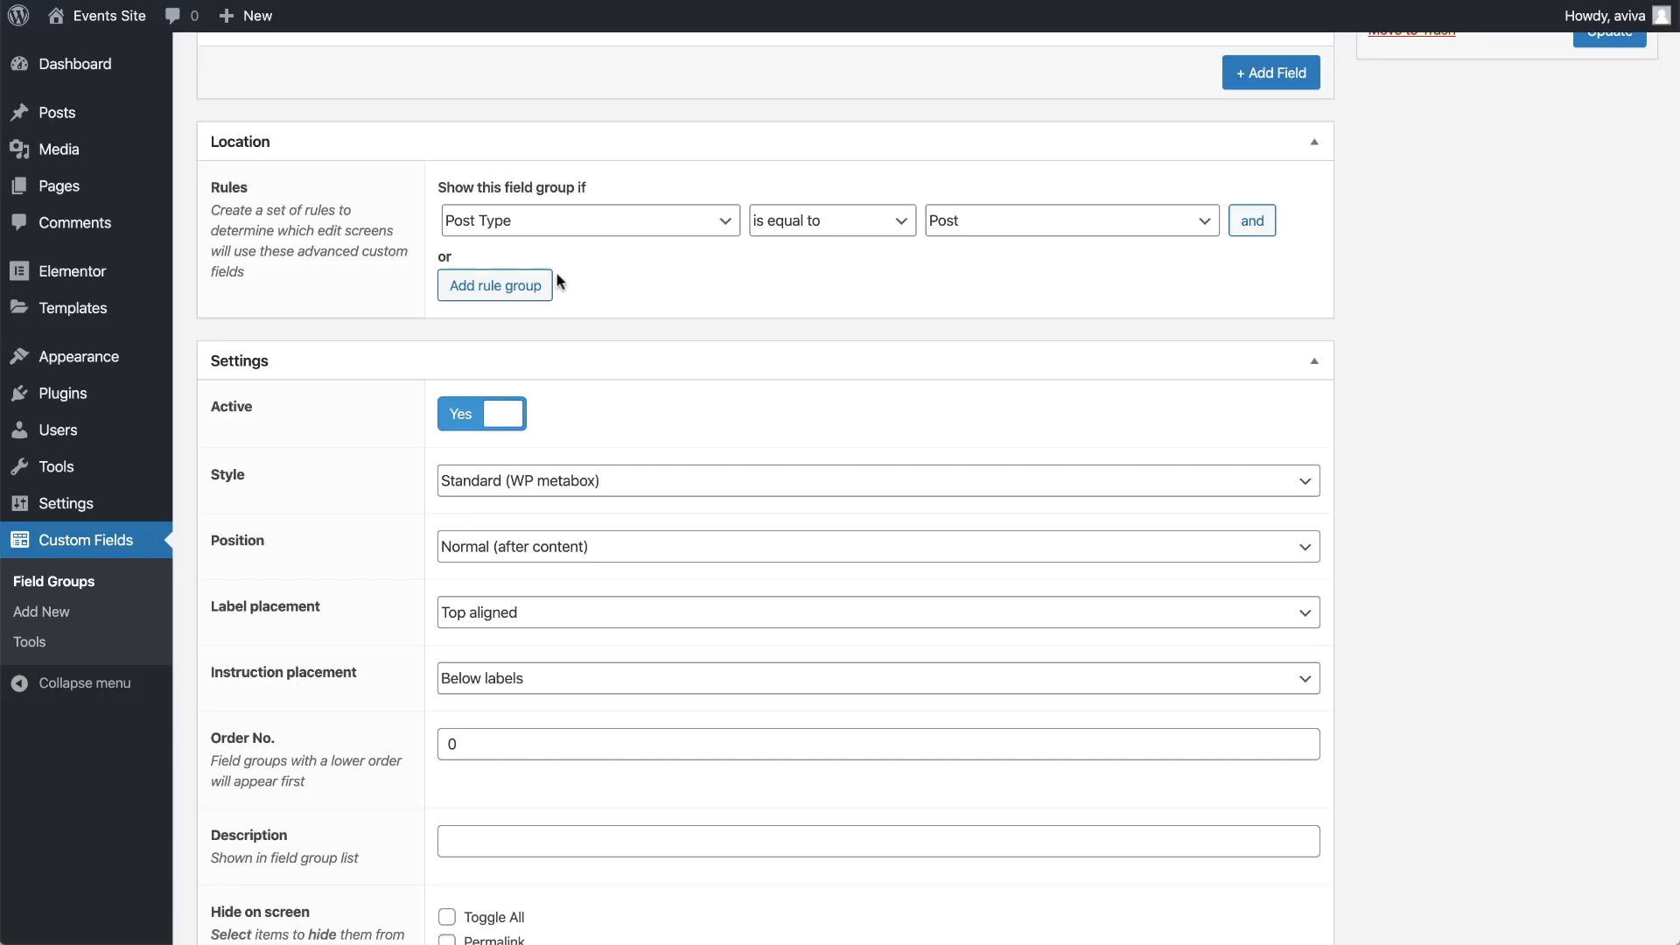
Confirm the location rule Post Type is equal to Post, then return to the posts list
{"action": "left_click", "coordinate": [588, 221]}
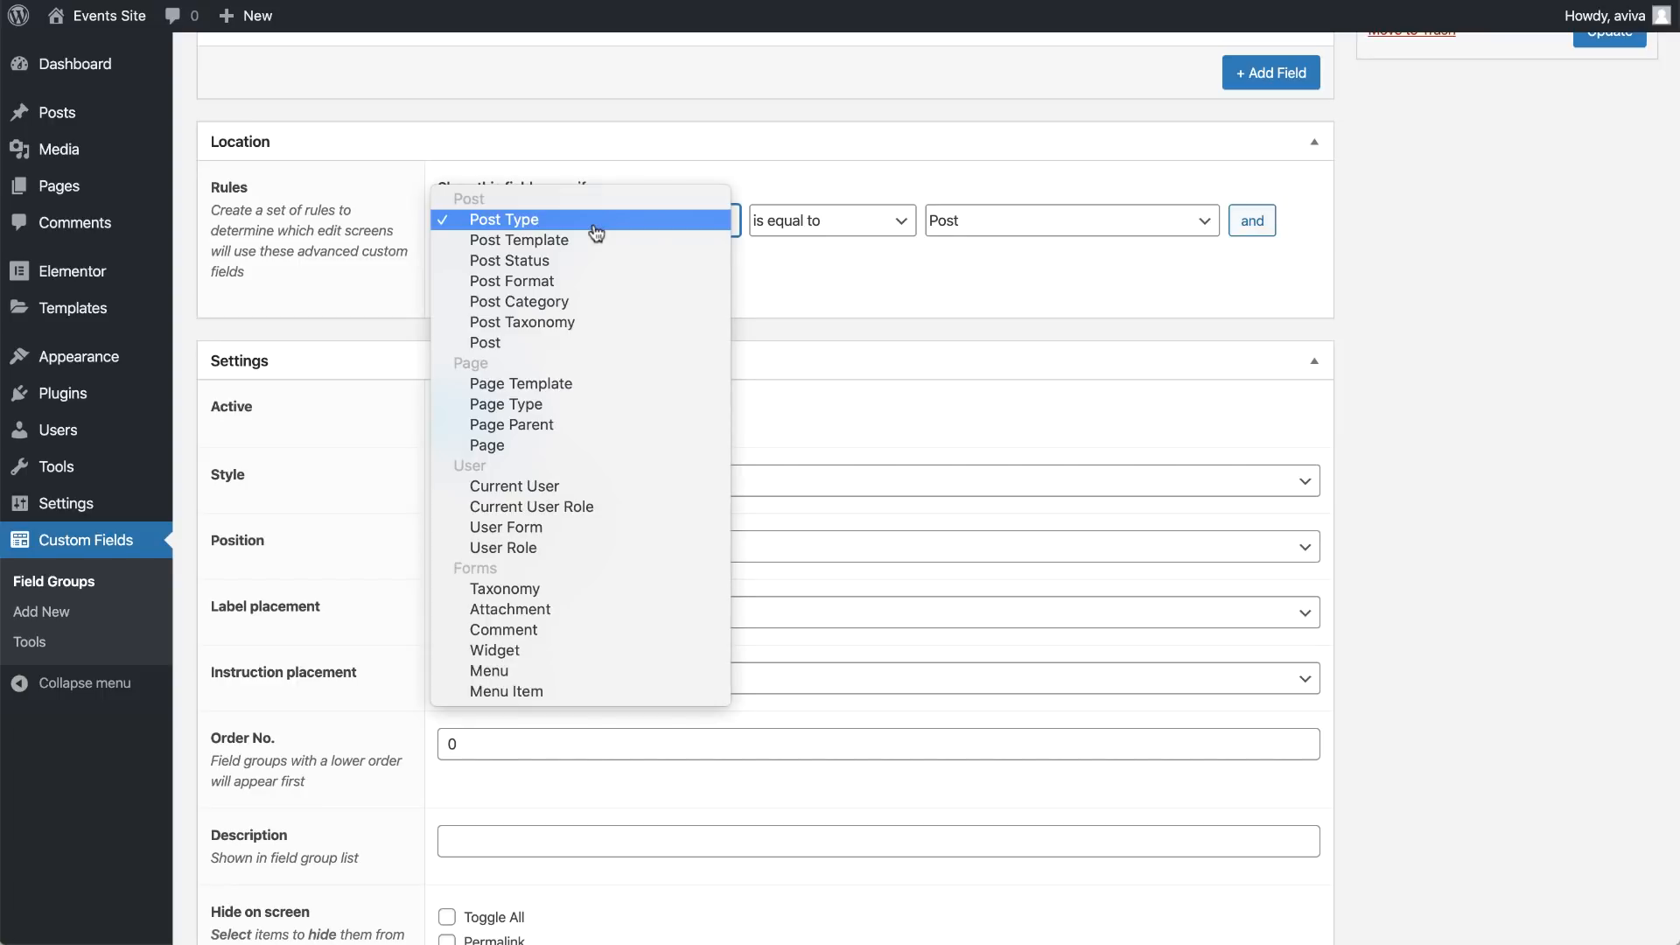
{"action": "left_click", "coordinate": [502, 221]}
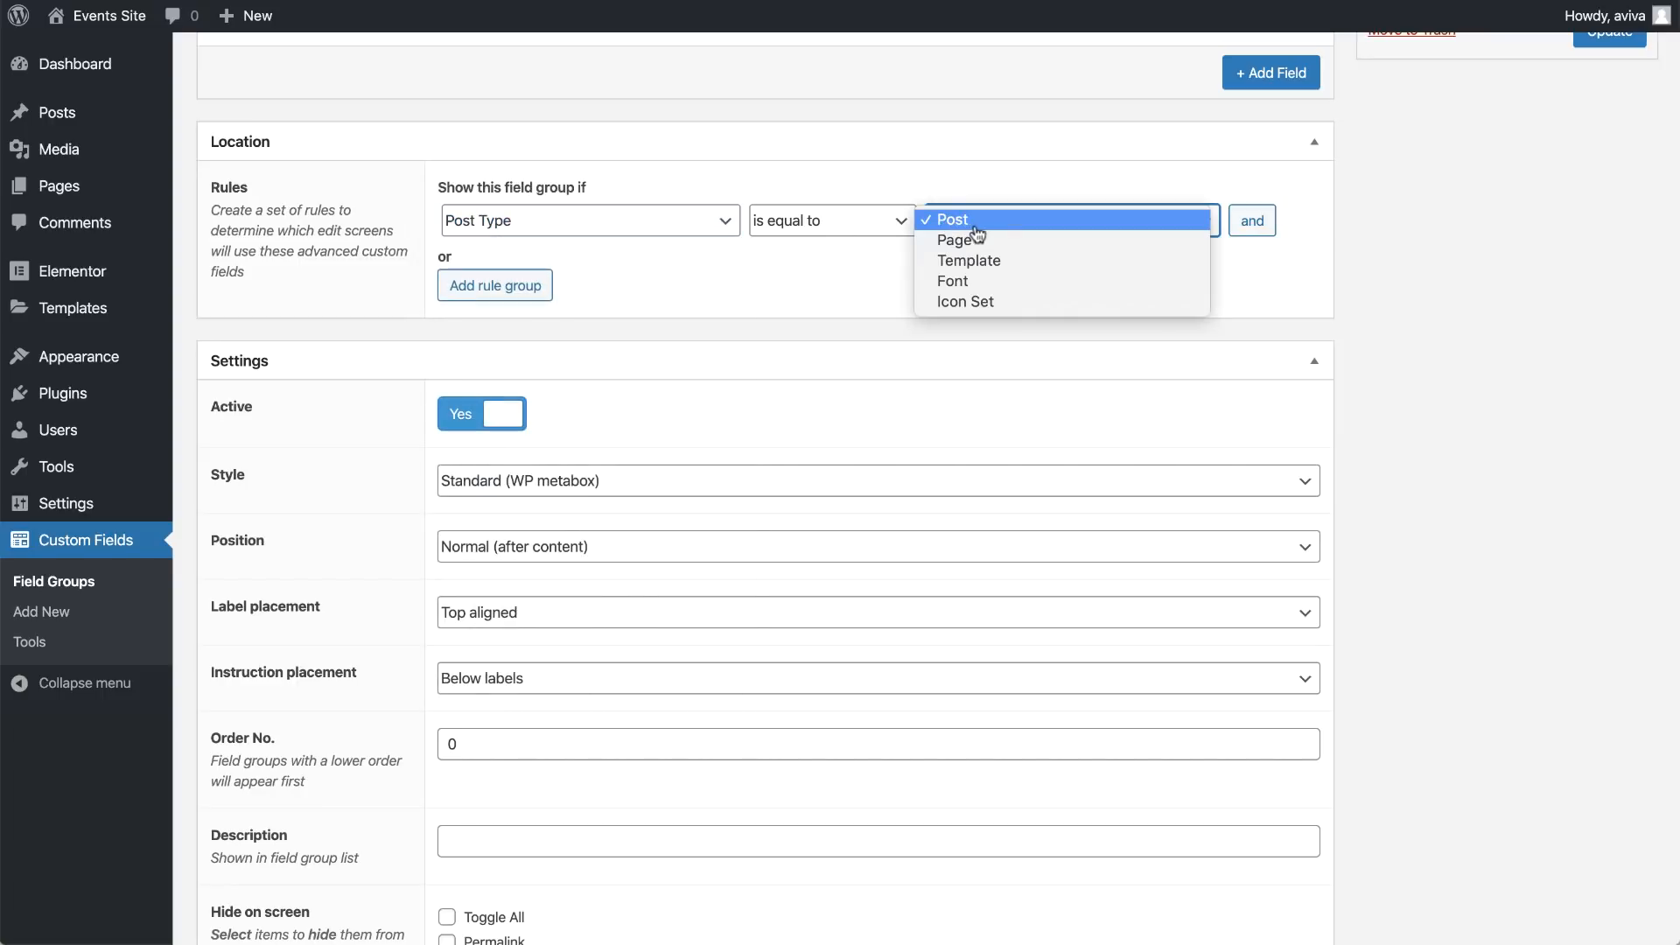
{"action": "left_click", "coordinate": [947, 221]}
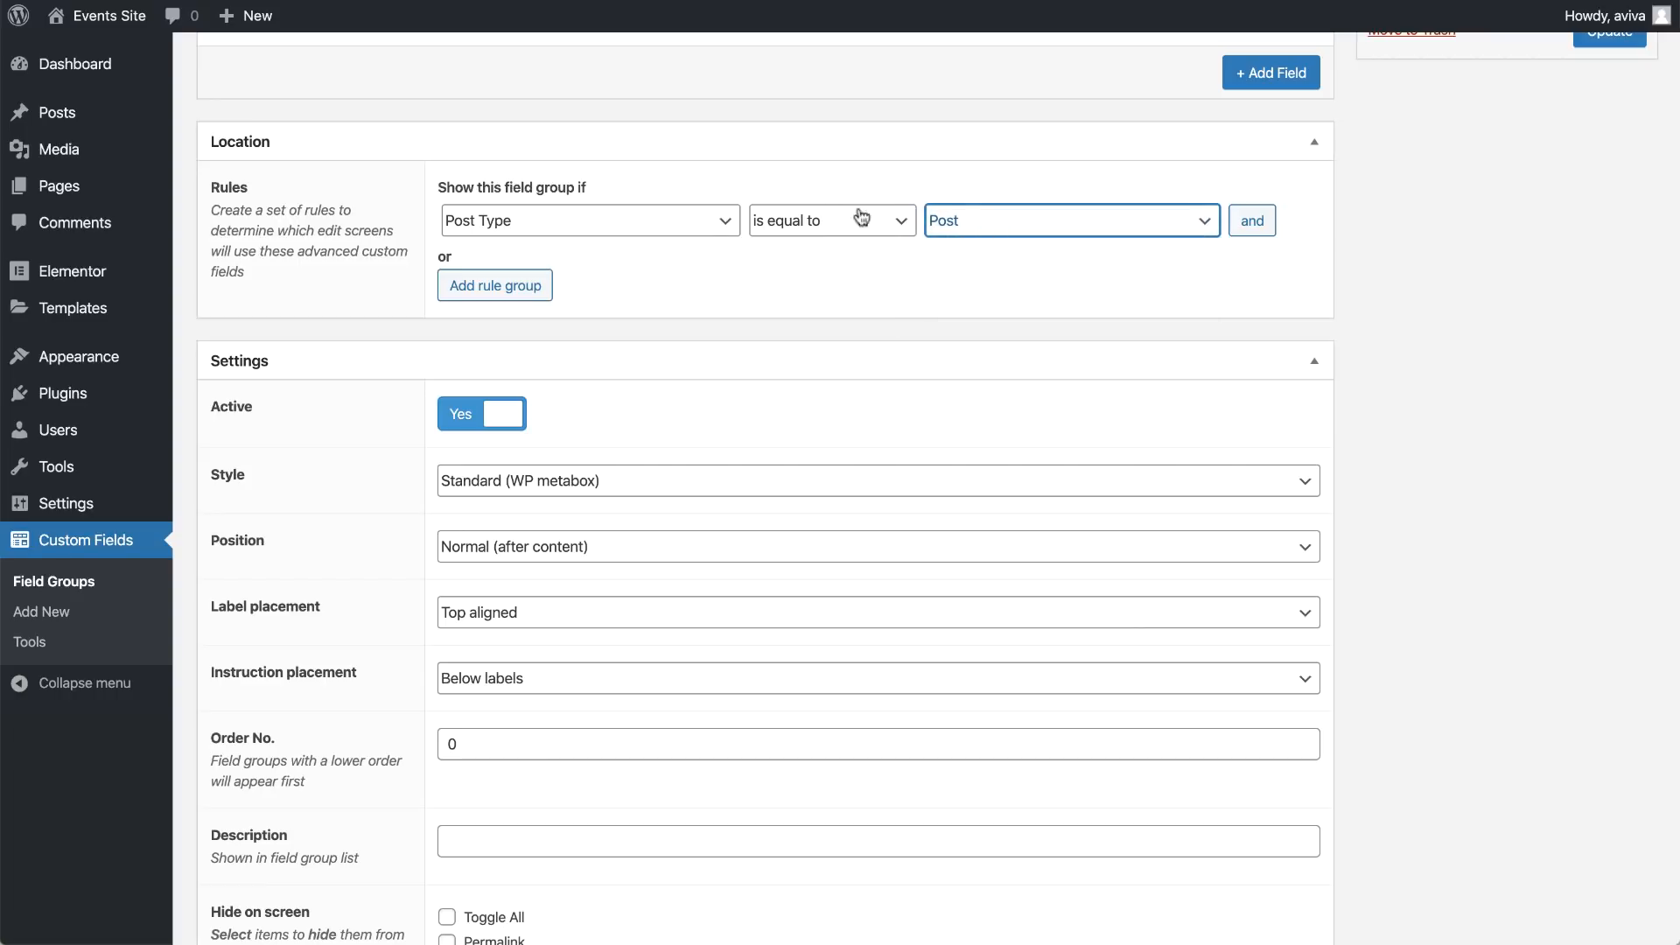
{"action": "left_click", "coordinate": [56, 112]}
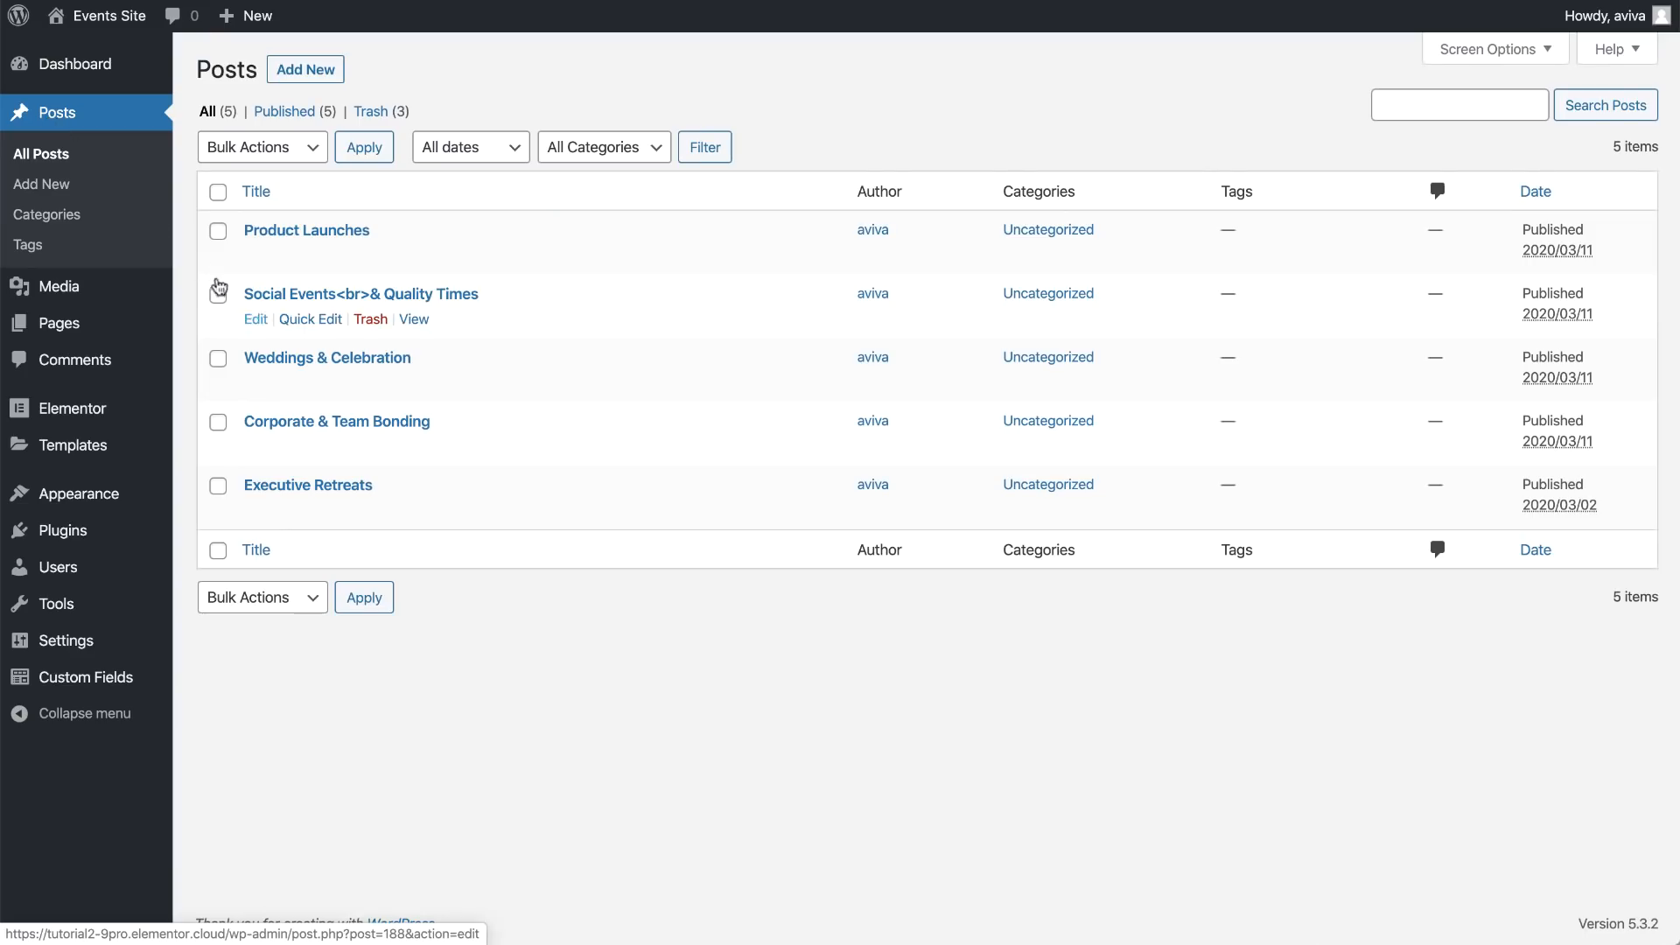
Give the Social Events post Event Color #4c2f8c and update it
{"action": "left_click", "coordinate": [359, 294]}
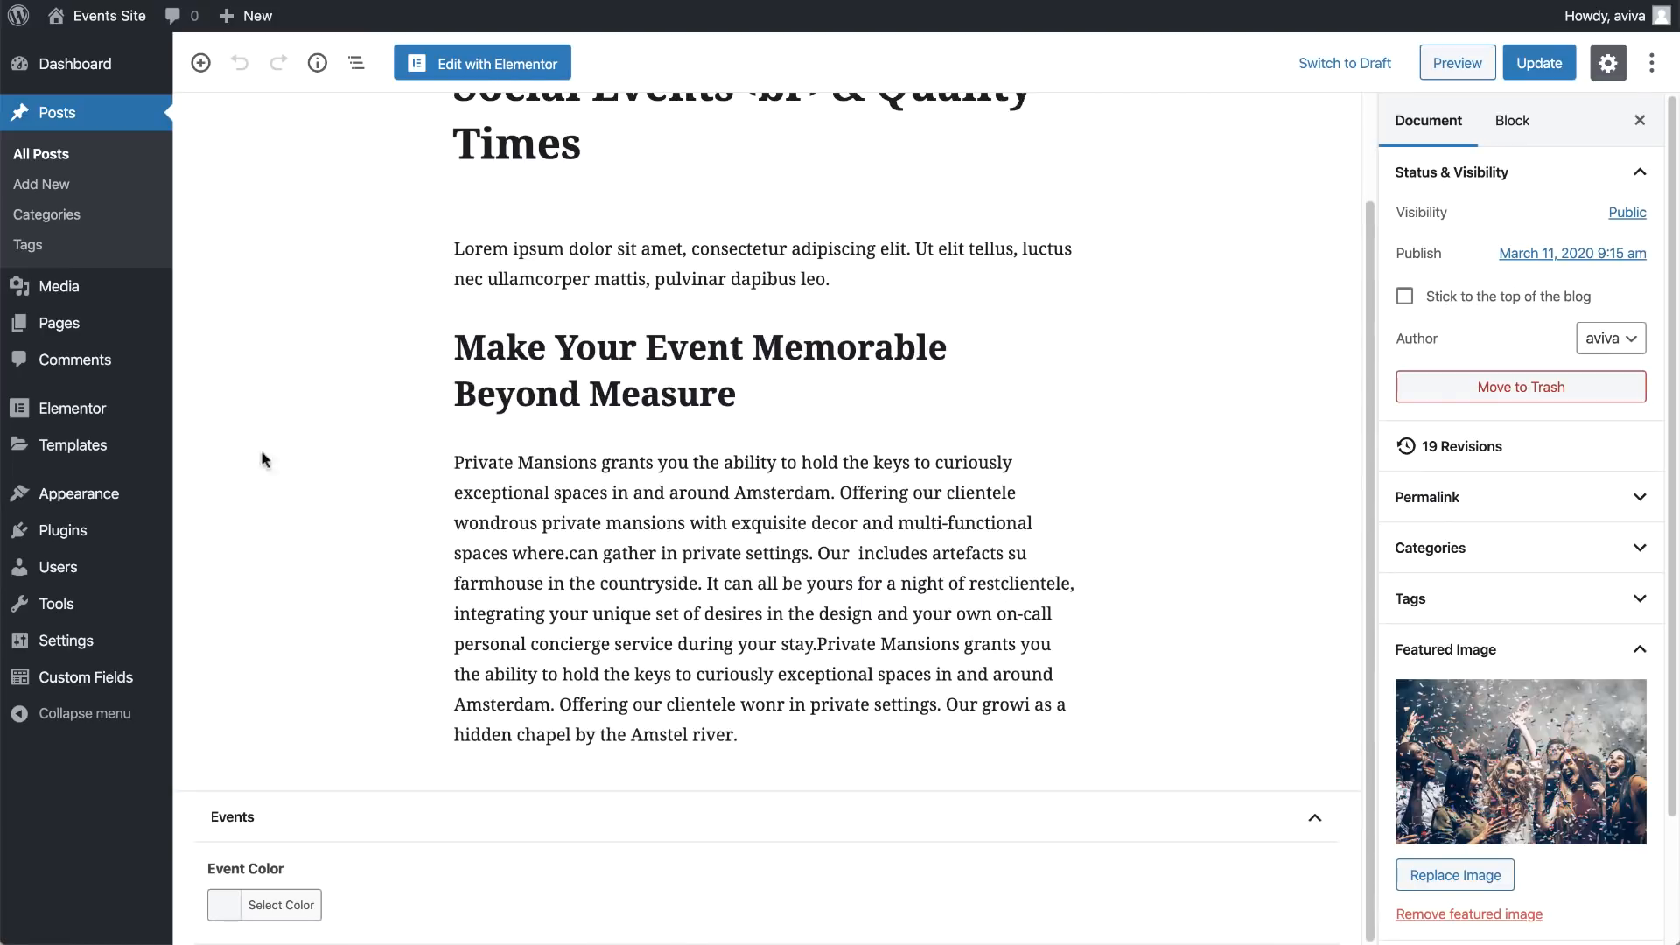
{"action": "left_click", "coordinate": [282, 653]}
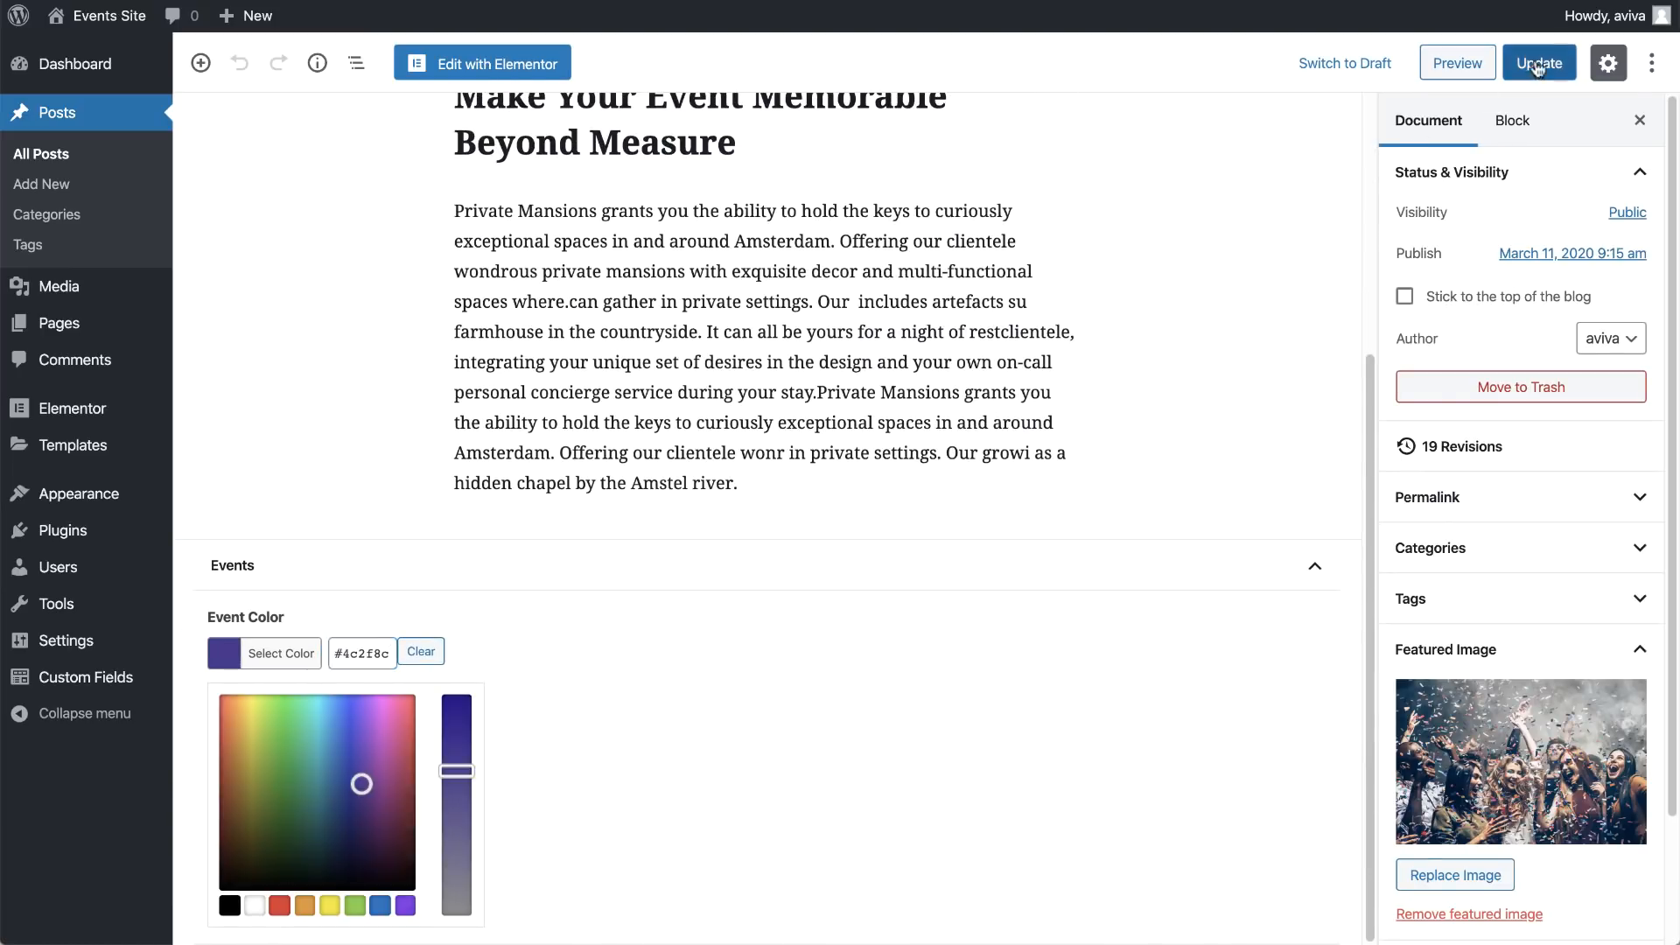
{"action": "left_click", "coordinate": [1539, 63]}
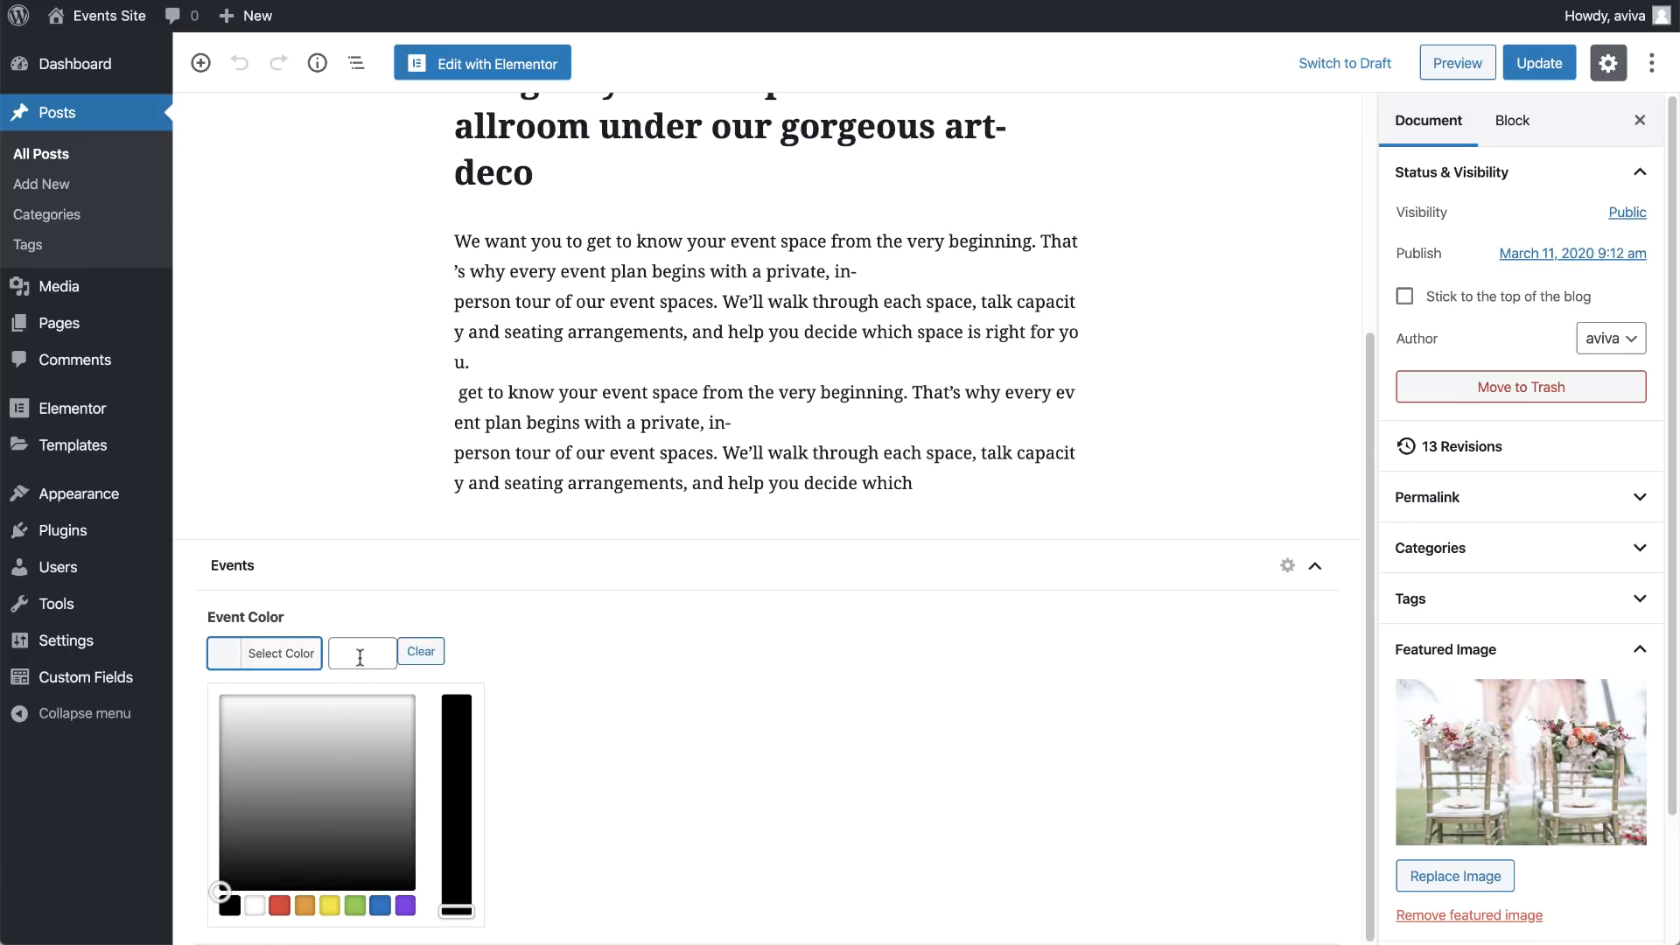
{"action": "left_click", "coordinate": [1536, 64]}
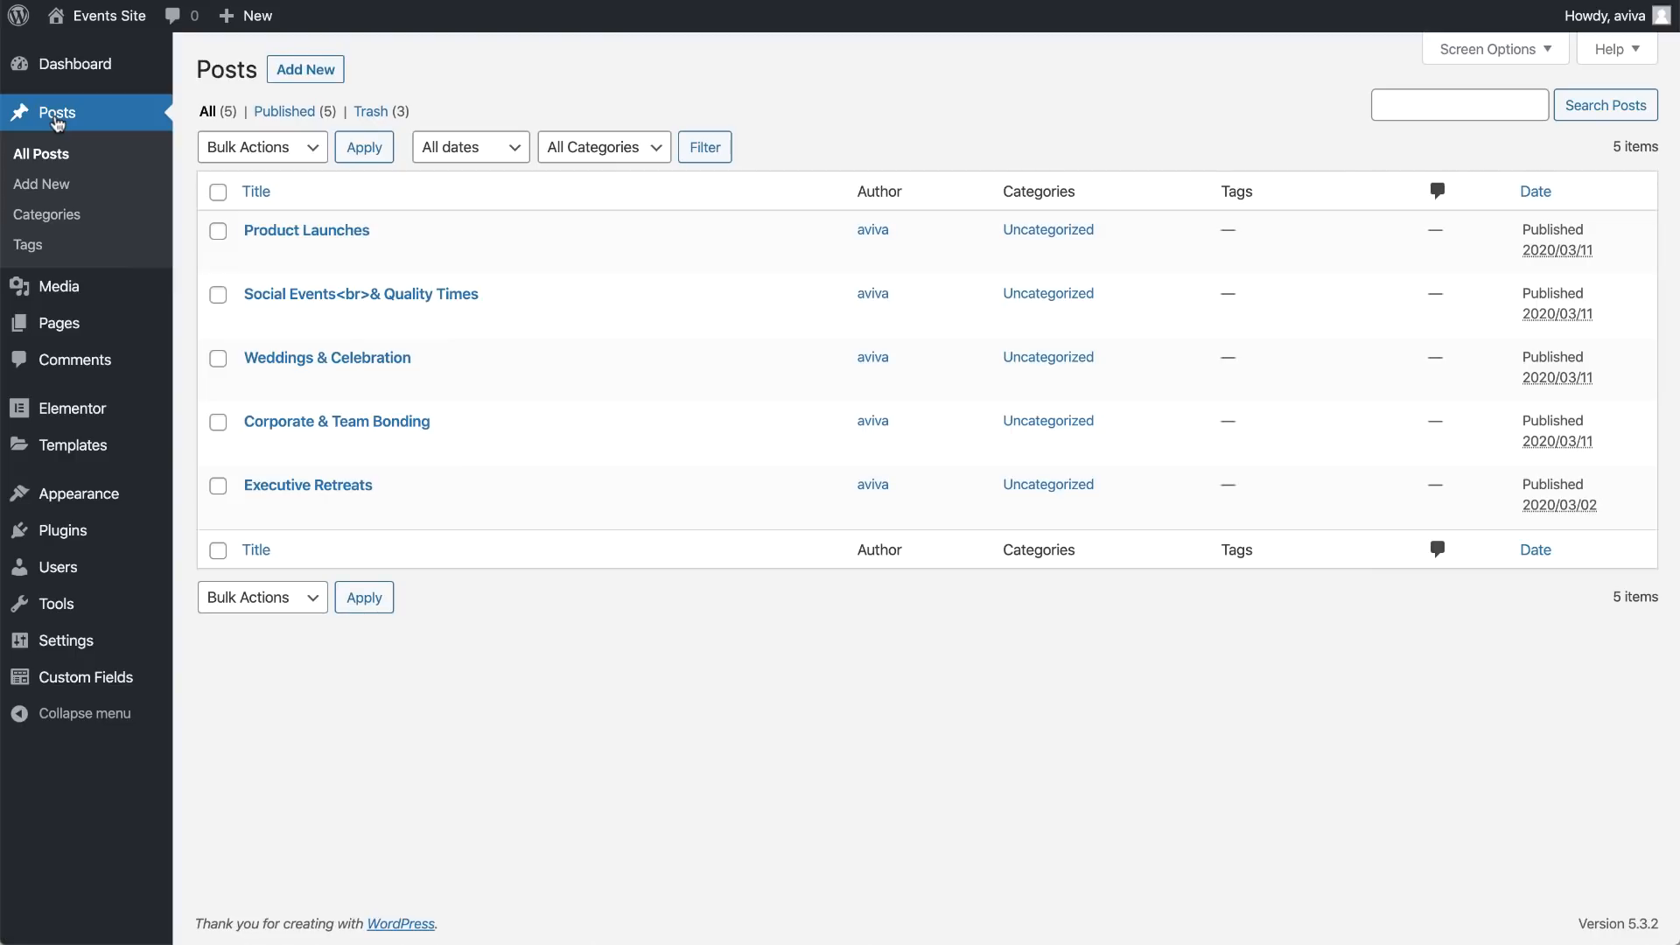
Set the Corporate & Team Bonding post's Event Color, update it and open the single template in Elementor
{"action": "left_click", "coordinate": [336, 422]}
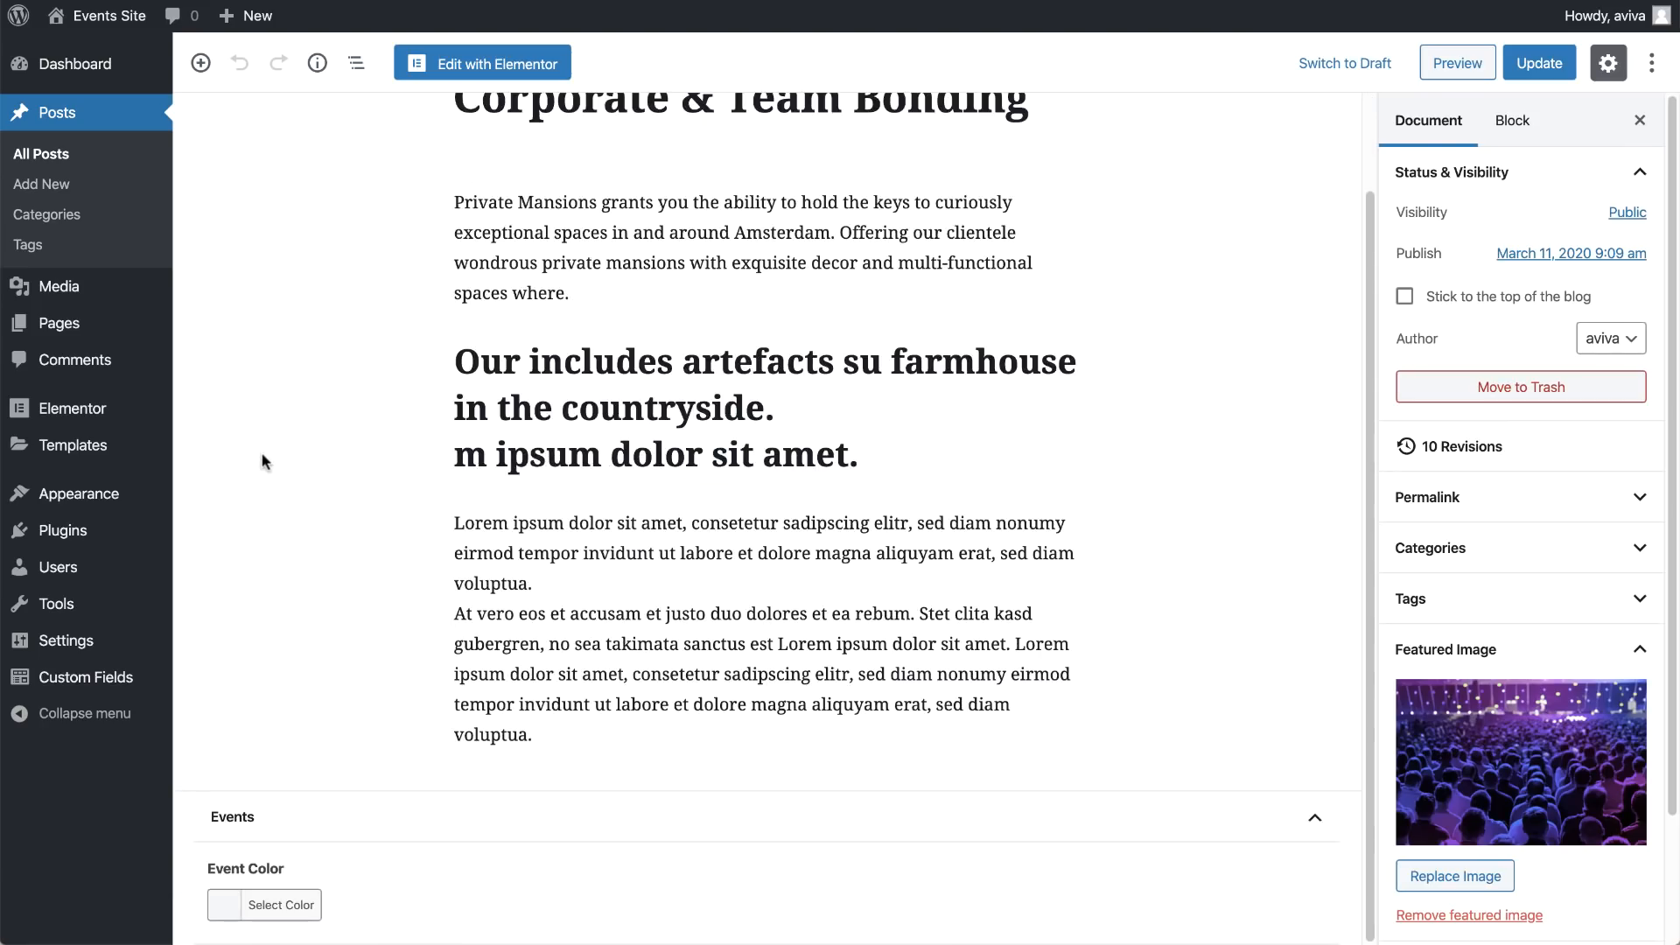
{"action": "left_click", "coordinate": [280, 905]}
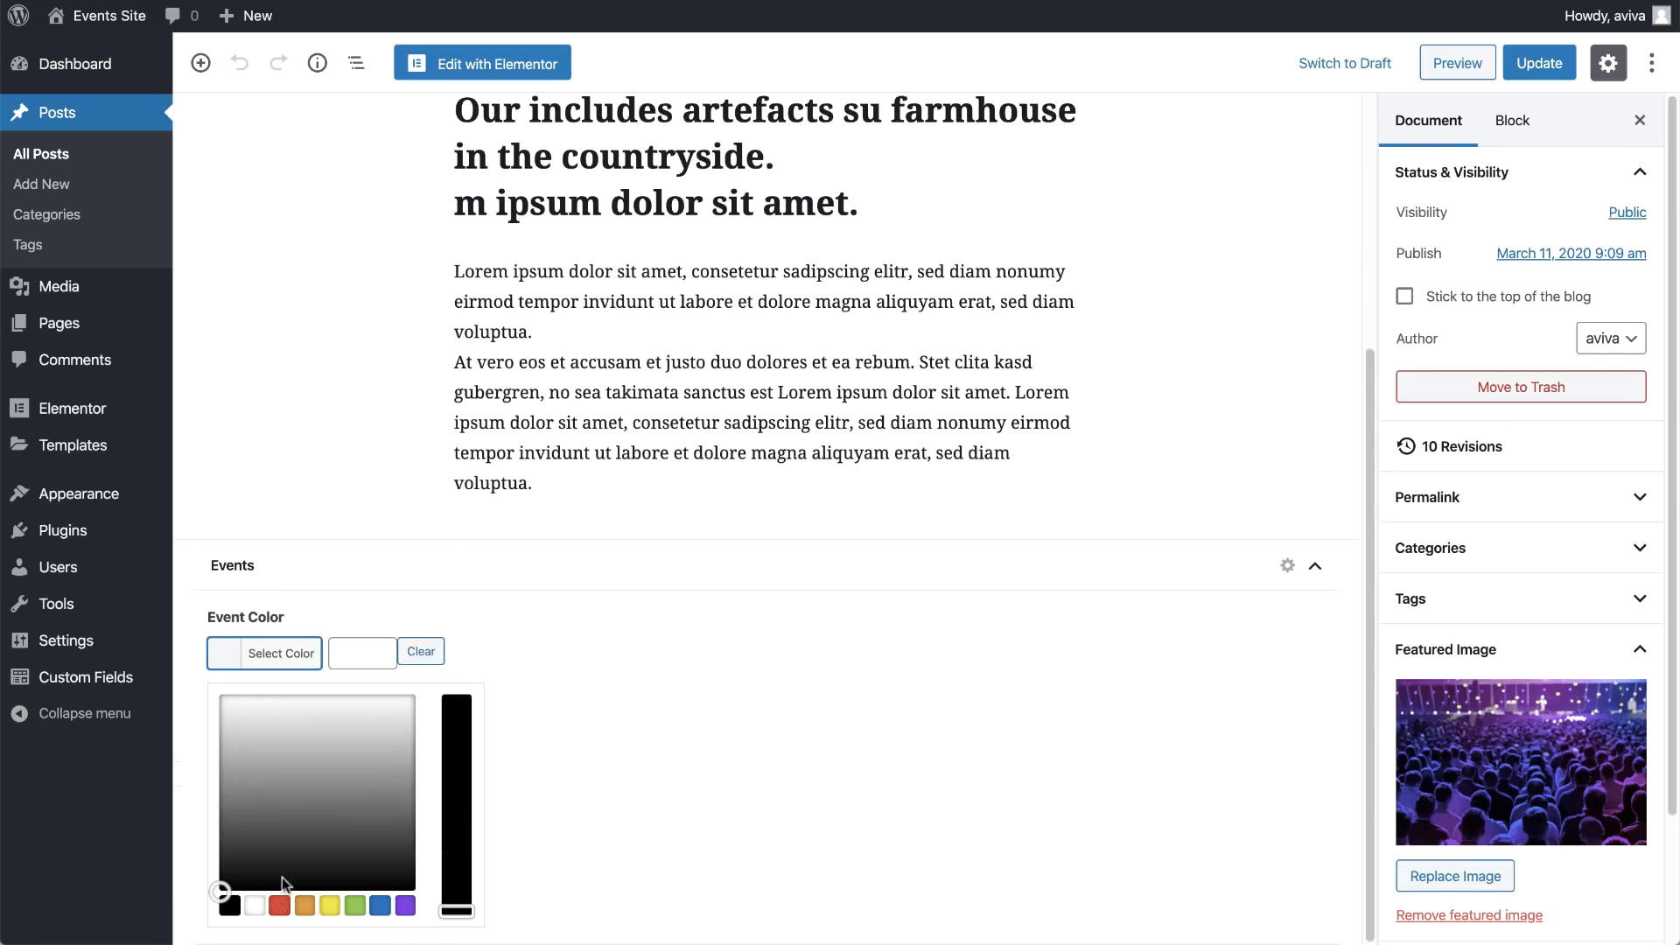
{"action": "left_click", "coordinate": [1539, 63]}
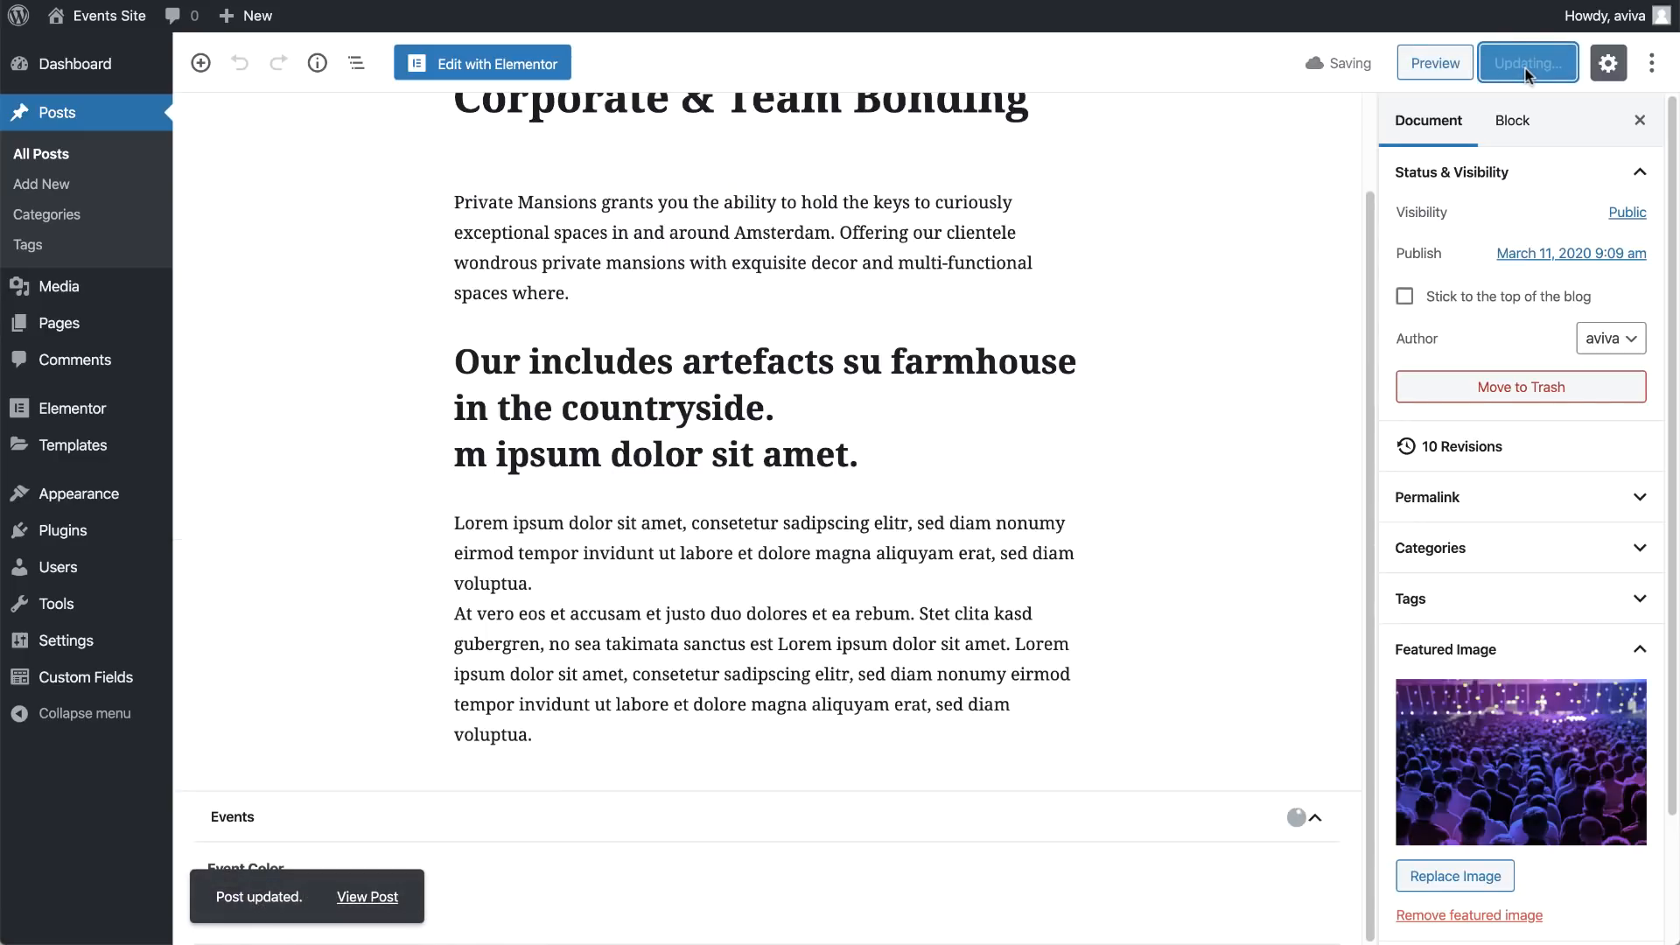
{"action": "left_click", "coordinate": [480, 62]}
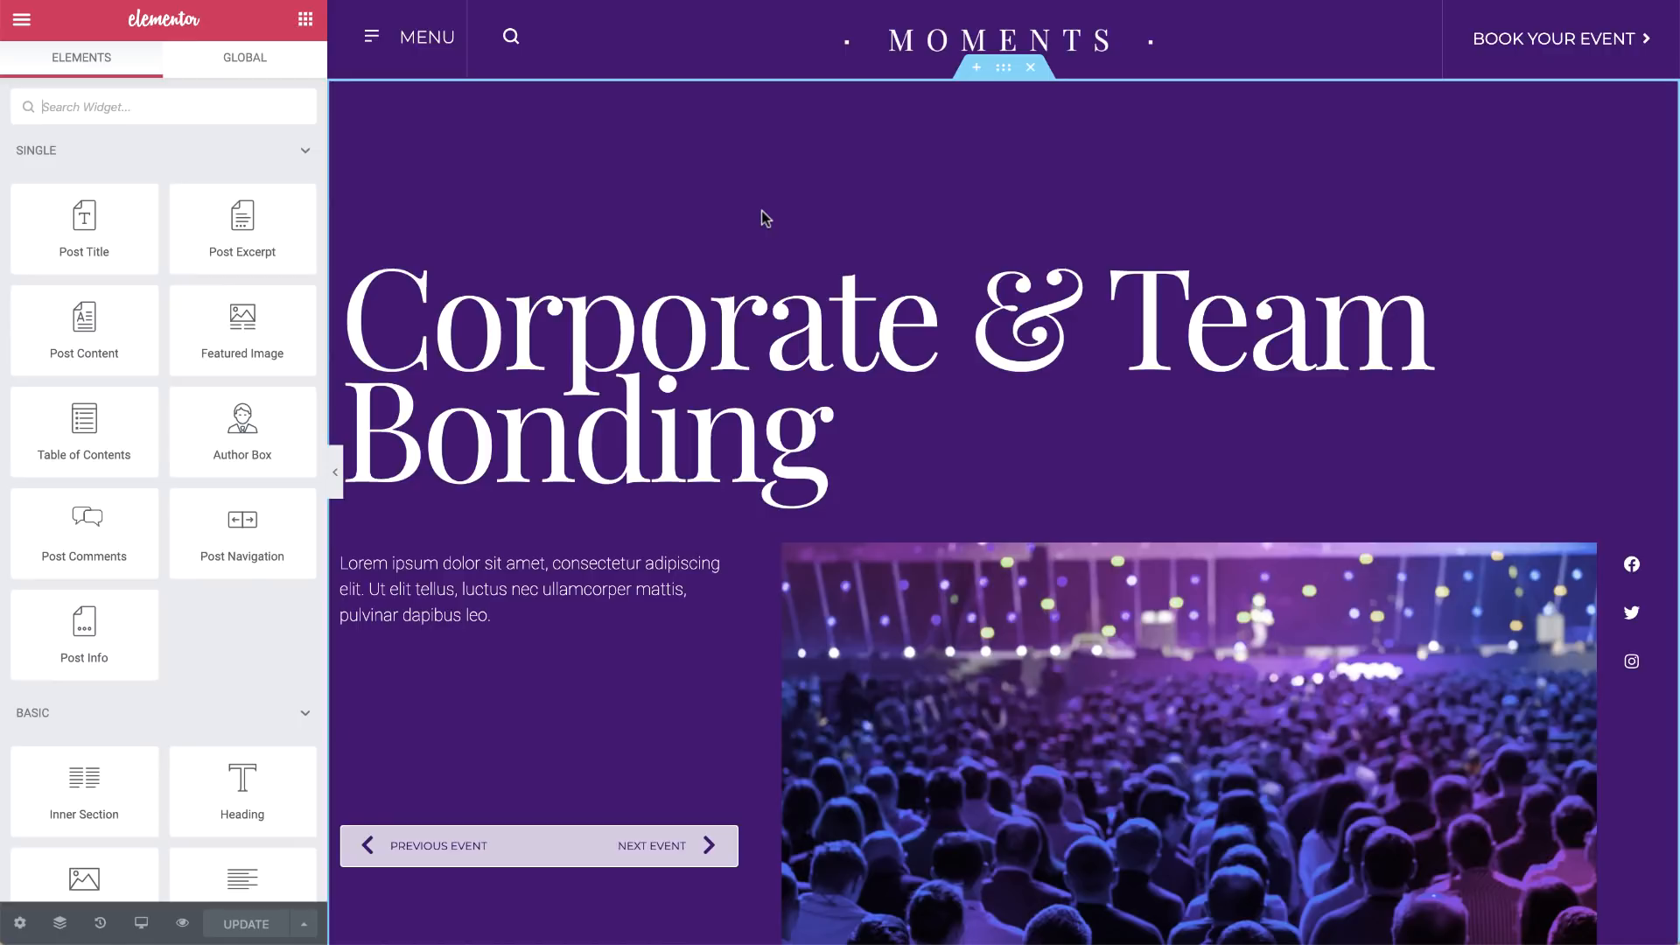
Bind the hero section's background colour to the ACF Event Color picker field
{"action": "left_click", "coordinate": [1001, 68]}
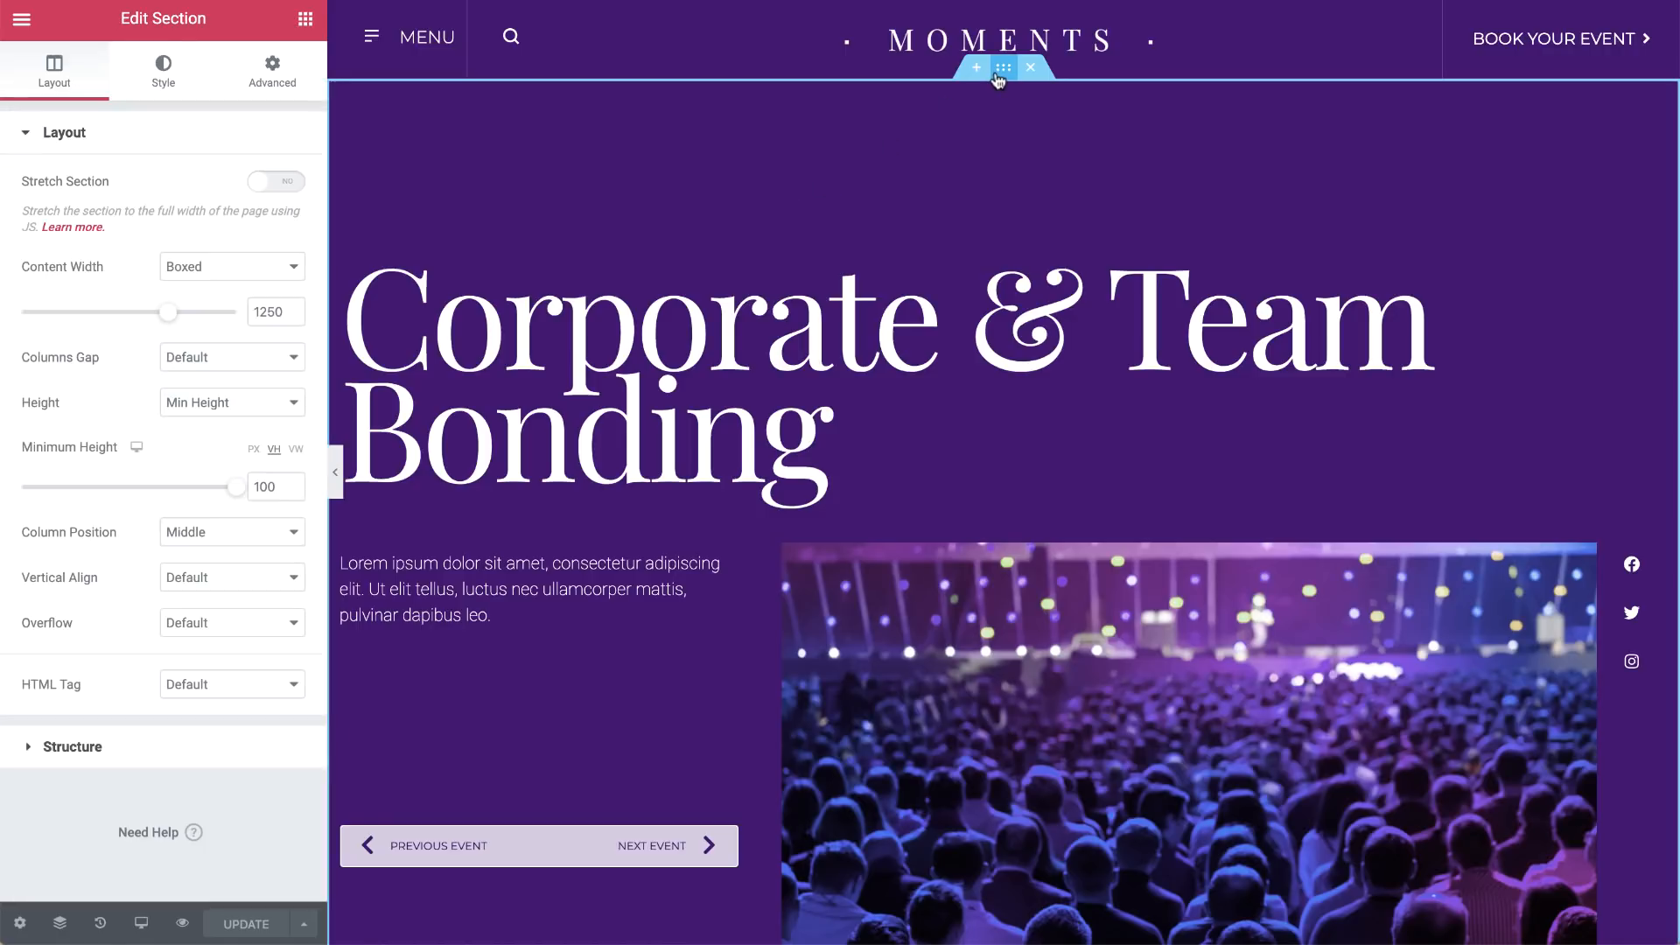
{"action": "left_click", "coordinate": [163, 70]}
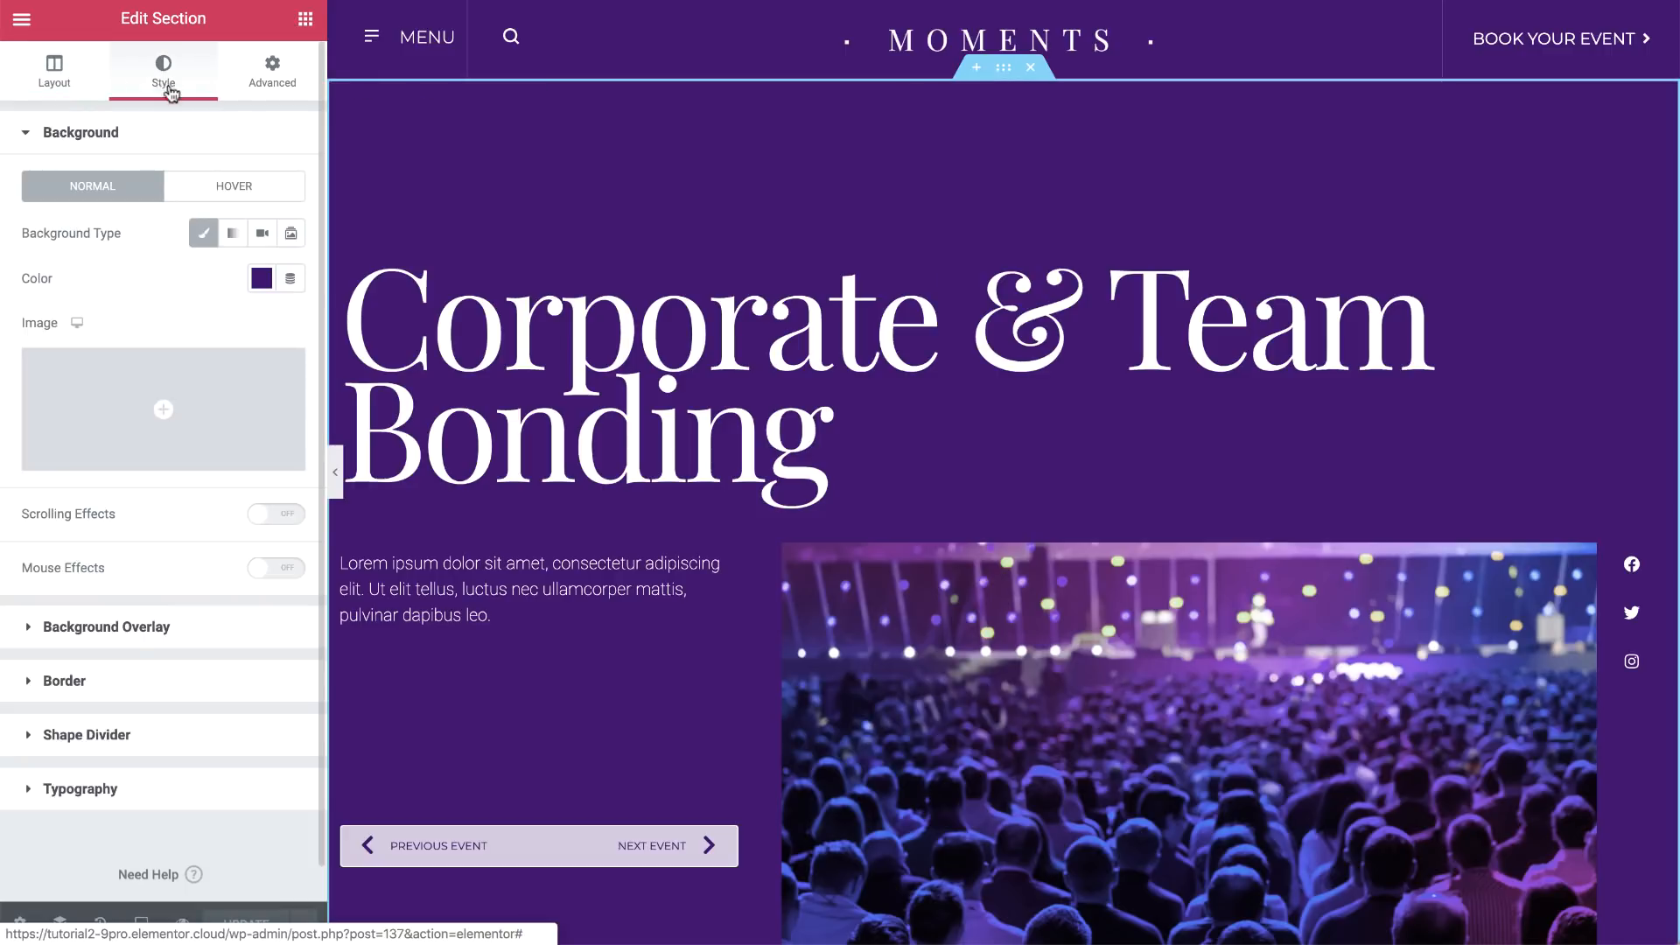
{"action": "left_click", "coordinate": [289, 278]}
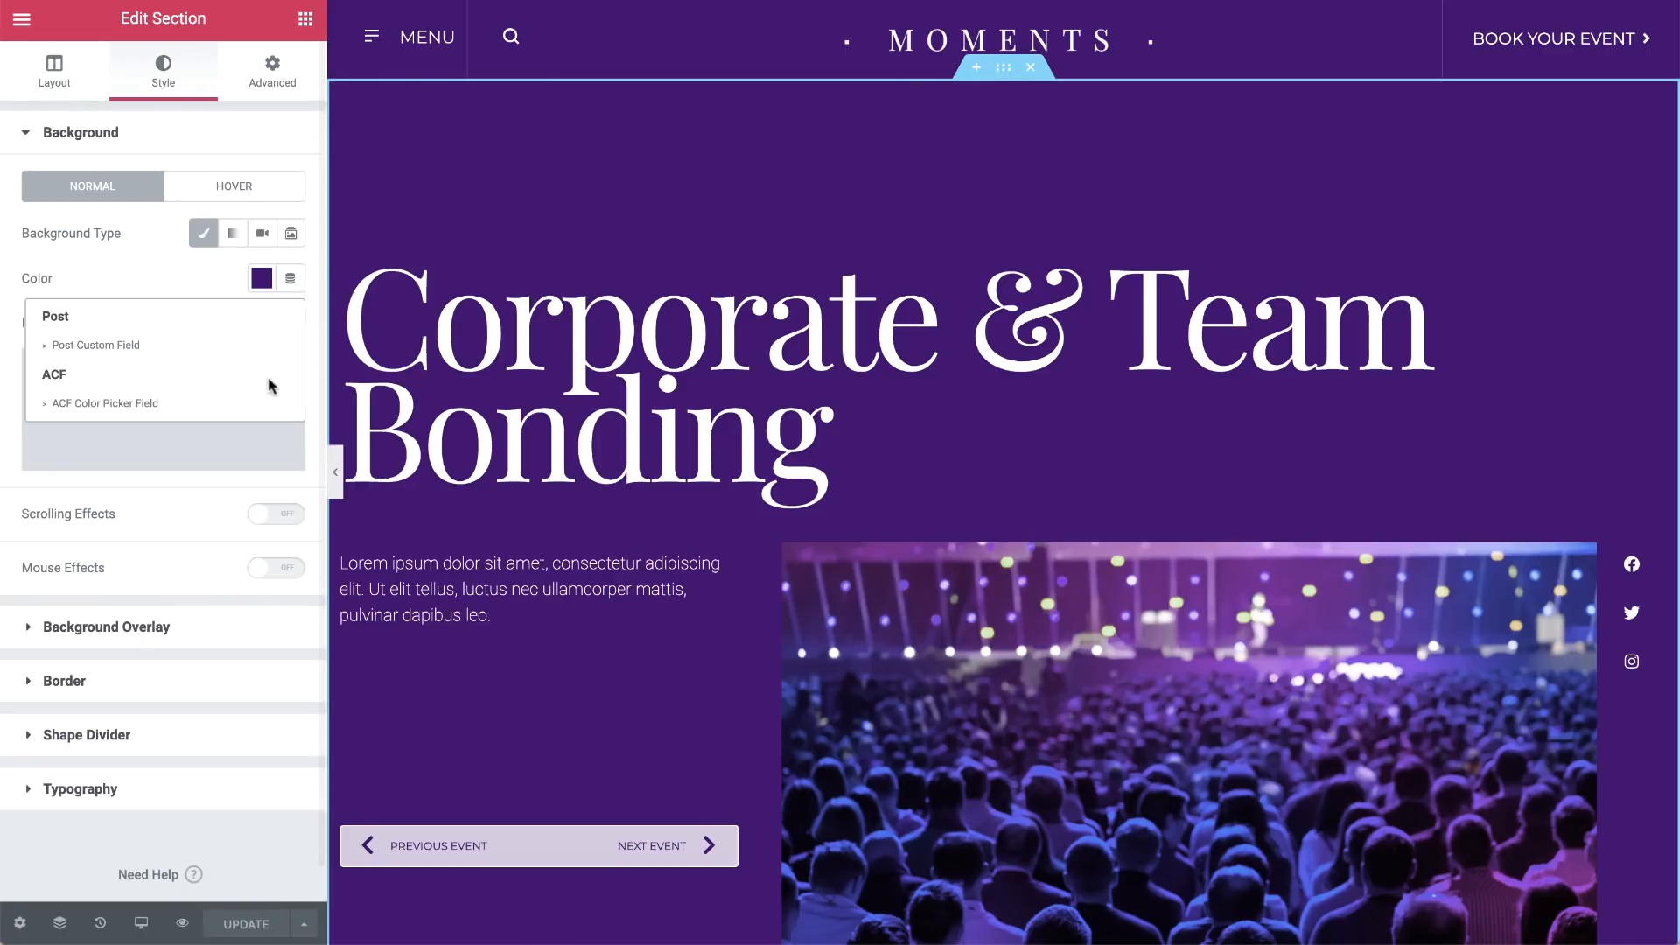
{"action": "left_click", "coordinate": [107, 405]}
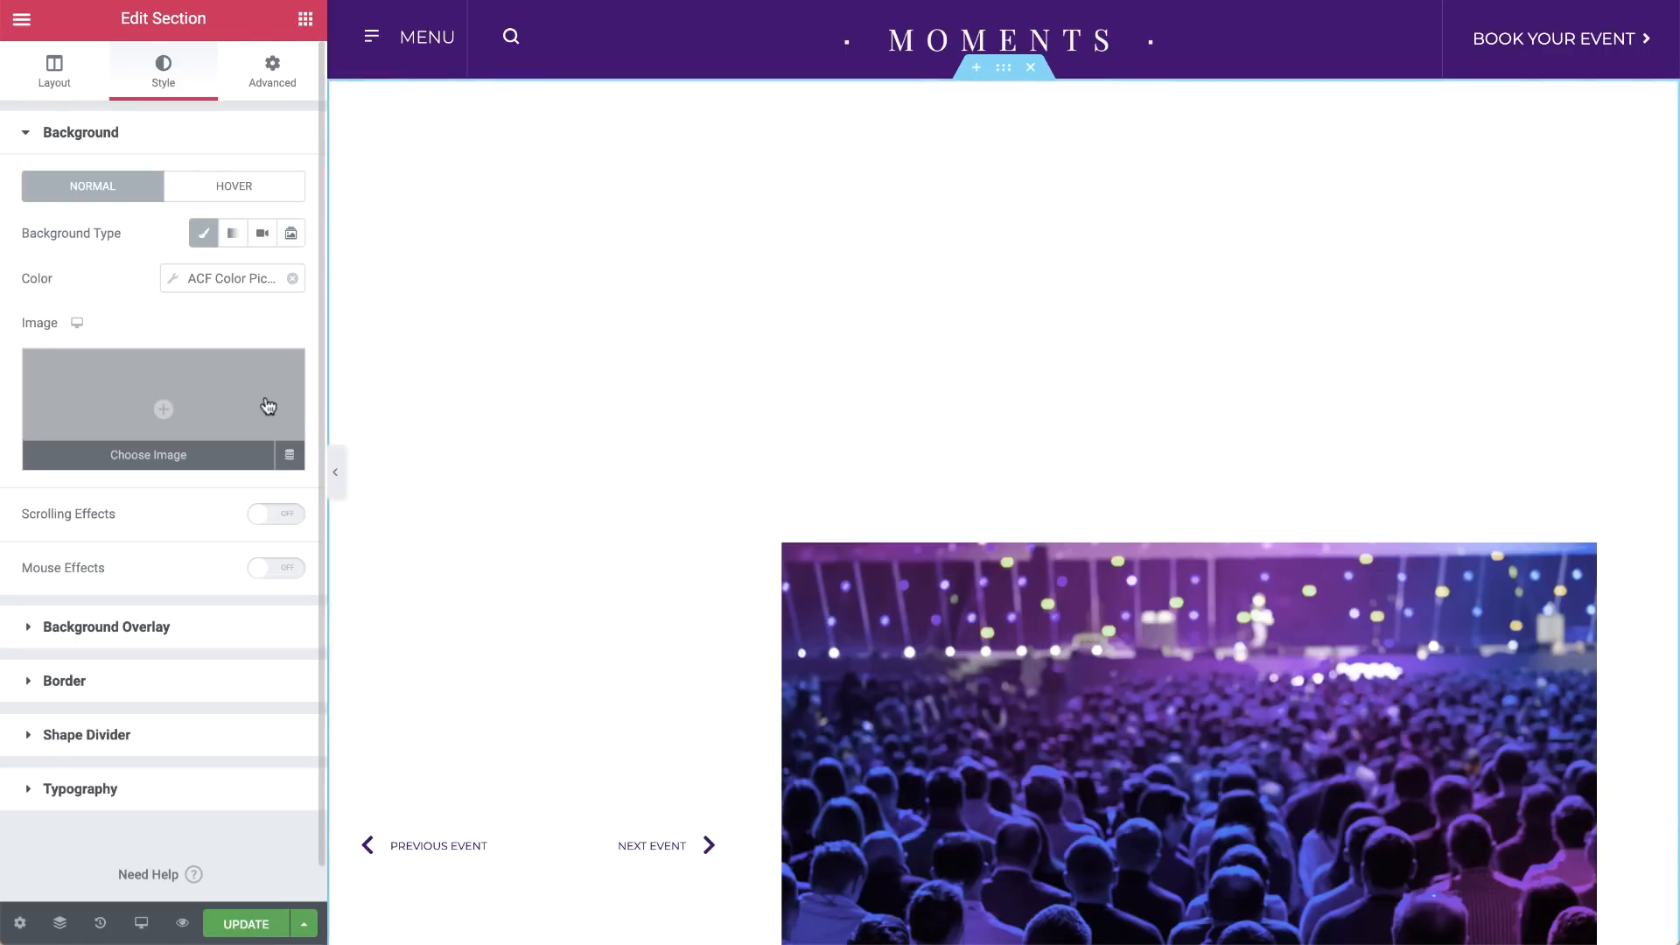
{"action": "left_click", "coordinate": [172, 278]}
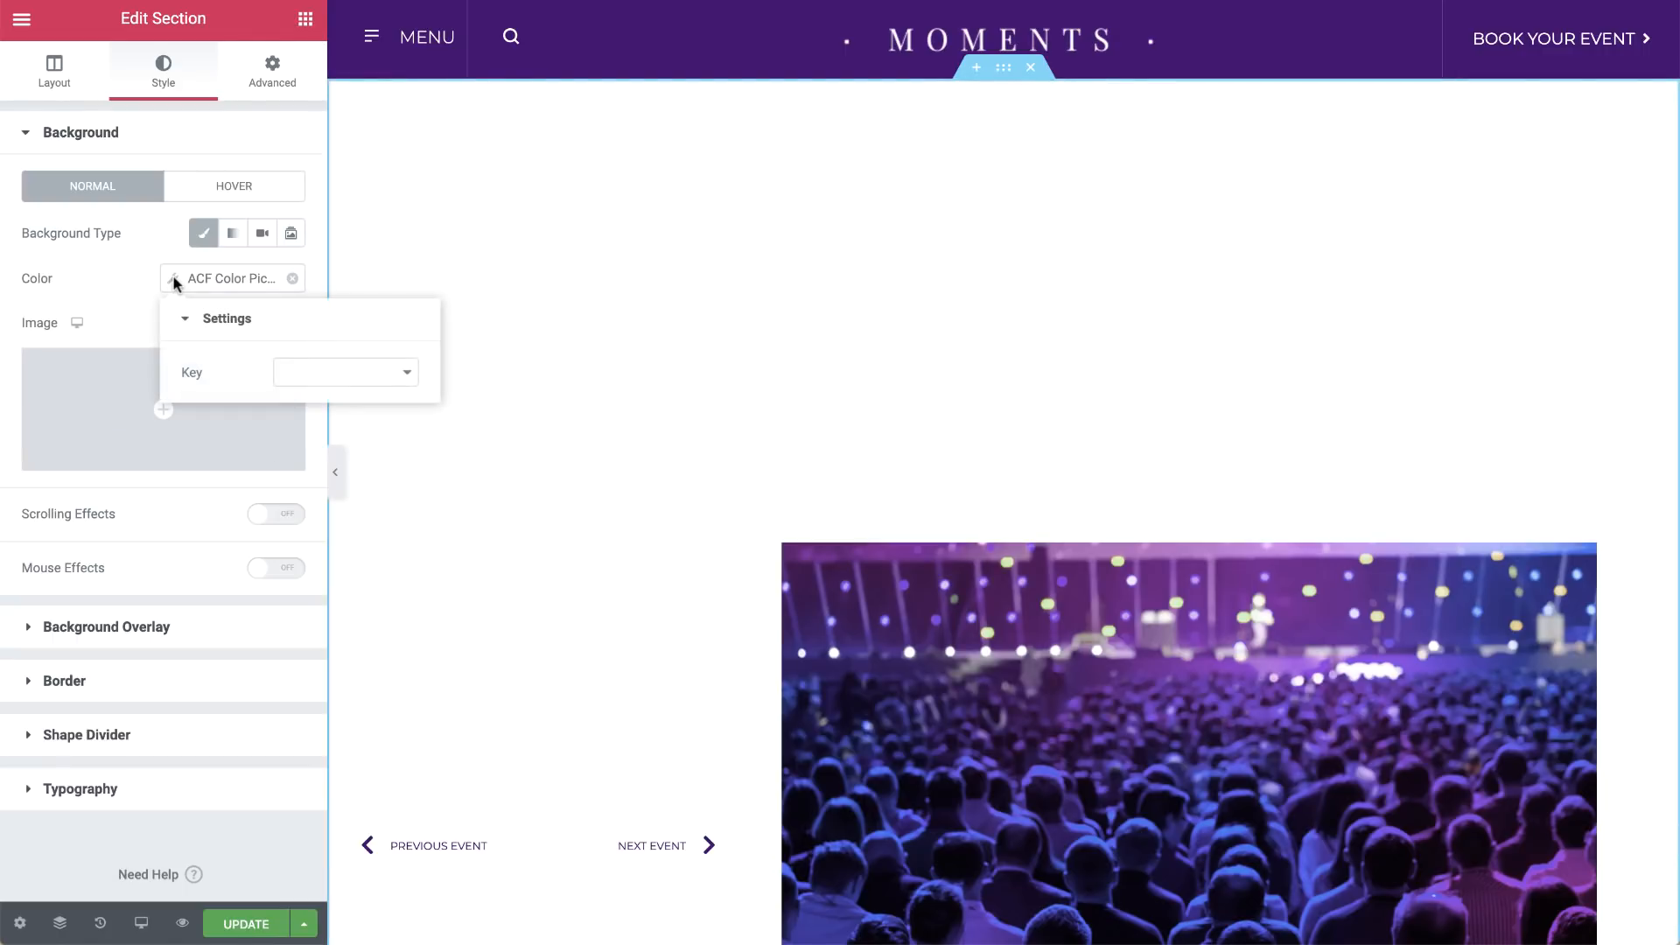
{"action": "left_click", "coordinate": [345, 371]}
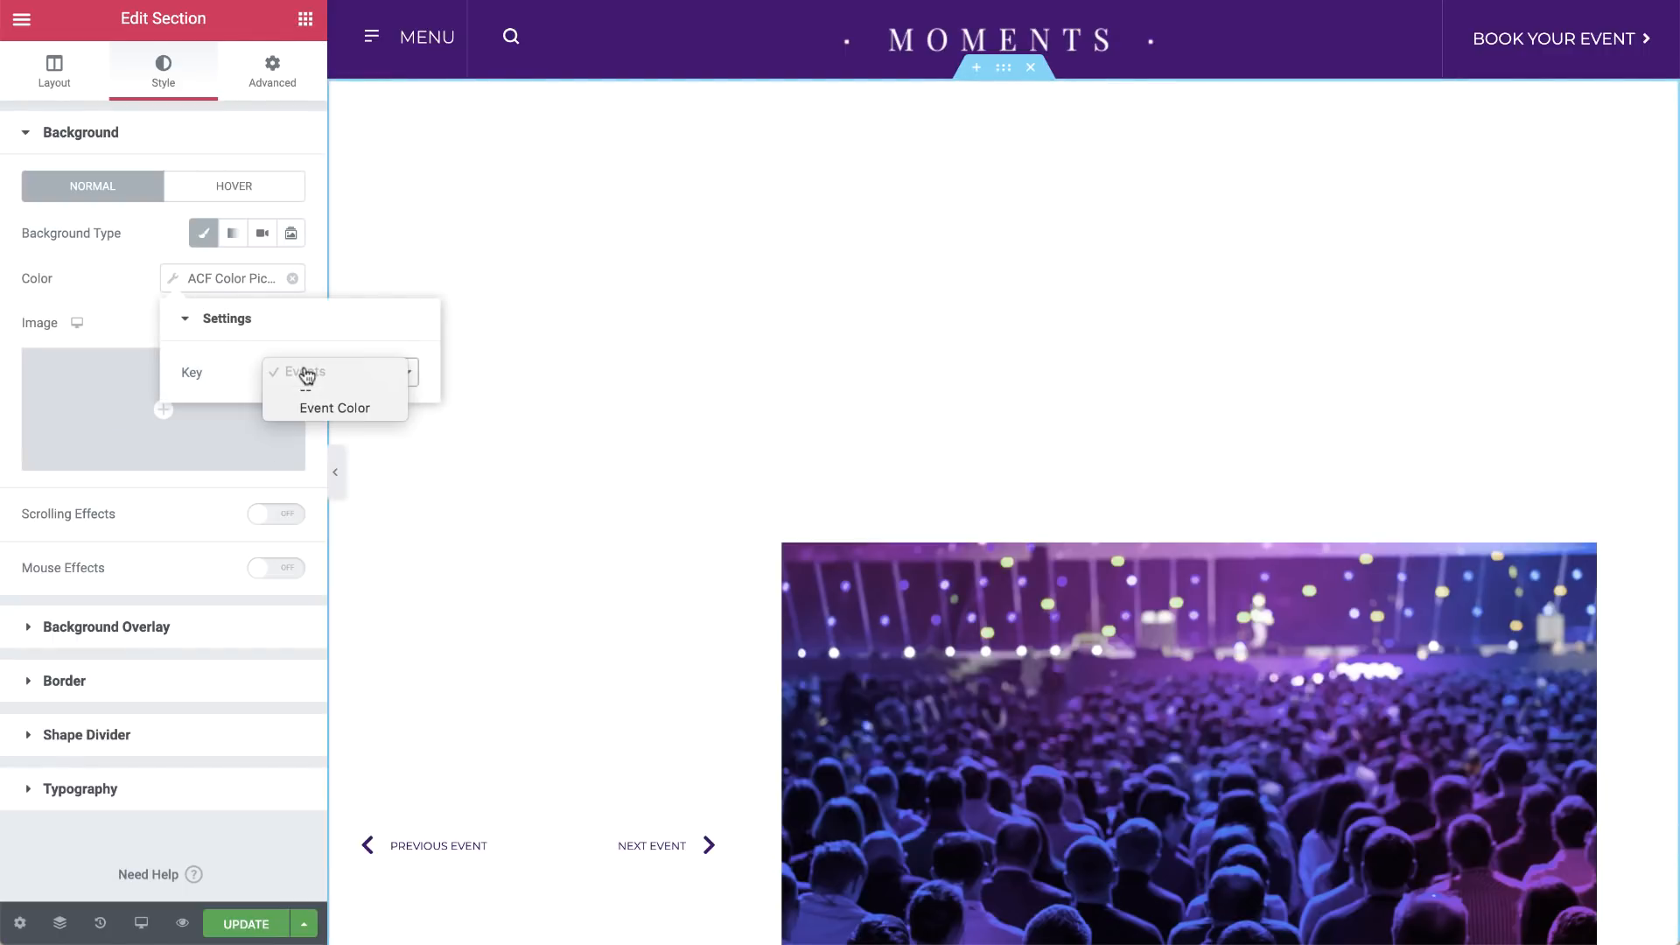
{"action": "left_click", "coordinate": [334, 408]}
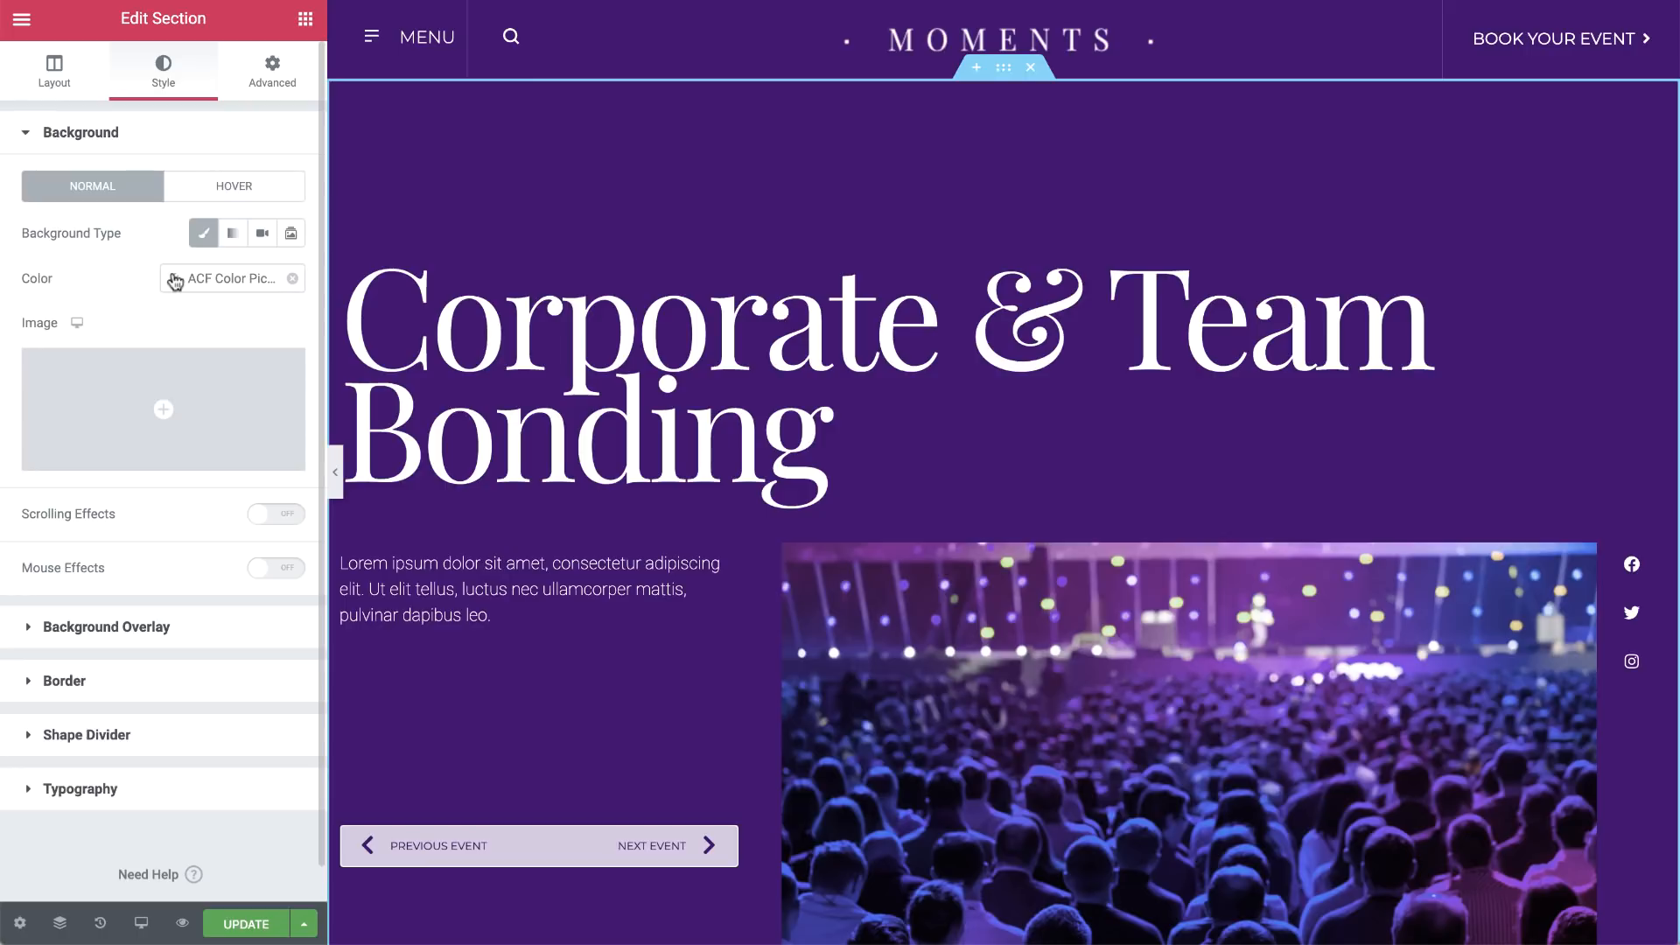
{"action": "mouse_move", "coordinate": [237, 851]}
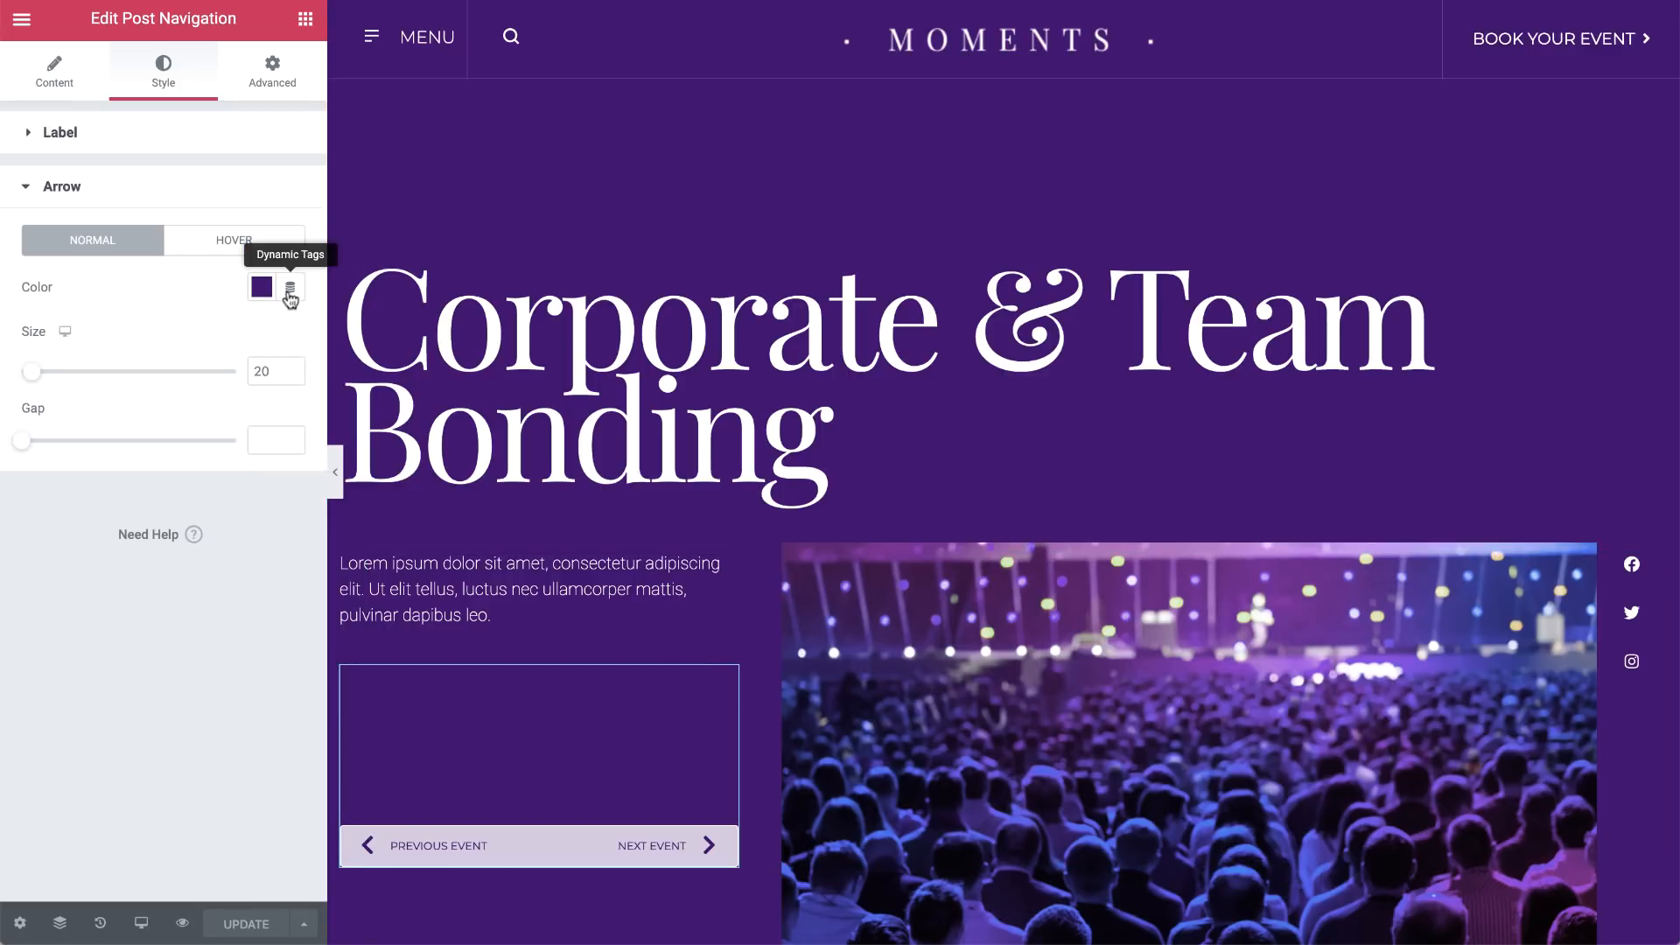
Check the navigation arrow's dynamic colour and link the header section background to Event Color
{"action": "left_click", "coordinate": [289, 289]}
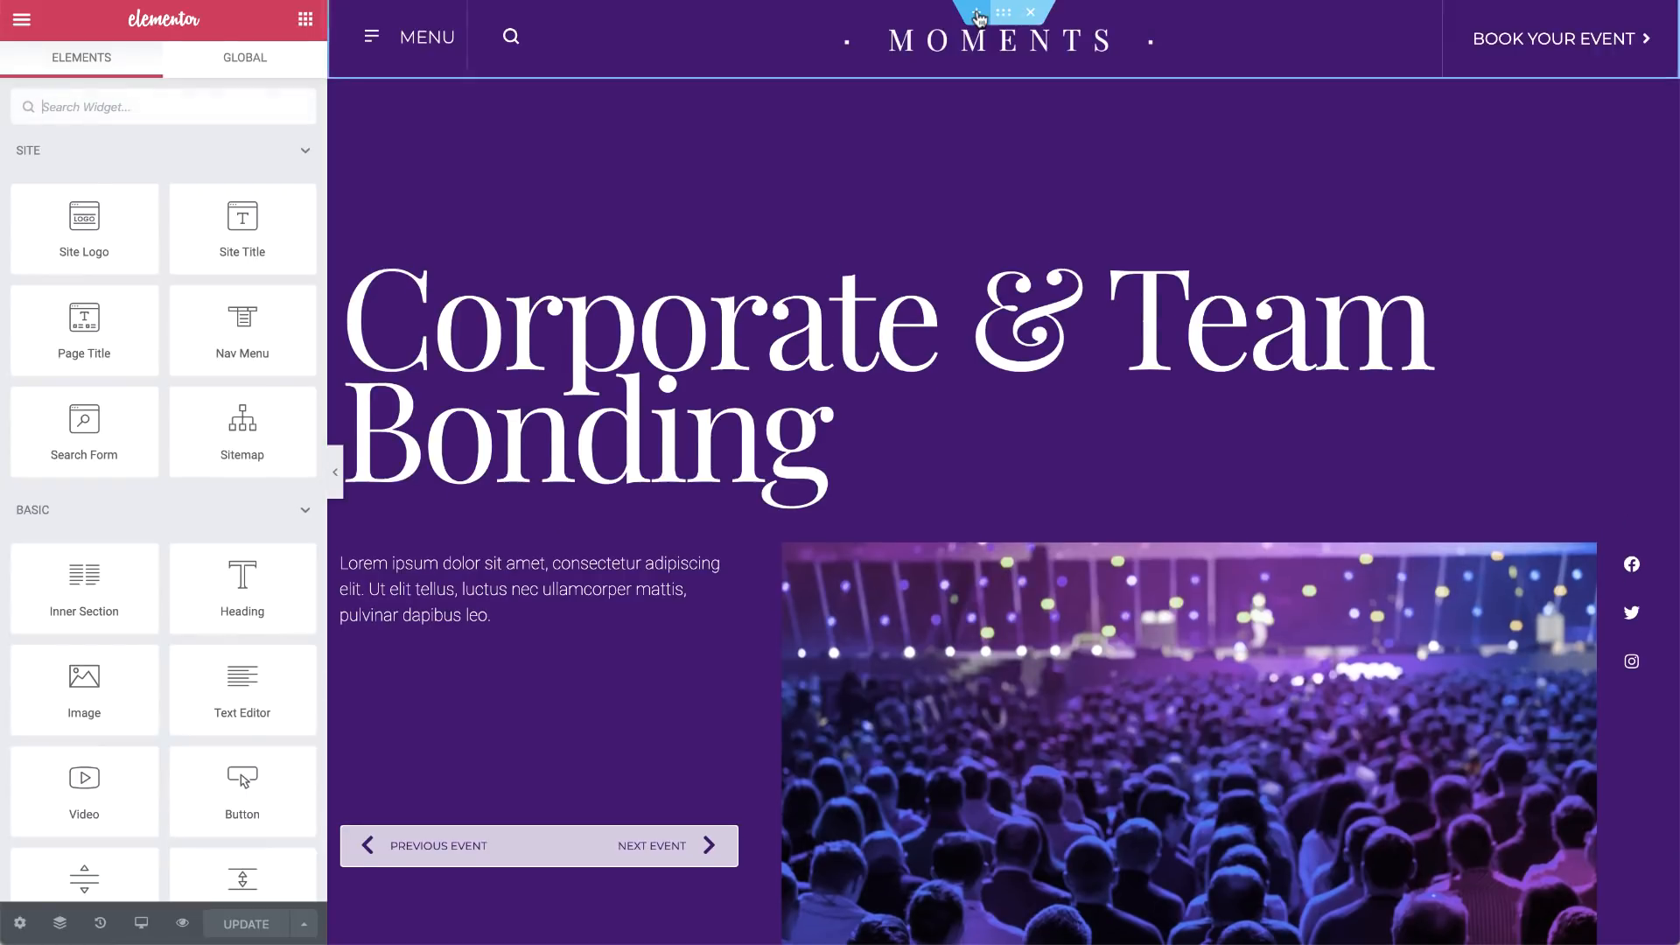
{"action": "left_click", "coordinate": [975, 12]}
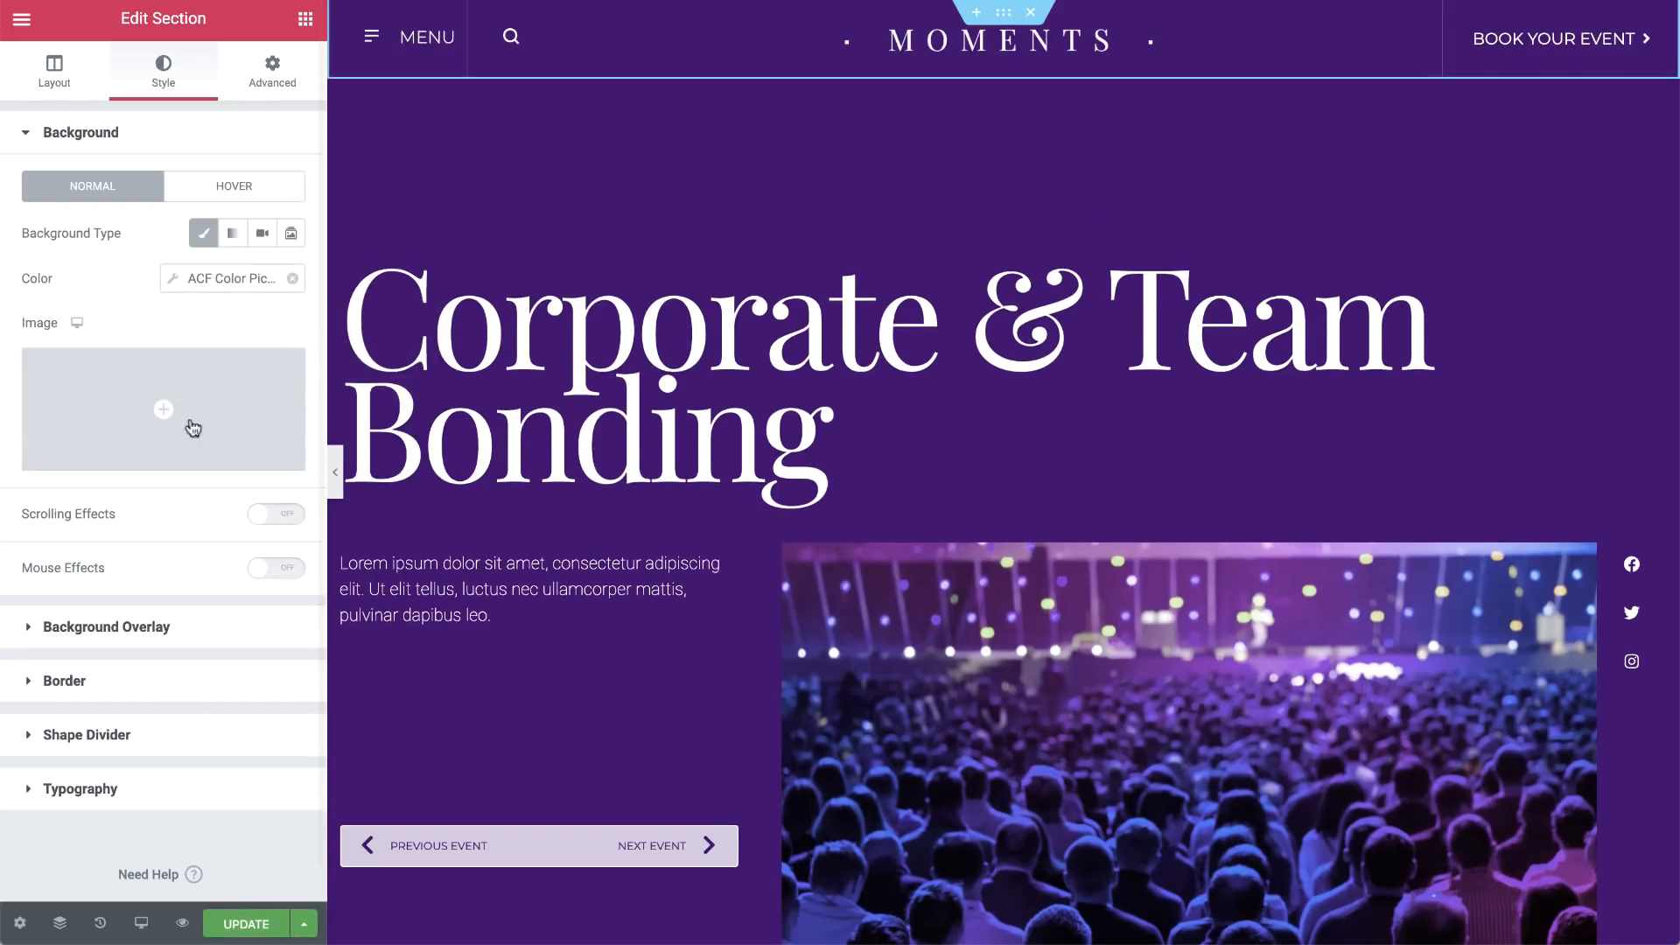
{"action": "left_click", "coordinate": [184, 922]}
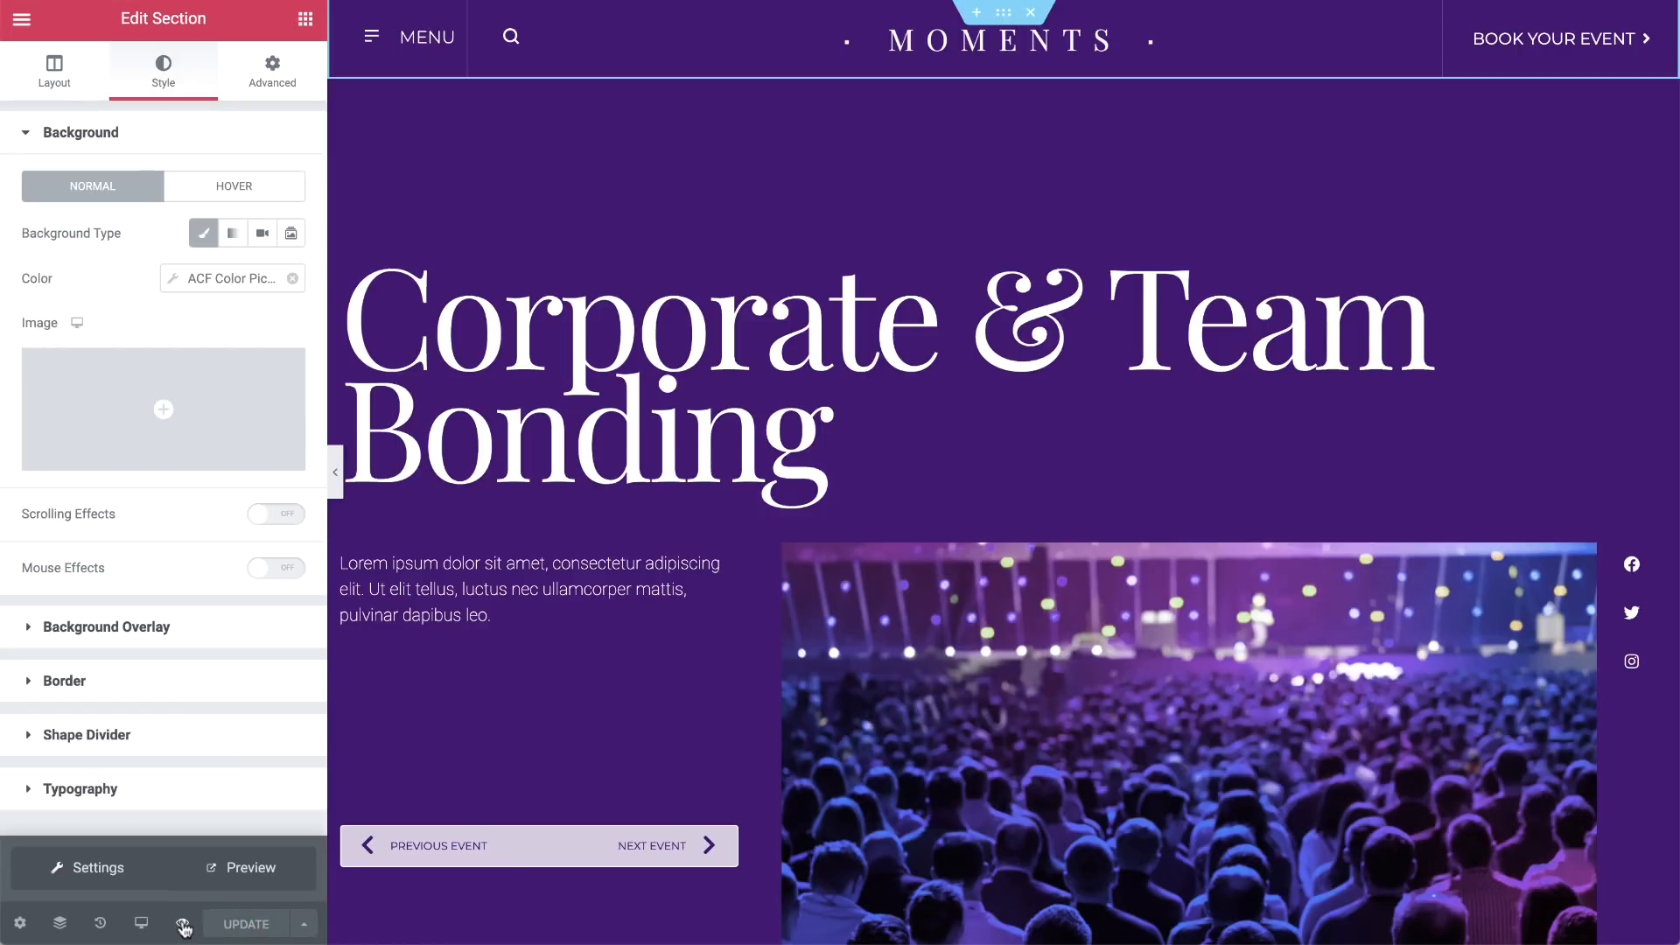
Preview the template and step through events to confirm purple and pink backgrounds
{"action": "left_click", "coordinate": [184, 922]}
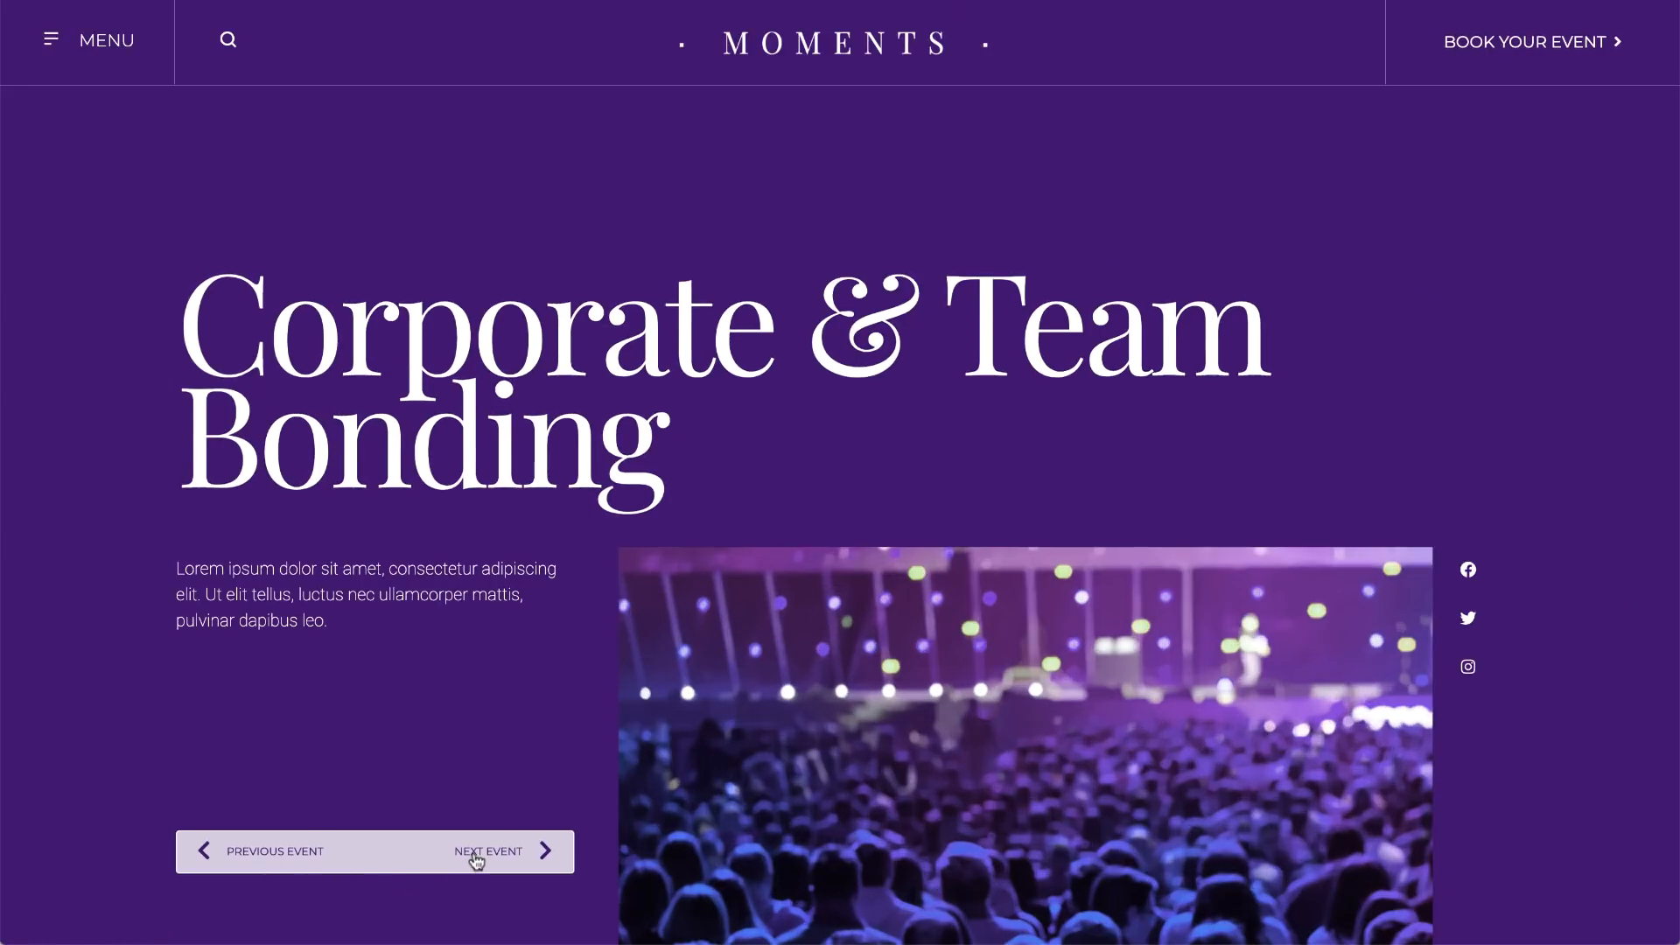
{"action": "left_click", "coordinate": [489, 851]}
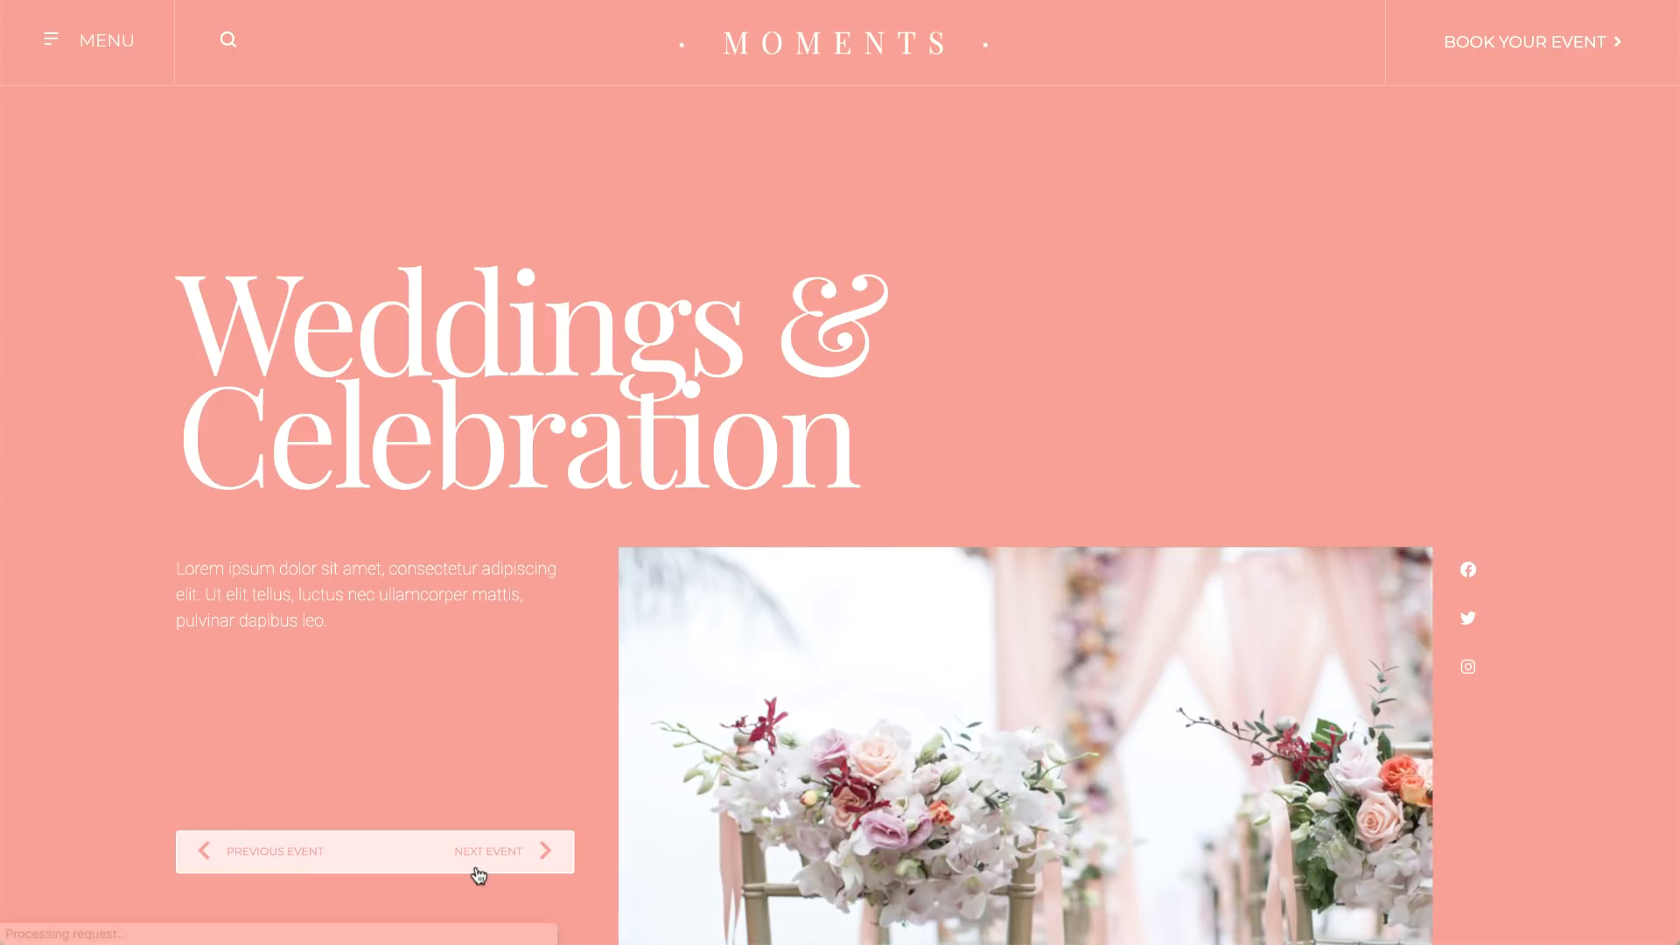
{"action": "left_click", "coordinate": [488, 851]}
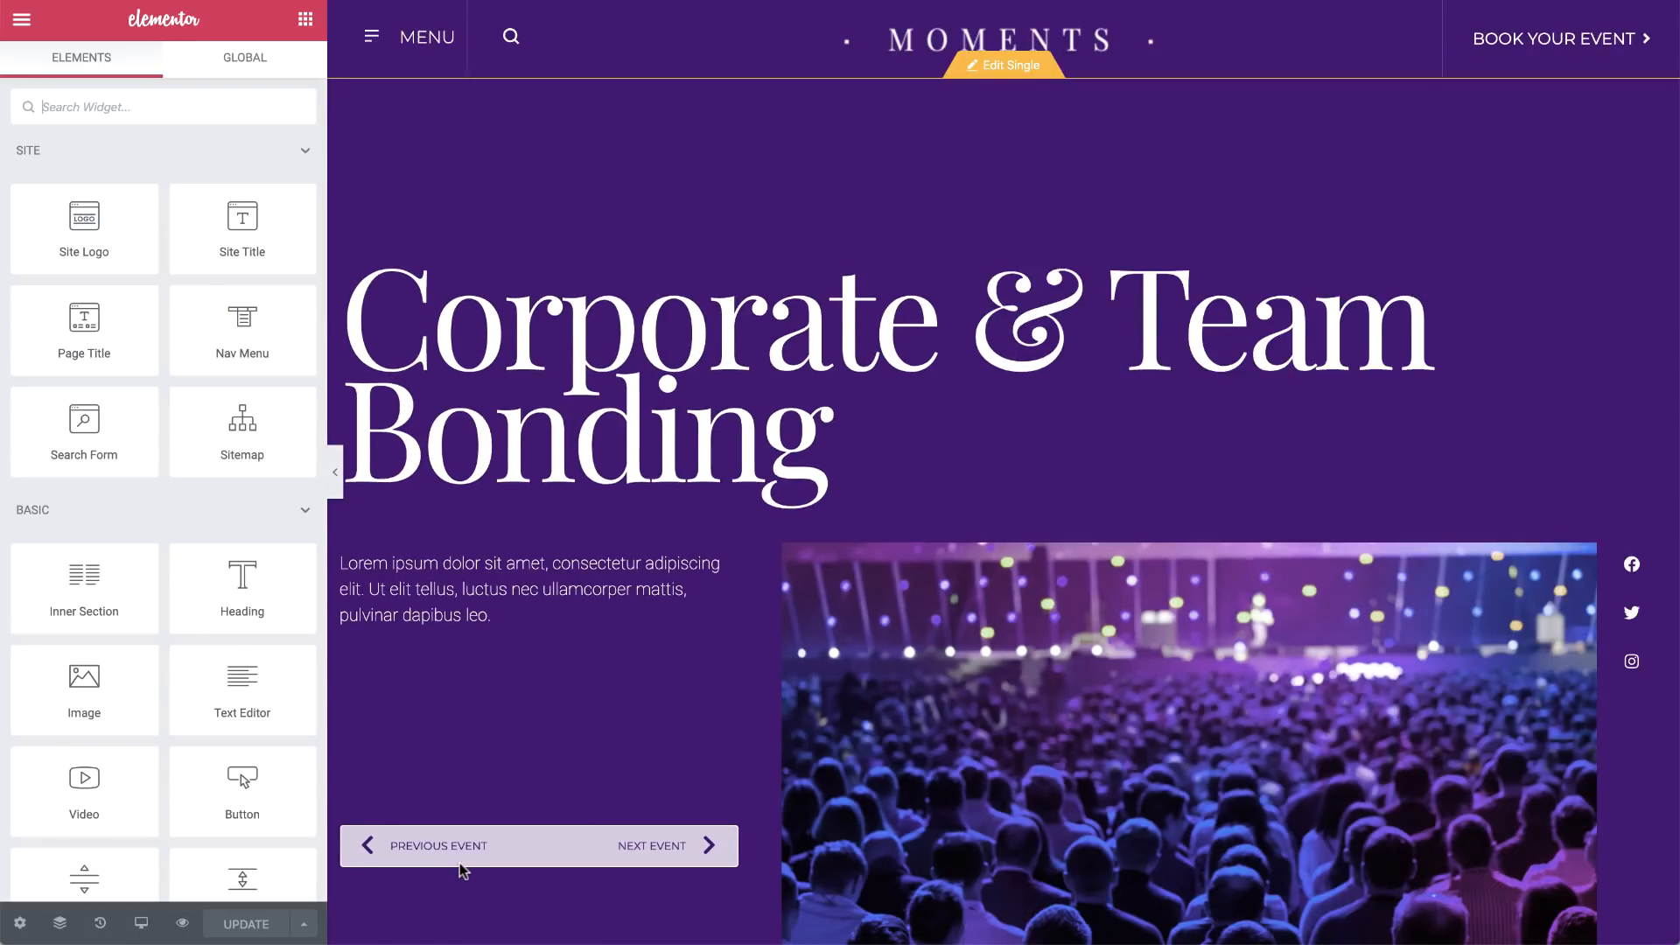
Insert the saved 'footer credits section' at the footer's end without importing its document settings
{"action": "scroll", "scroll_direction": "down", "scroll_amount": 3}
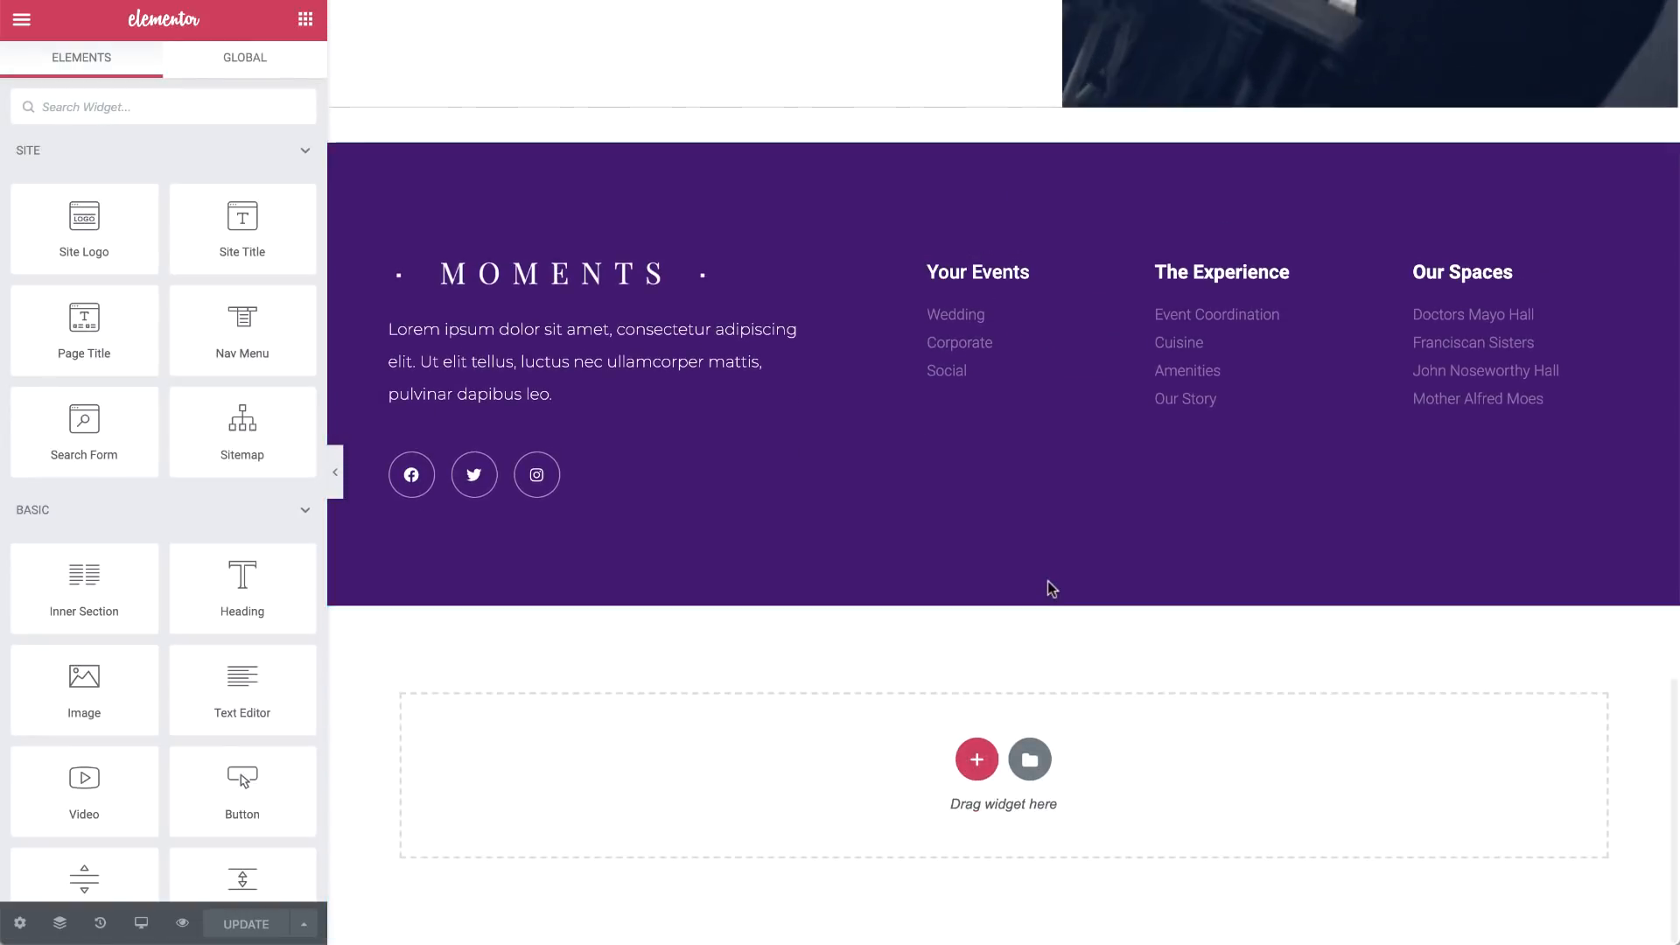
{"action": "left_click", "coordinate": [1029, 758]}
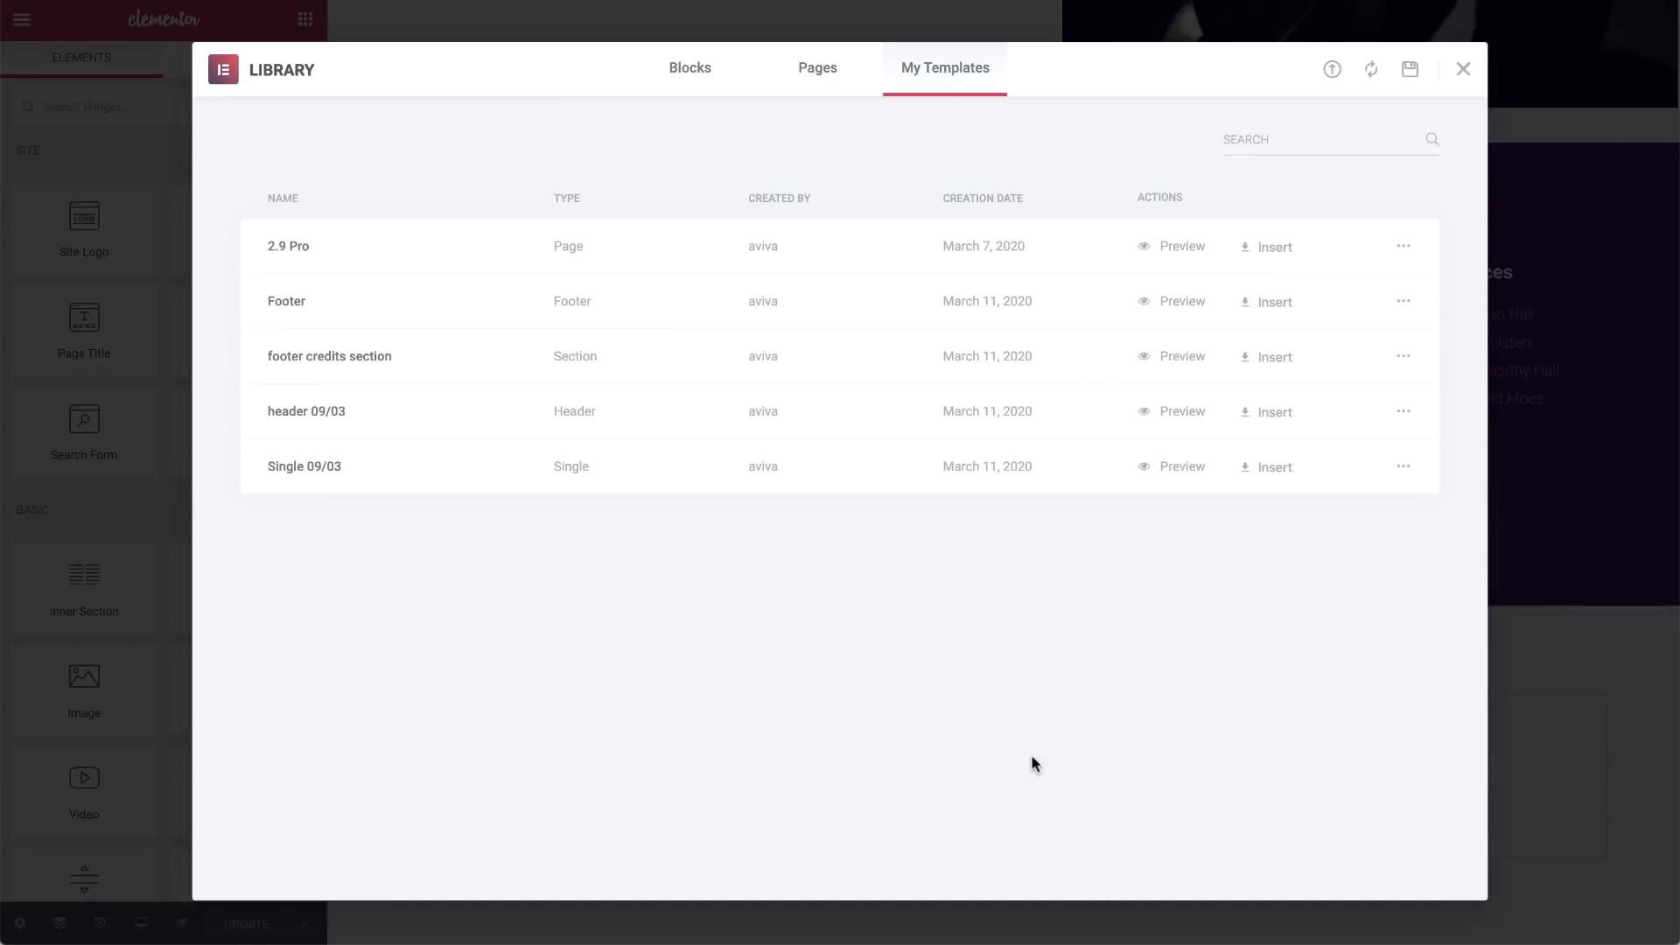
{"action": "left_click", "coordinate": [1274, 356]}
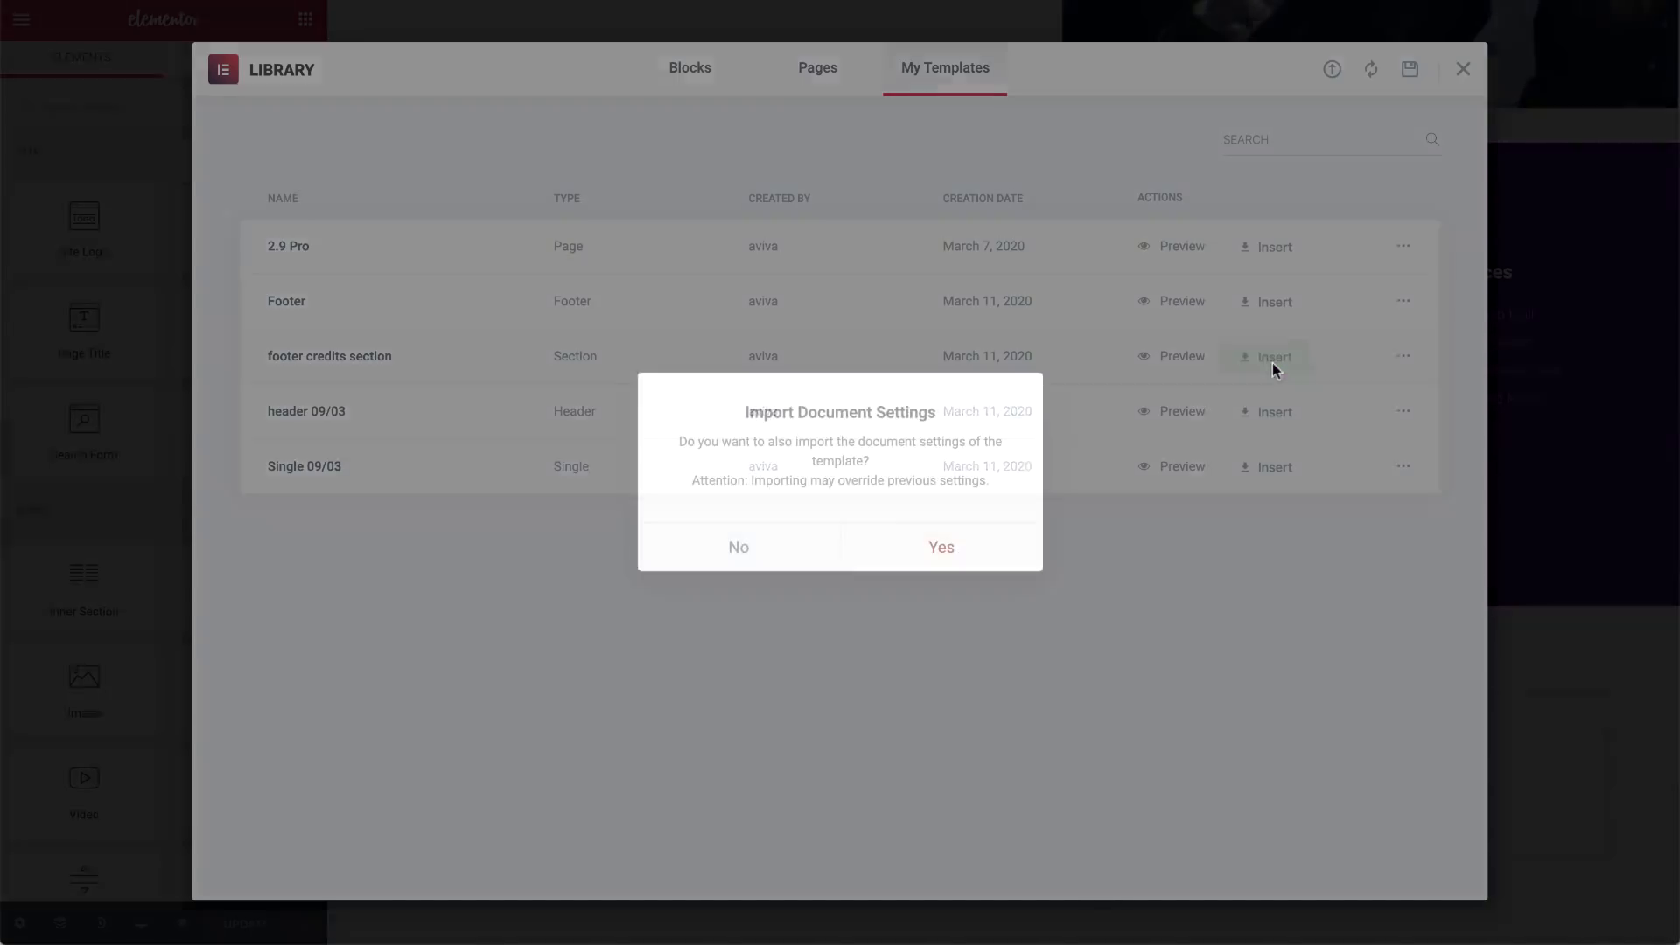
{"action": "left_click", "coordinate": [739, 546]}
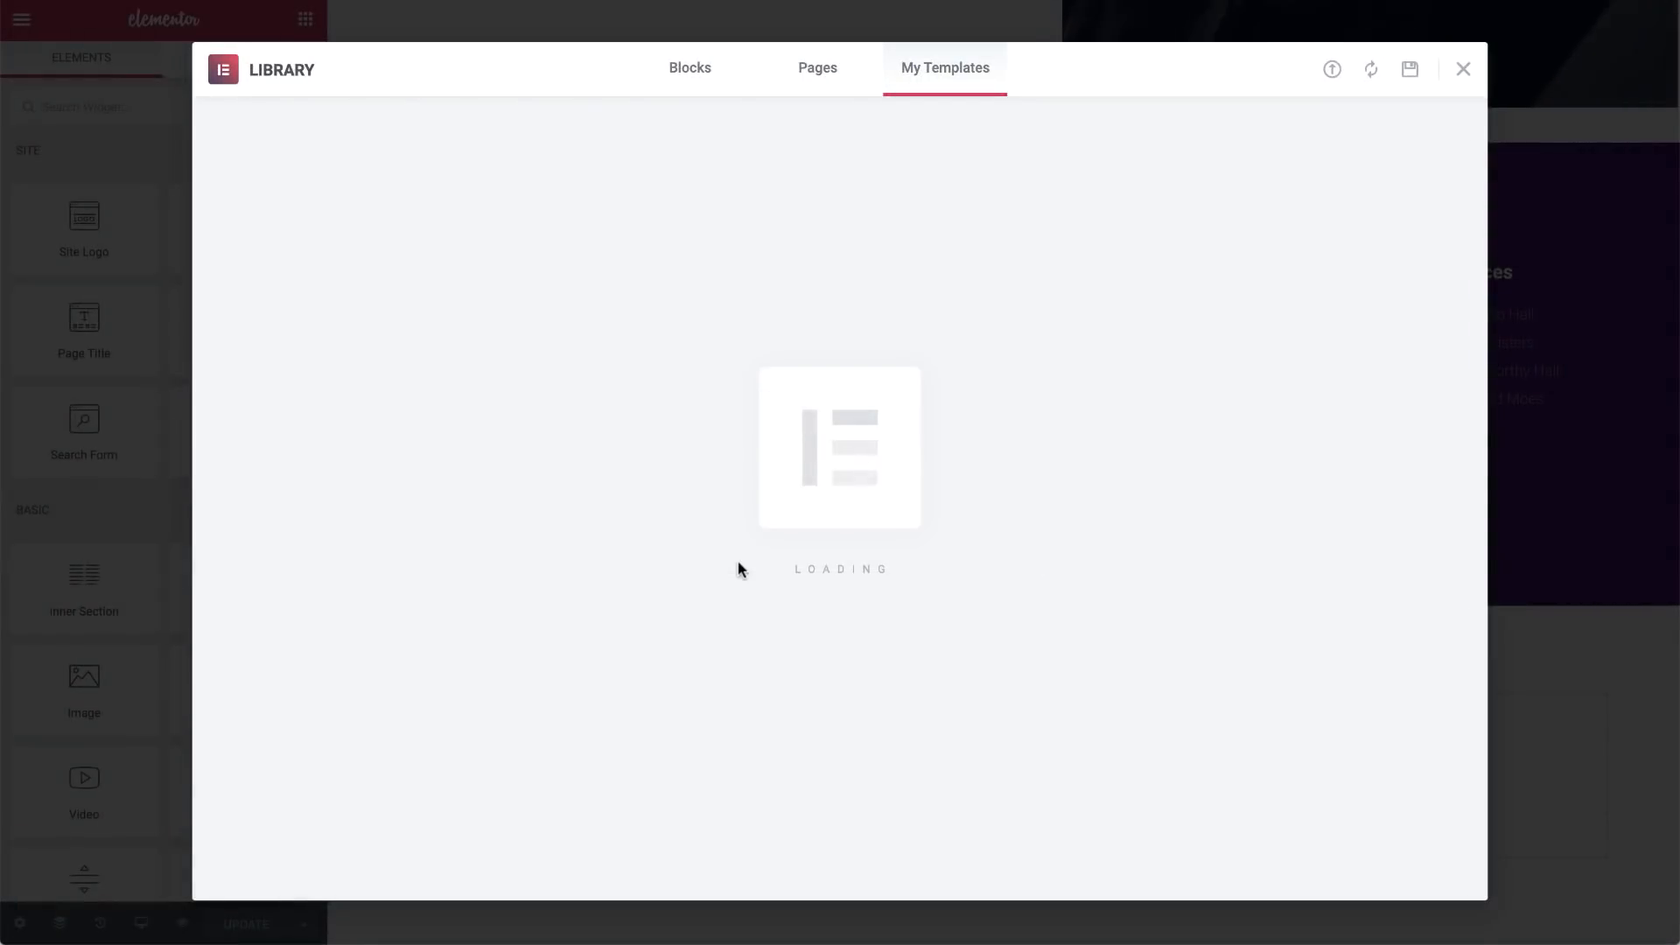
{"action": "left_click", "coordinate": [1462, 68]}
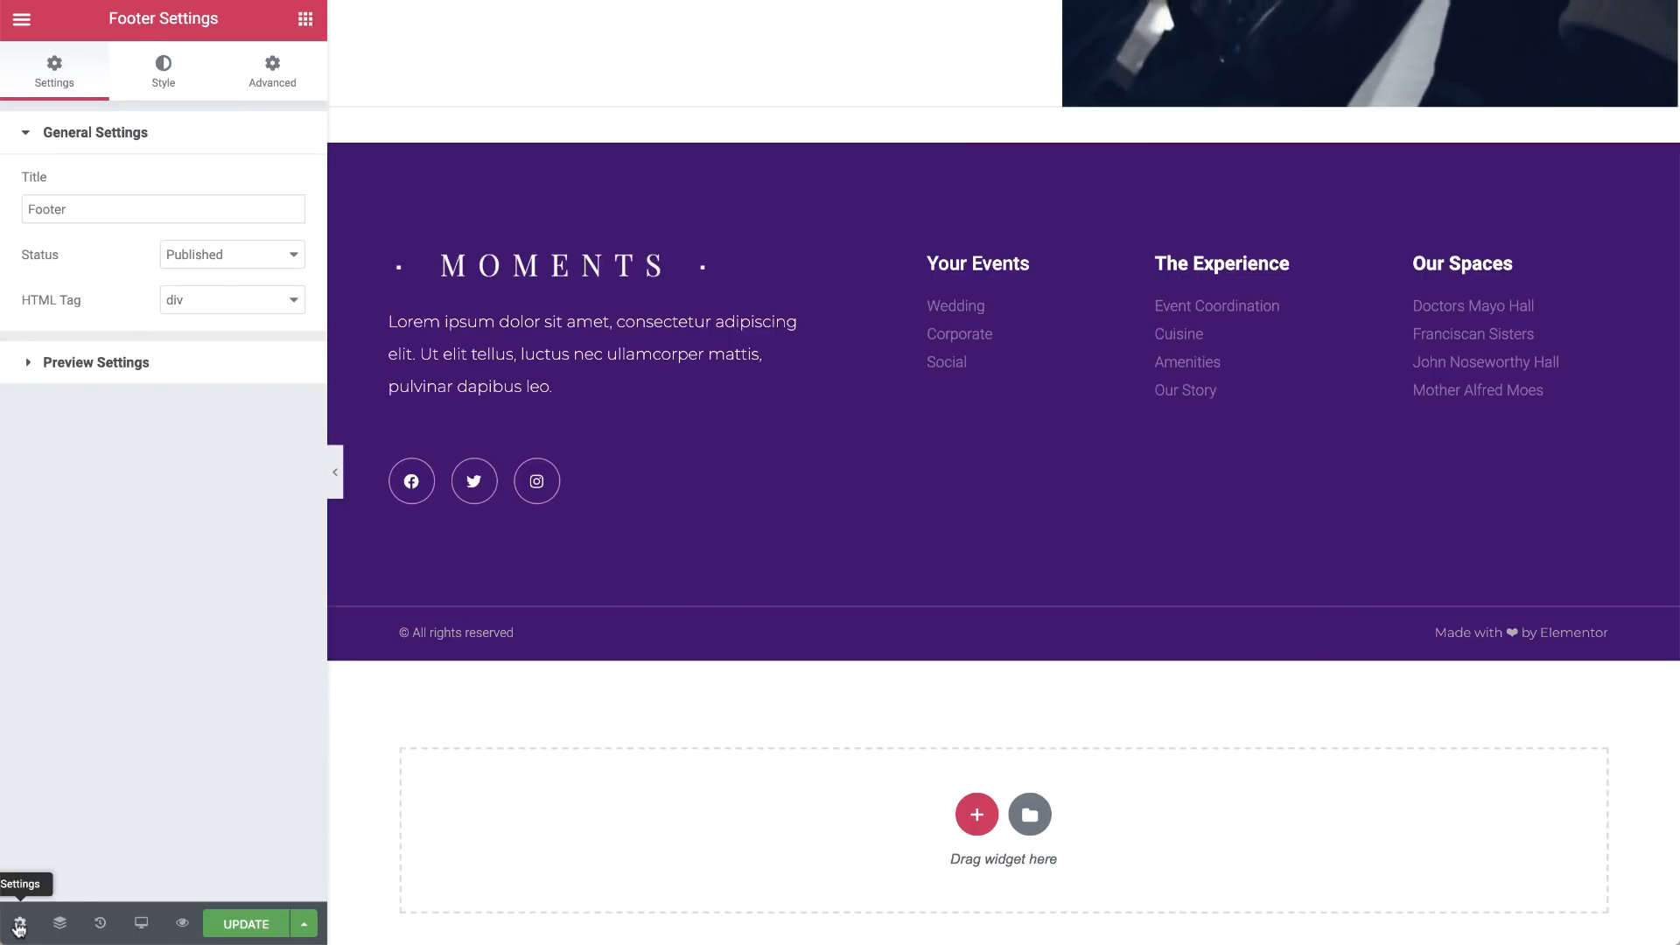
Set the footer template's HTML tag to footer
{"action": "left_click", "coordinate": [231, 300]}
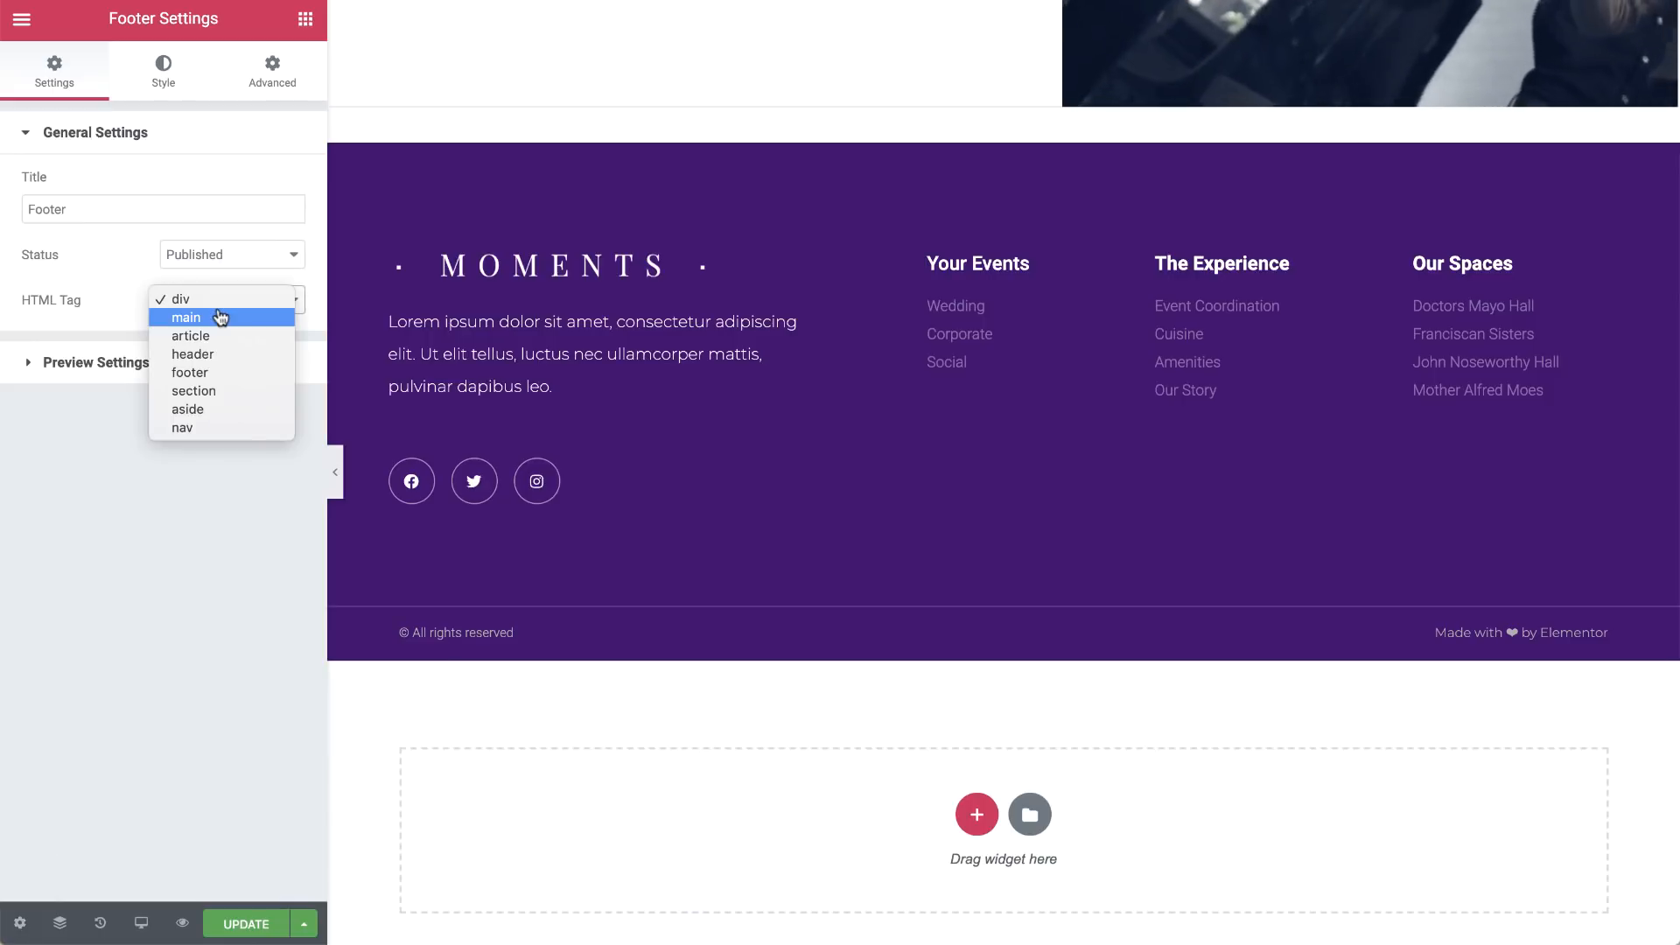
{"action": "left_click", "coordinate": [189, 371]}
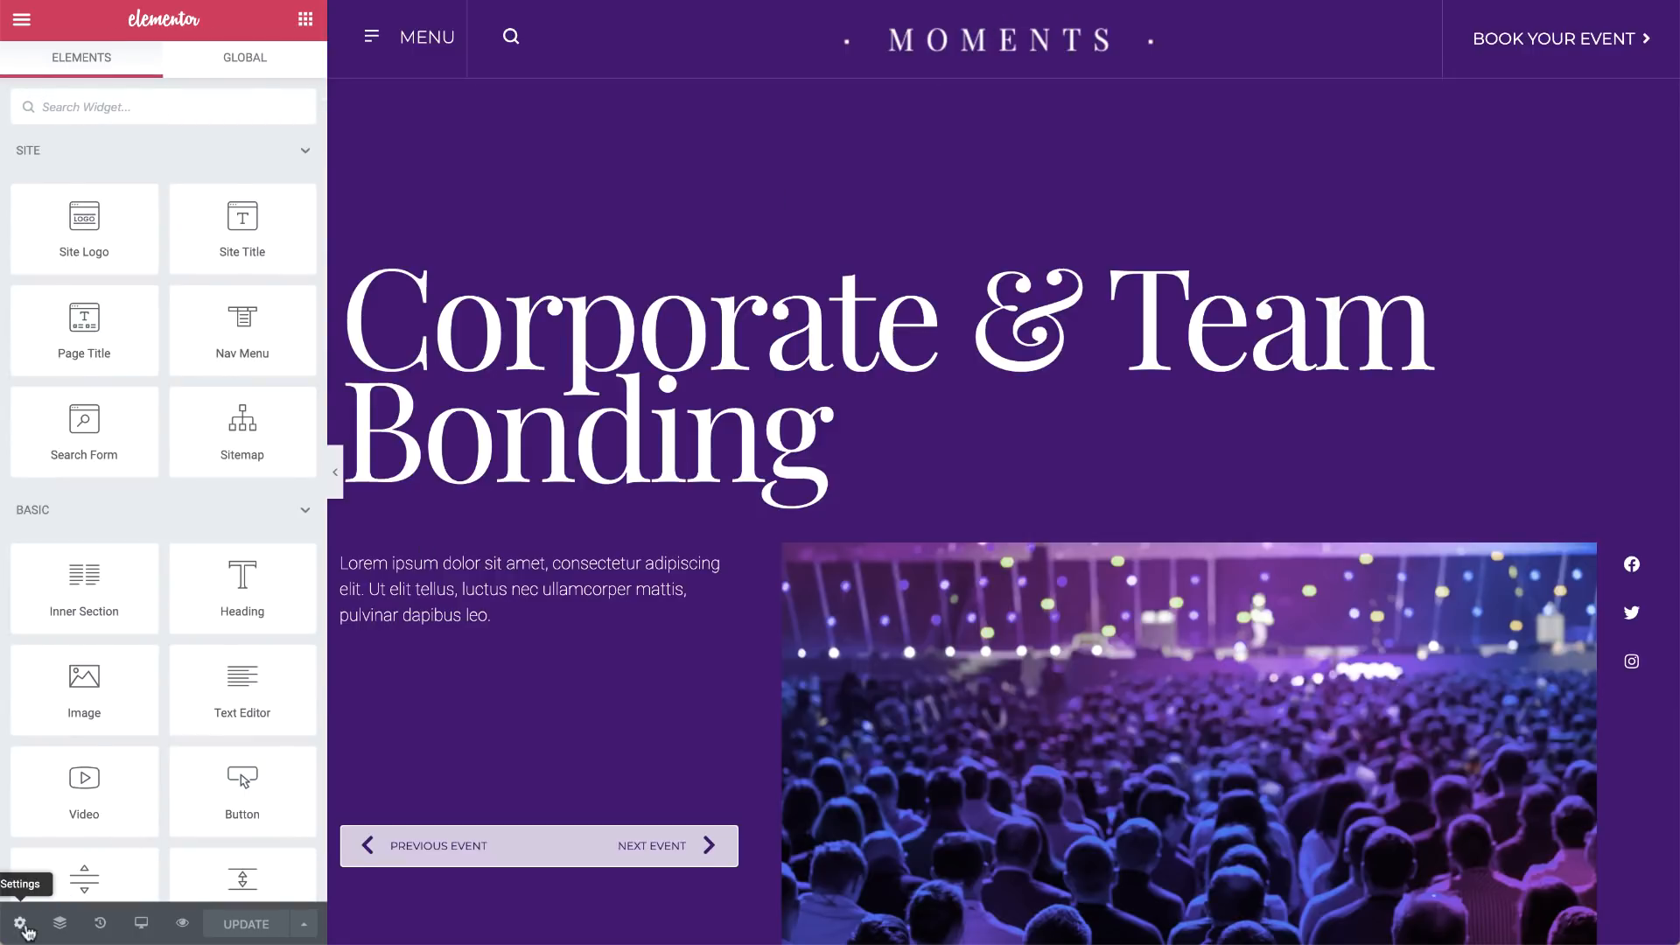
Set the header template's HTML tag to header and update it
{"action": "left_click", "coordinate": [23, 923]}
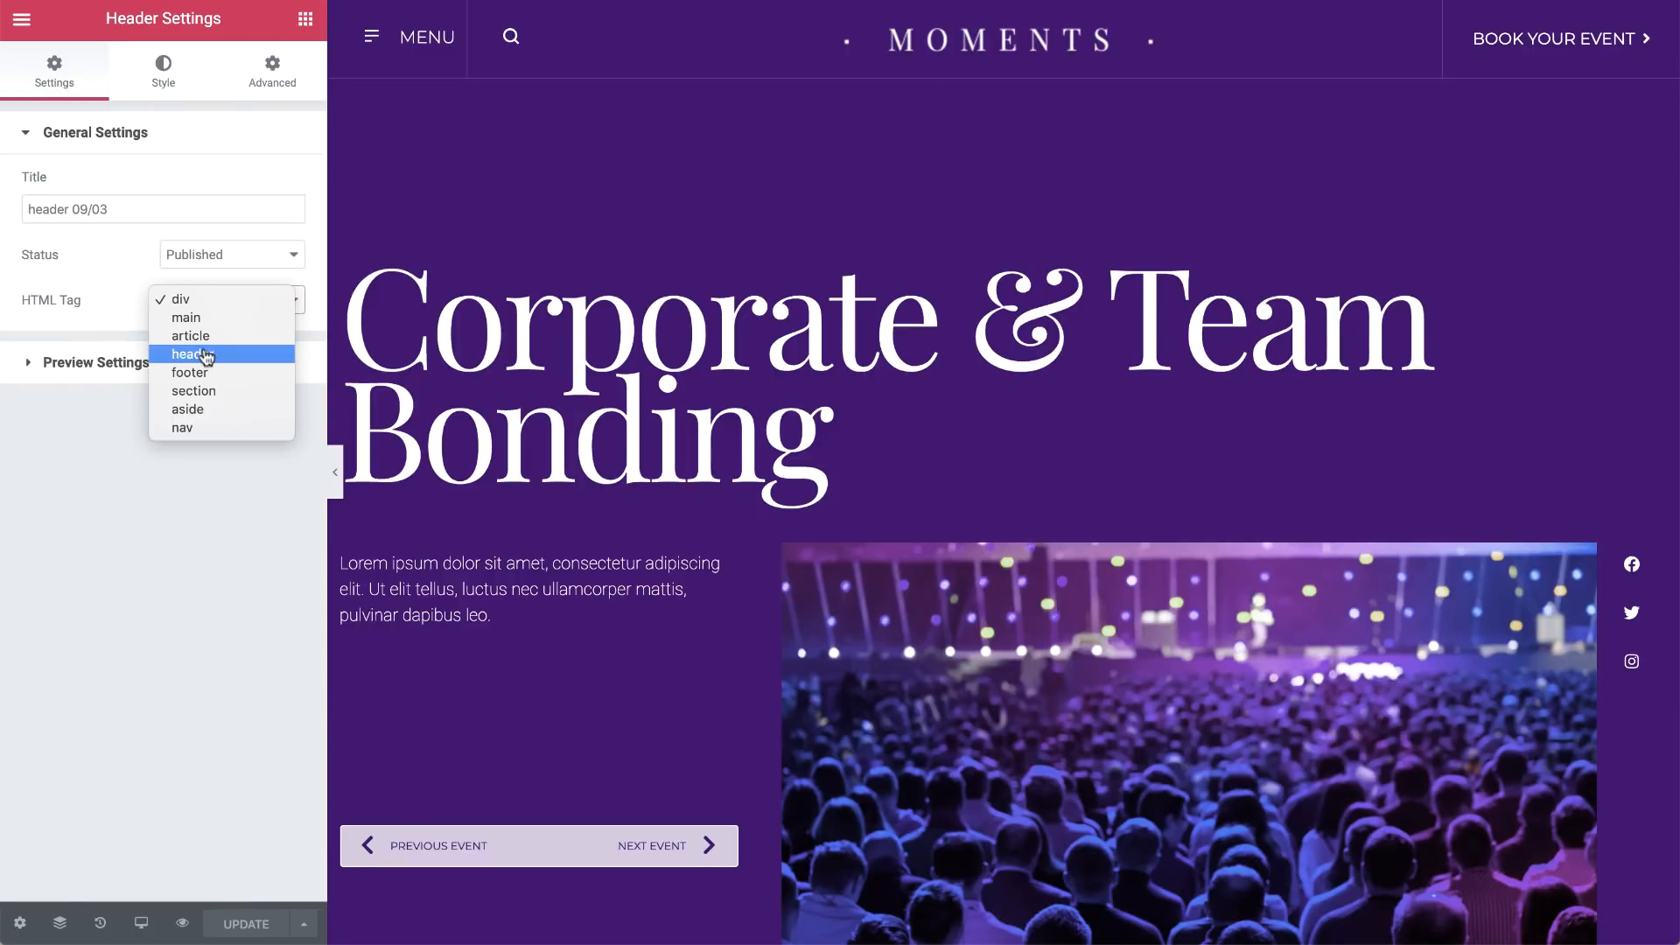
{"action": "left_click", "coordinate": [188, 353]}
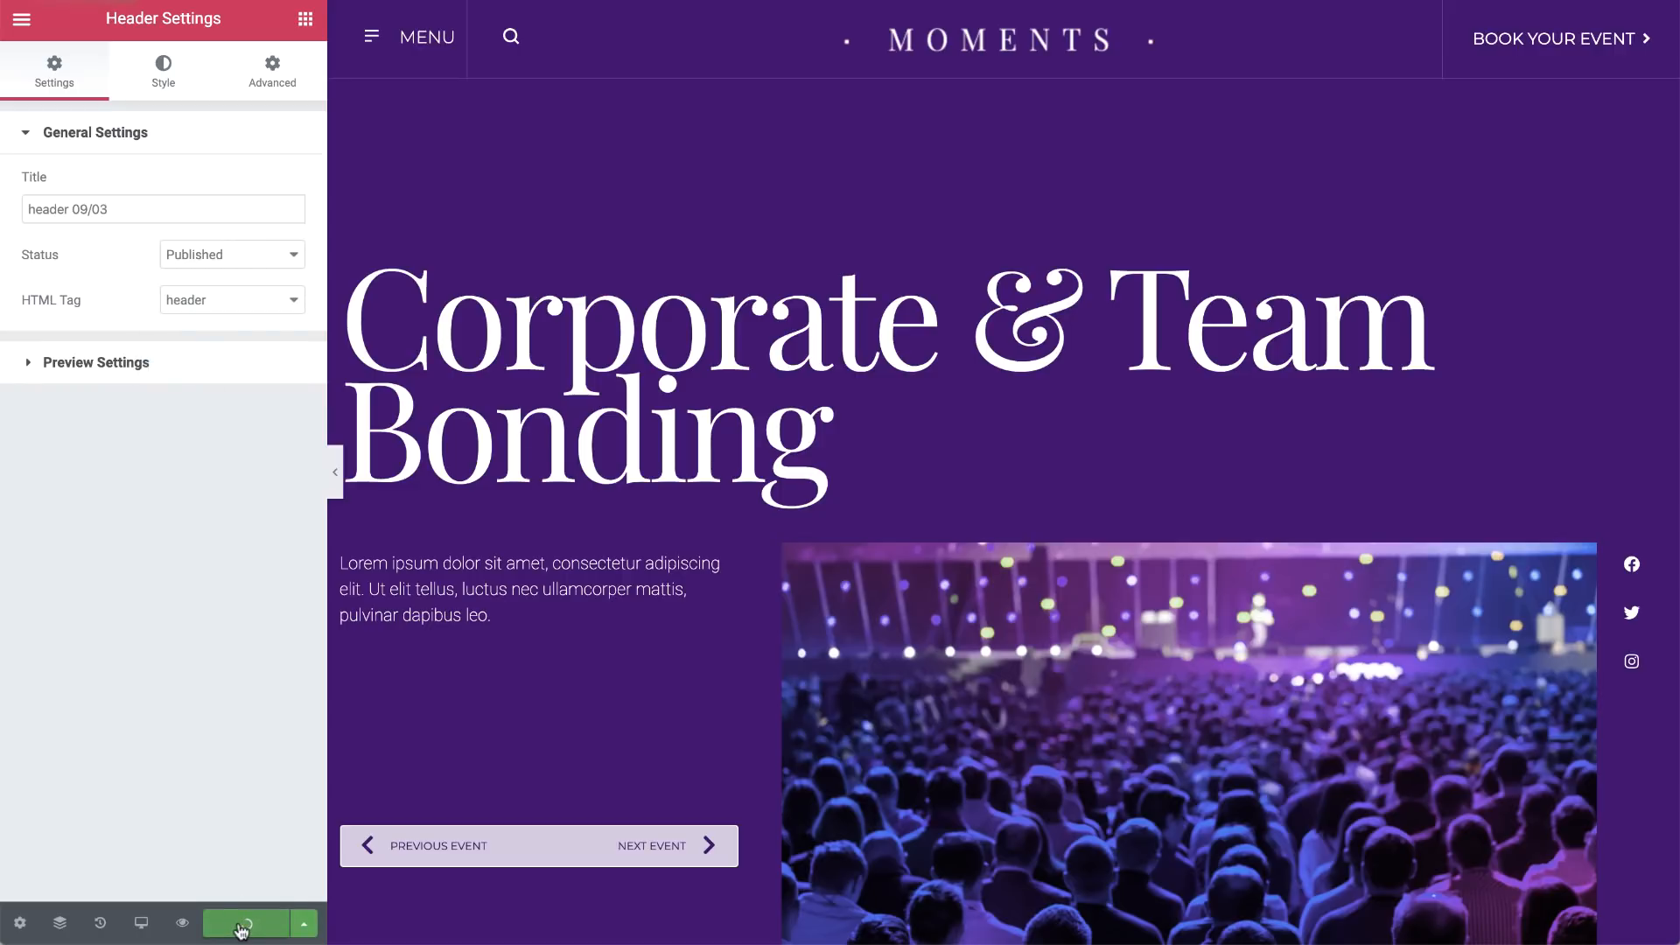
{"action": "left_click", "coordinate": [242, 925]}
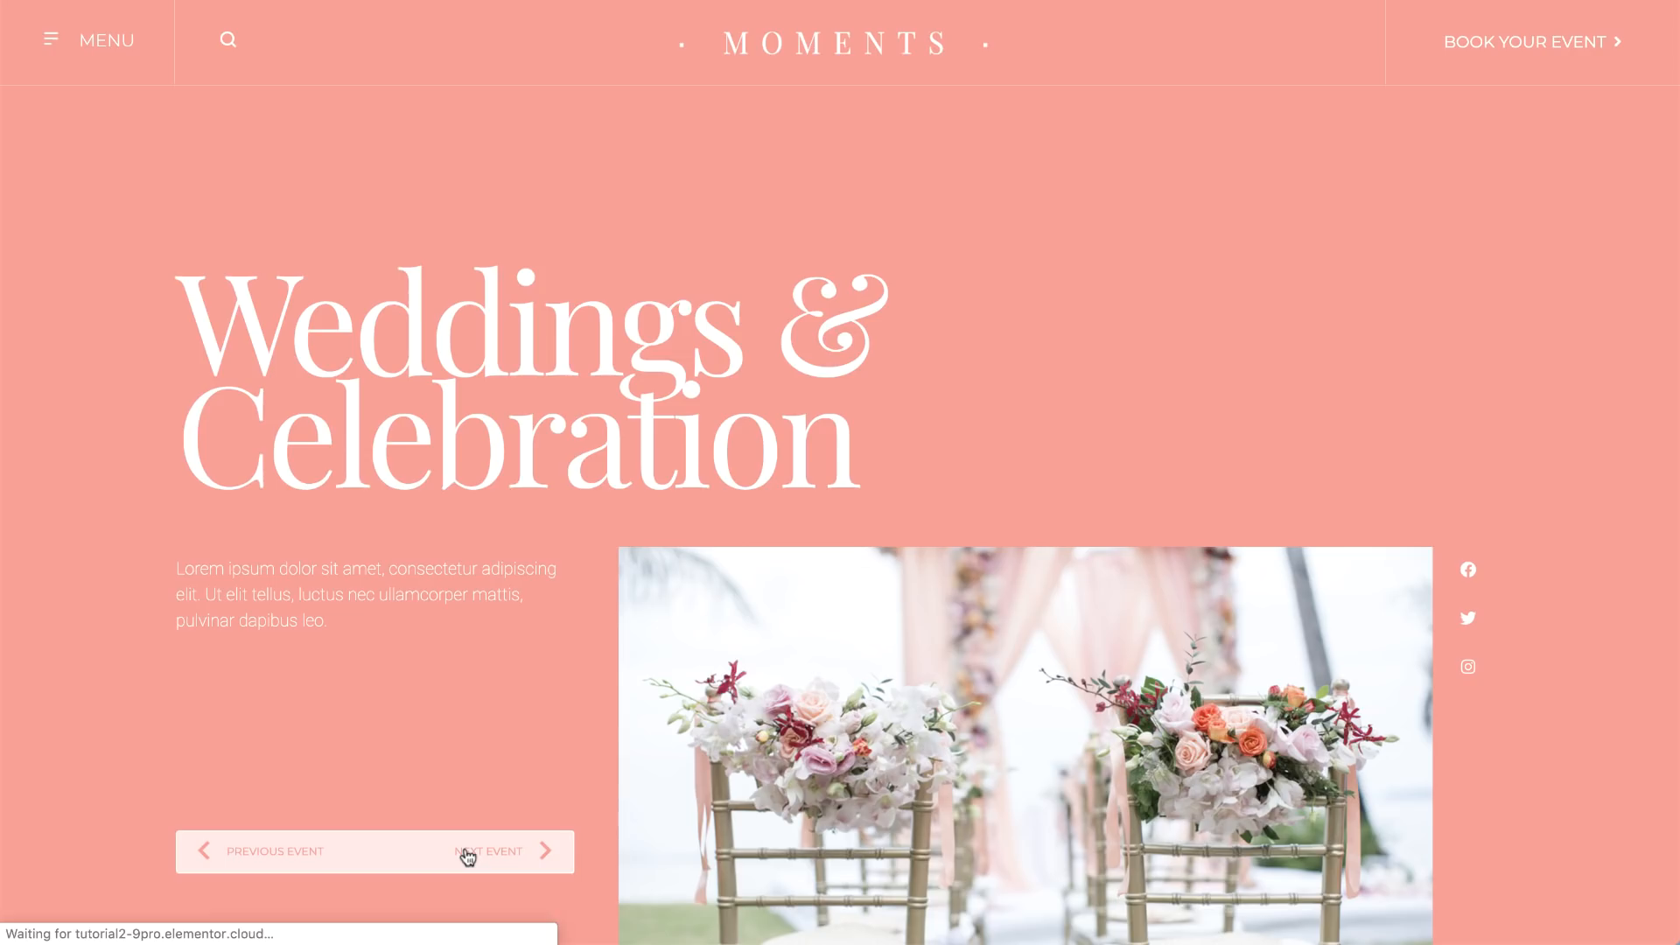
Scroll the live event page down past the pink background to the footer credits row
{"action": "scroll", "scroll_direction": "down", "scroll_amount": 3}
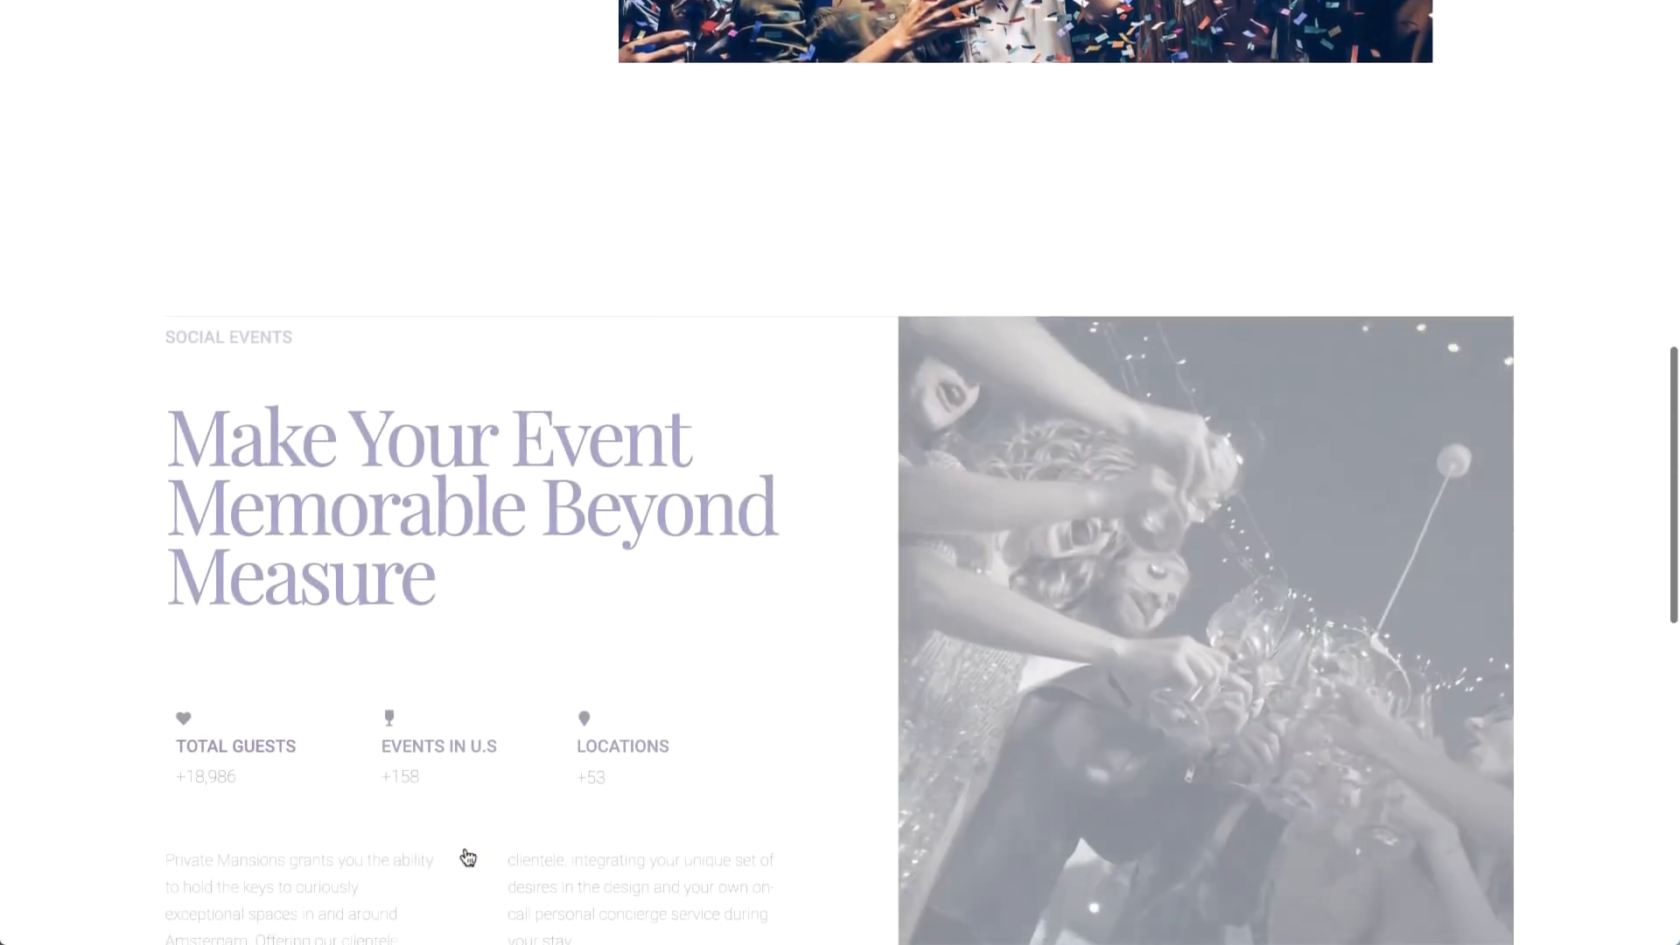
{"action": "scroll", "scroll_direction": "down", "scroll_amount": 3}
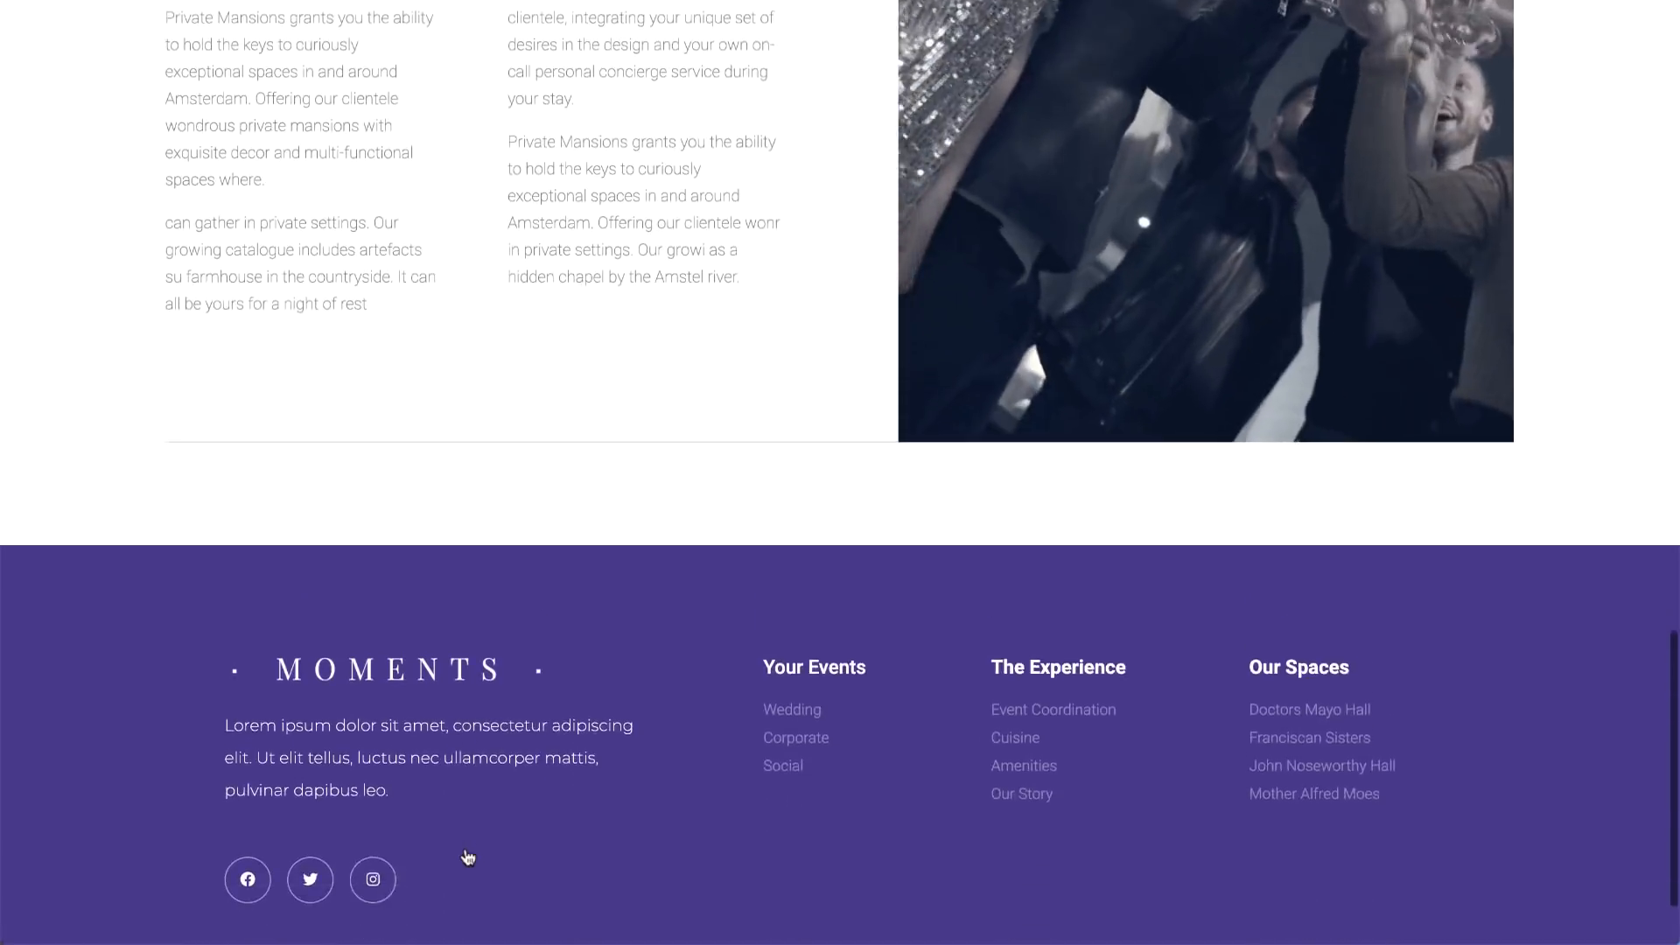
{"action": "scroll", "scroll_direction": "down", "scroll_amount": 3}
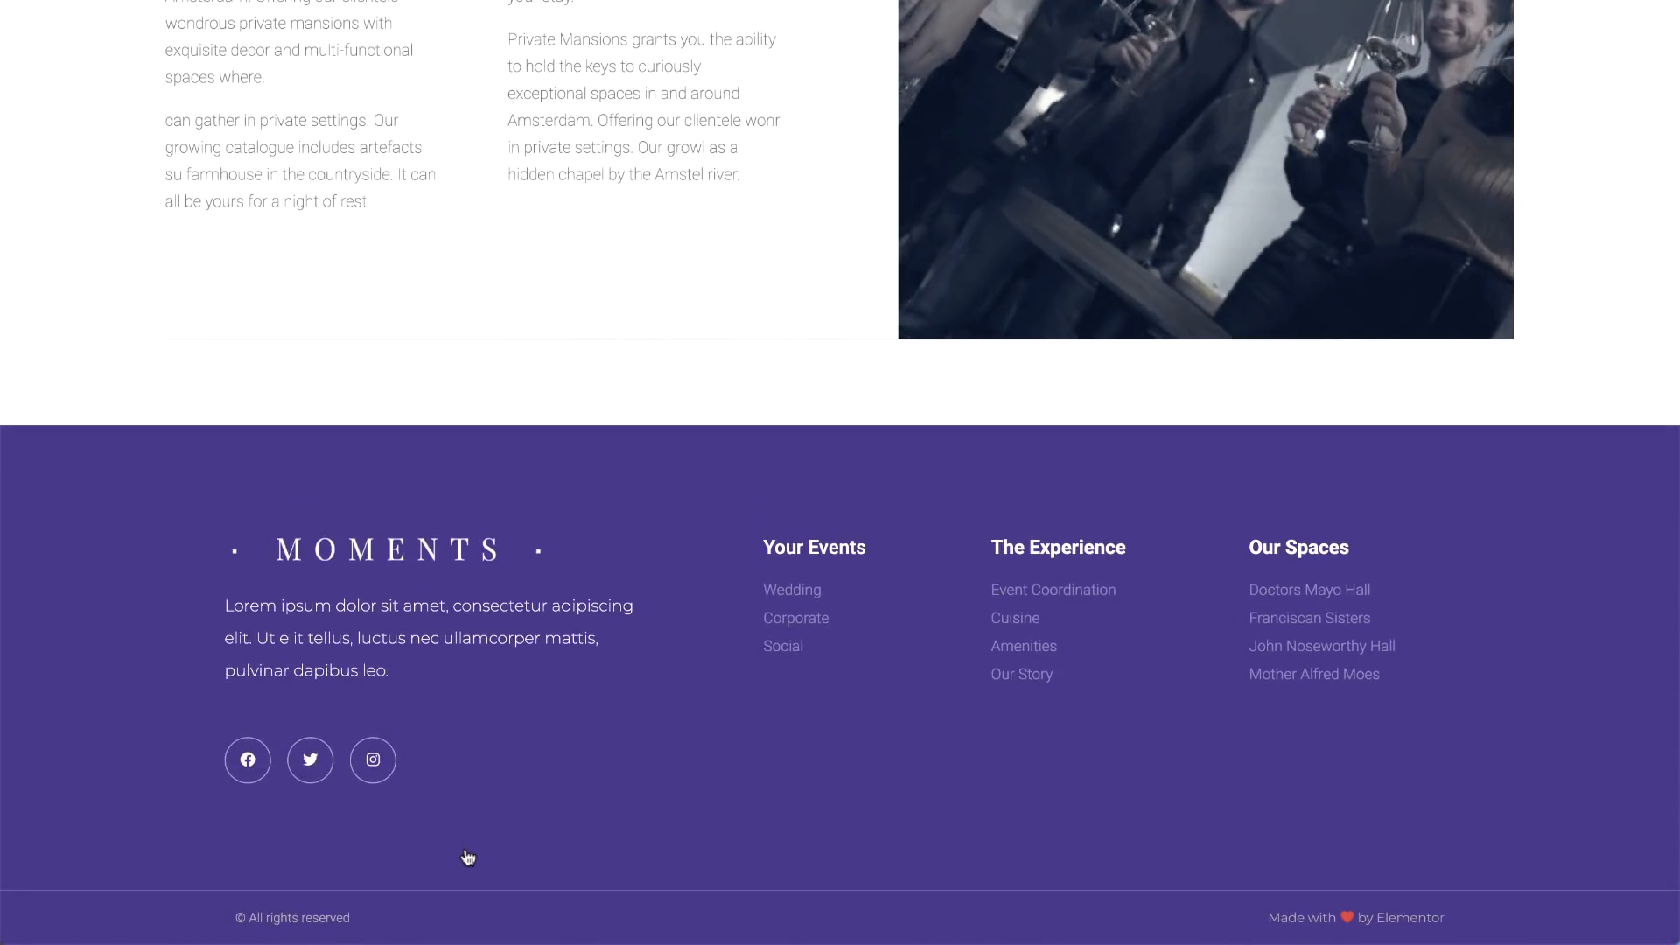